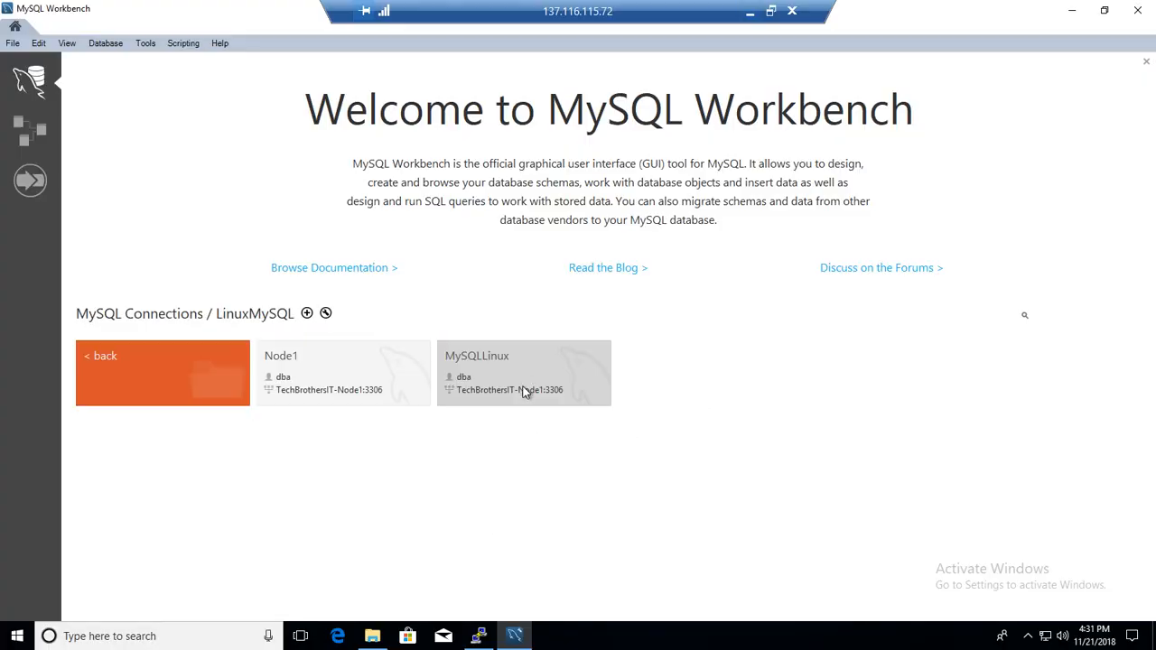
# - Open the MySQLLinux connection and collapse the test schema in the Navigator
pyautogui.doubleClick(524, 372)
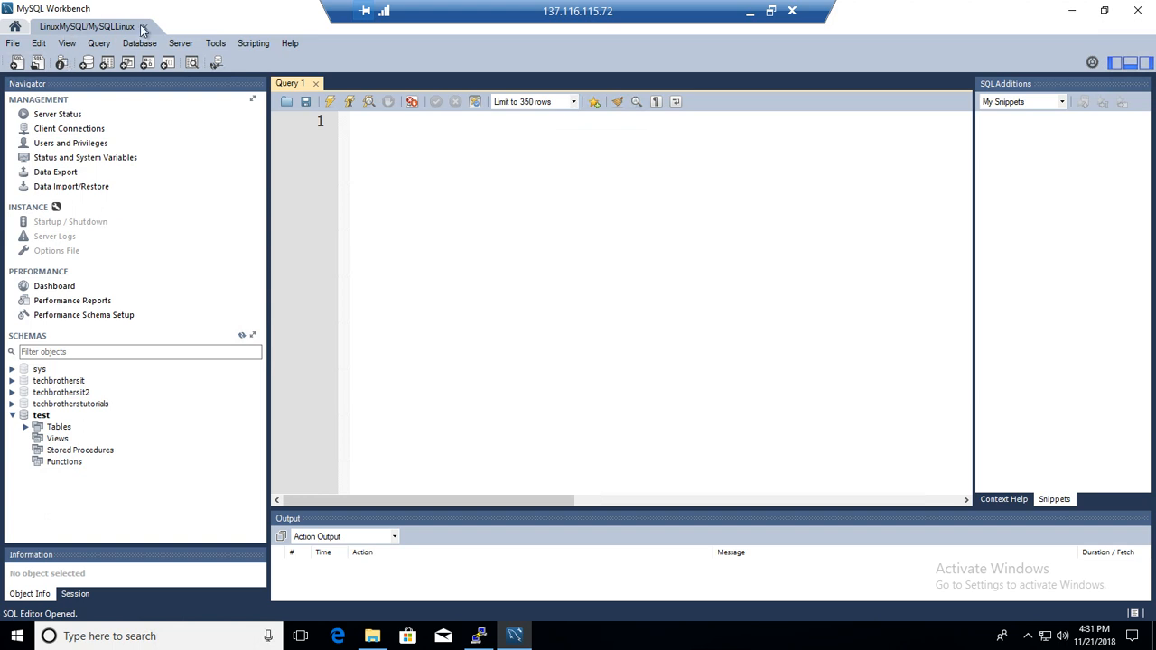
pyautogui.click(41, 415)
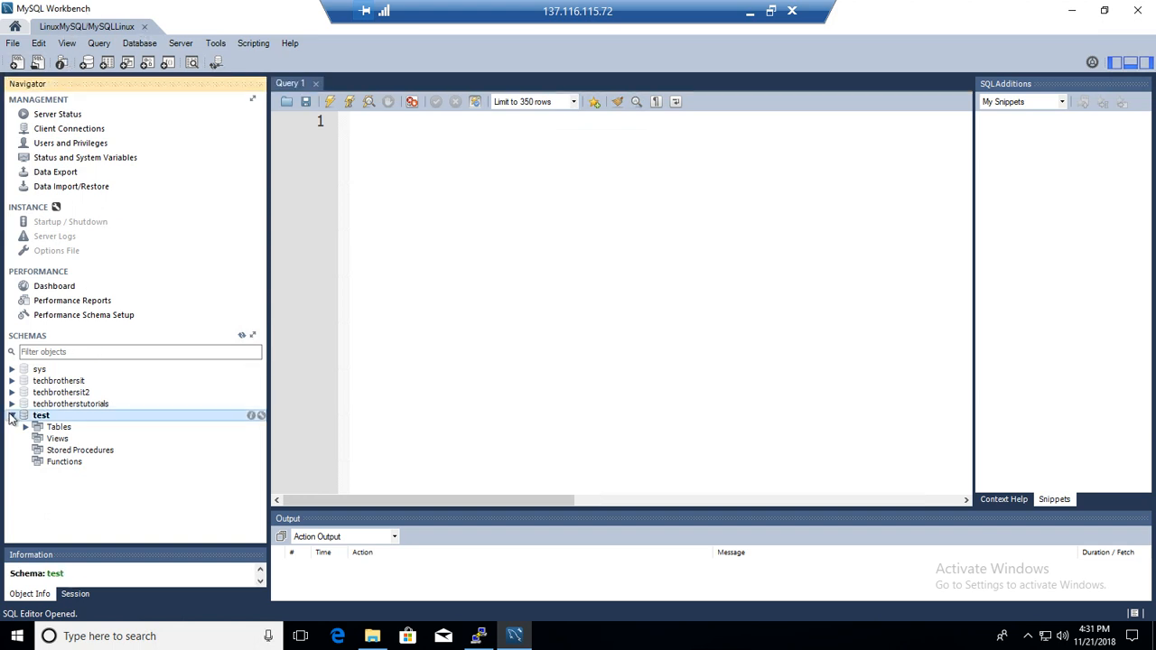
pyautogui.click(10, 416)
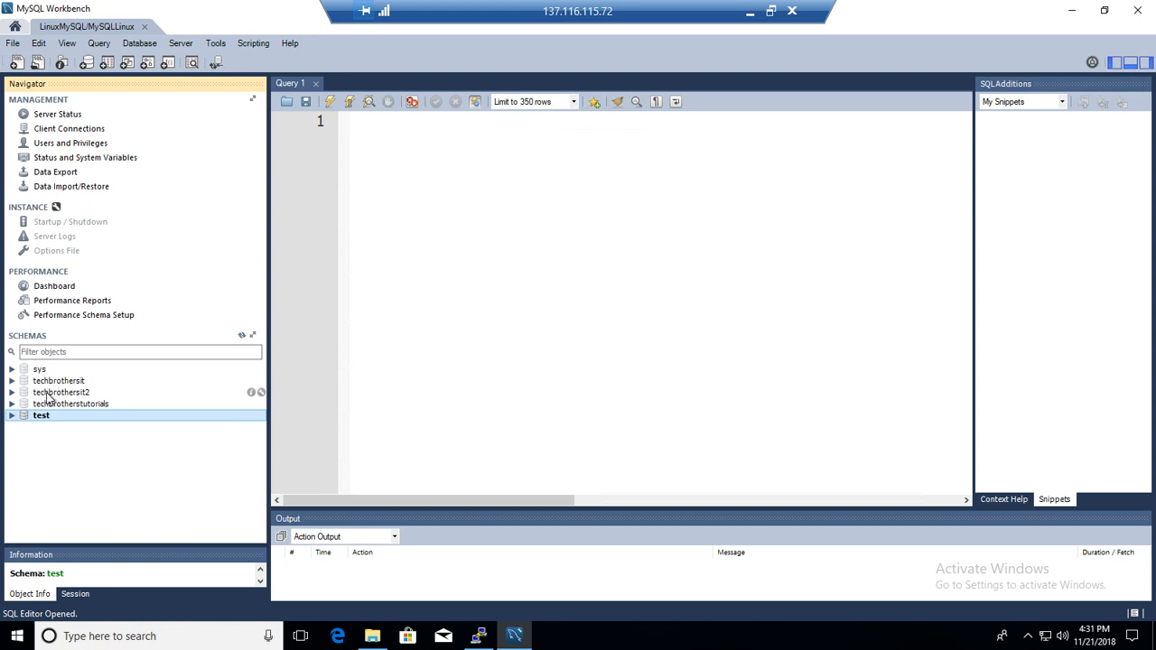
# - Open Alter Schema for techbrothersit to view its name and charset settings
pyautogui.rightClick(58, 380)
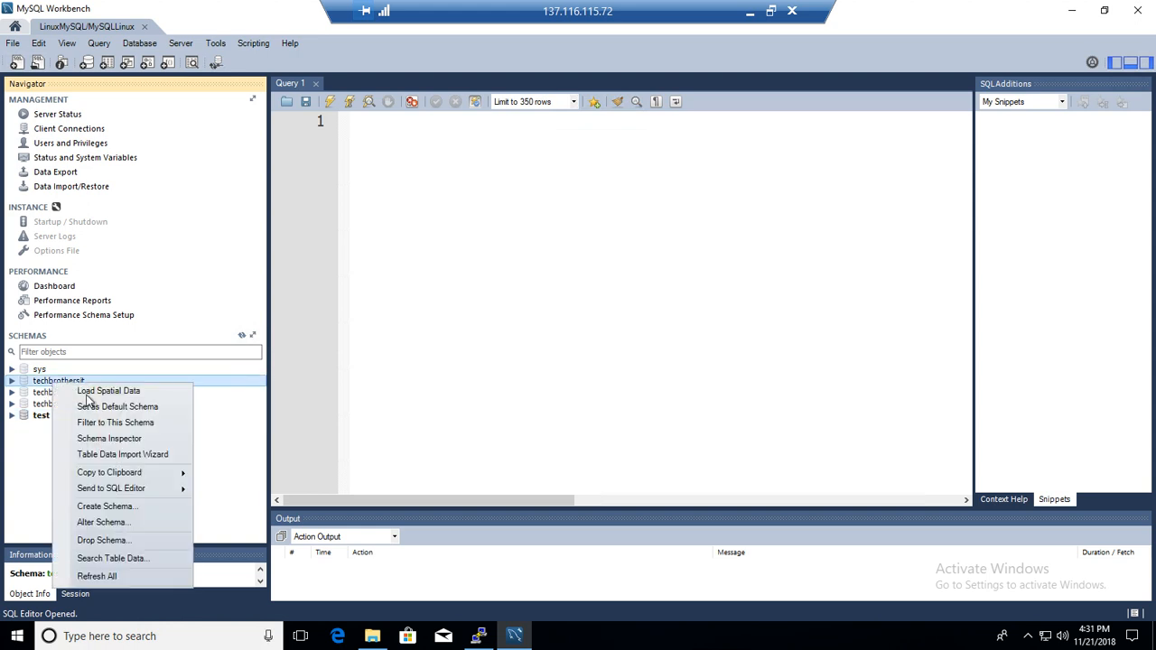
pyautogui.moveTo(109, 471)
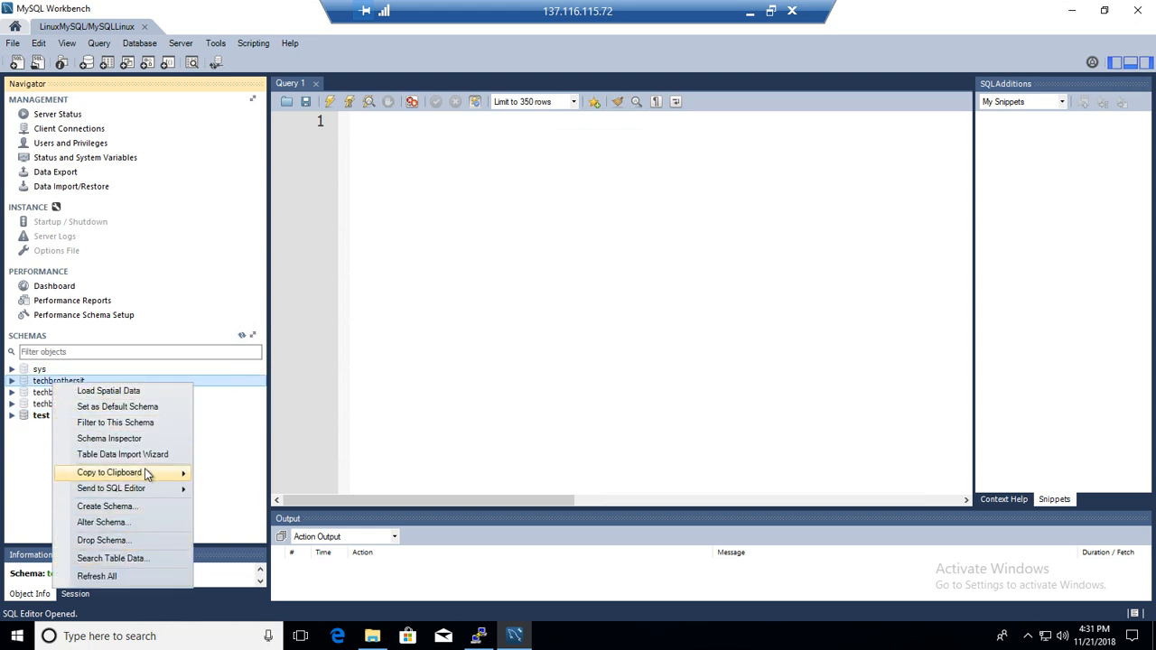
pyautogui.moveTo(133, 523)
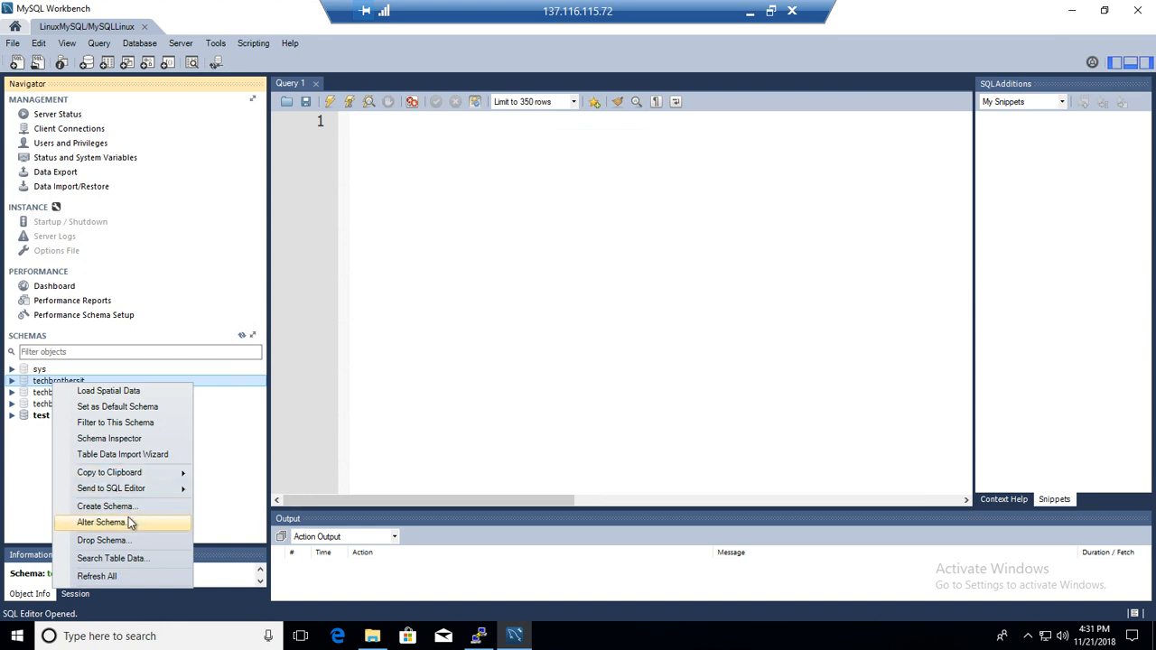
pyautogui.moveTo(131, 540)
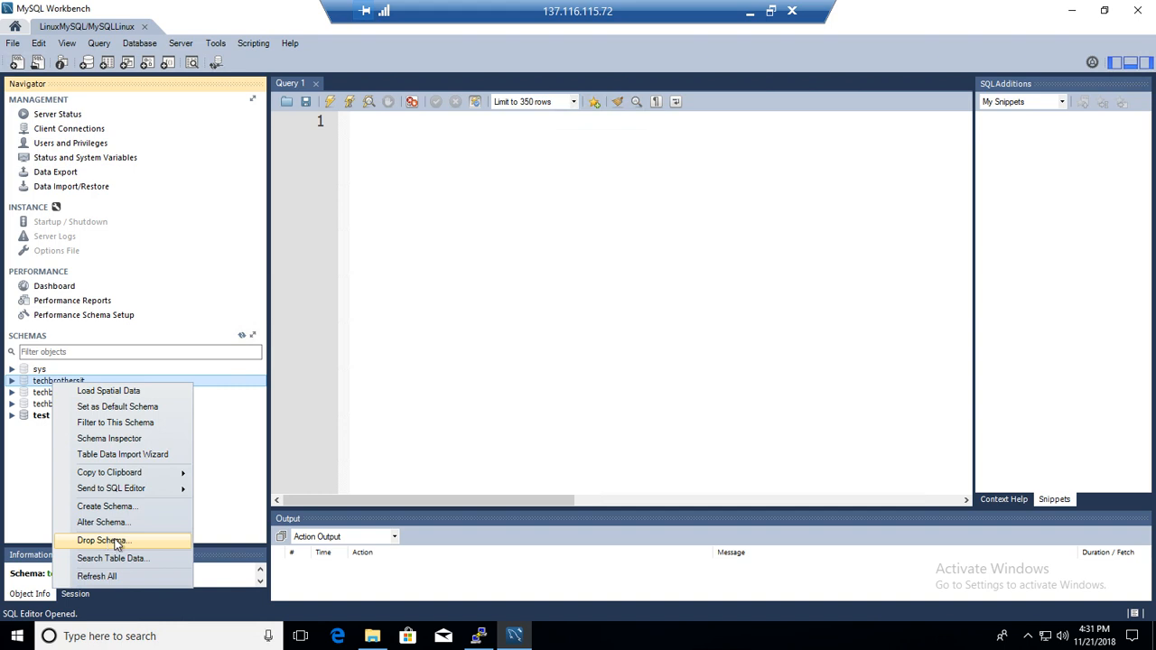
pyautogui.moveTo(102, 540)
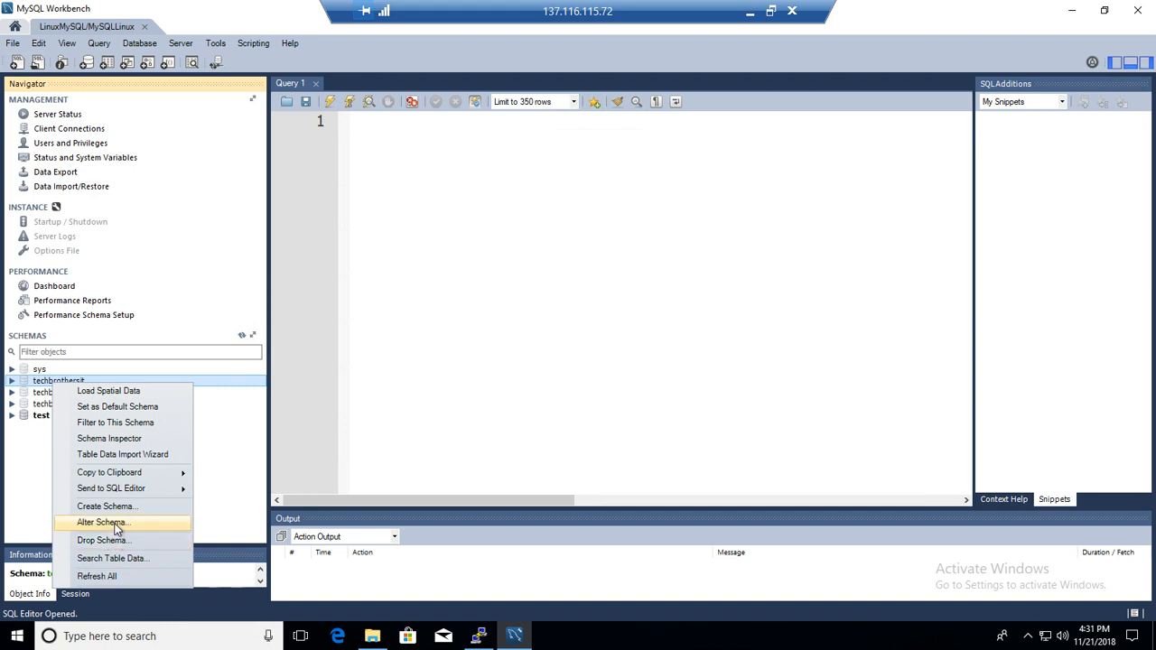
pyautogui.click(102, 522)
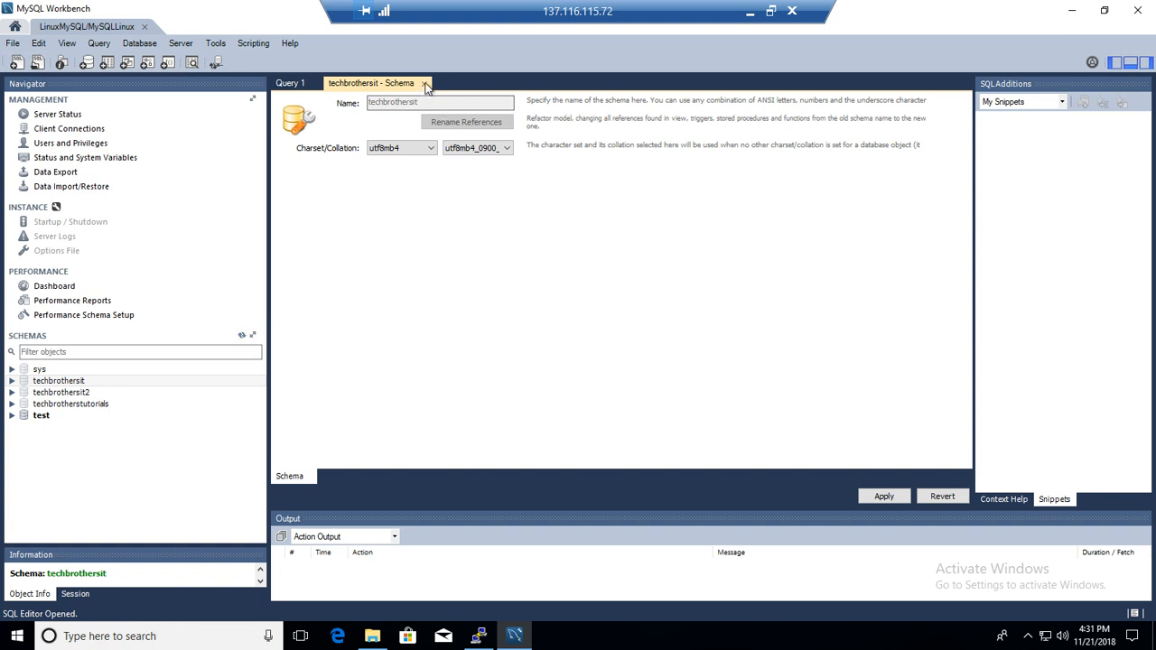
# - Close the 'techbrothersit - Schema' tab and select techbrothersit in the Navigator
pyautogui.click(429, 82)
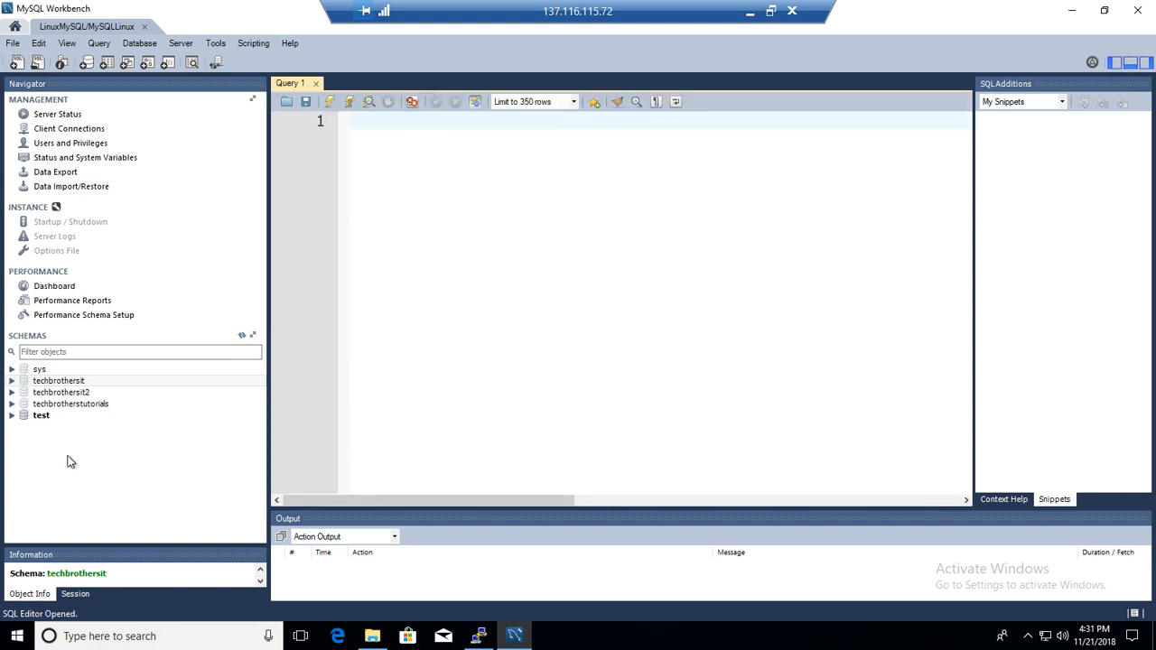
pyautogui.moveTo(90, 400)
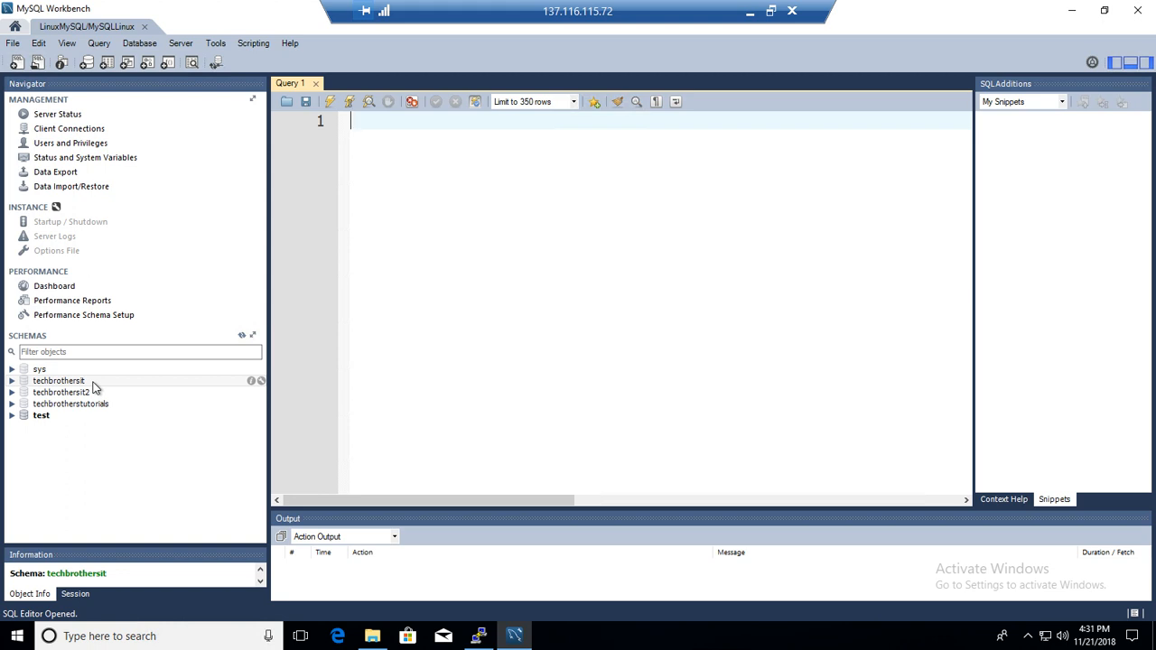
pyautogui.click(59, 381)
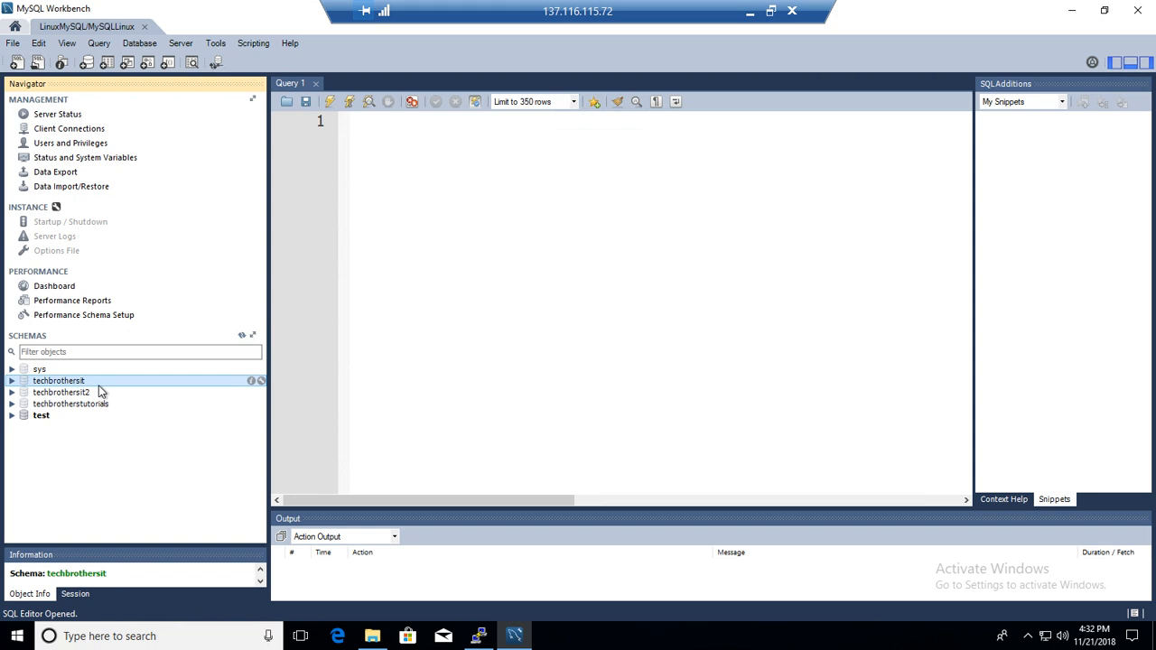
pyautogui.moveTo(95, 387)
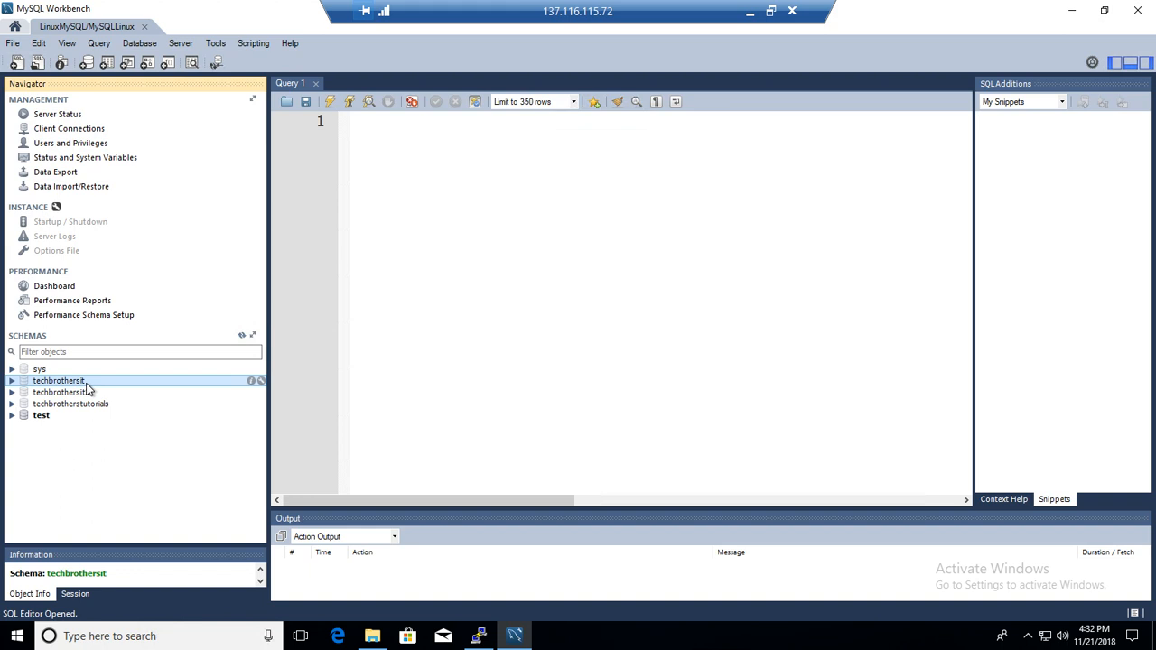
# - Run 'rename database techbrothersit to techbrotheridnew;', which fails with syntax error 1064
pyautogui.click(57, 380)
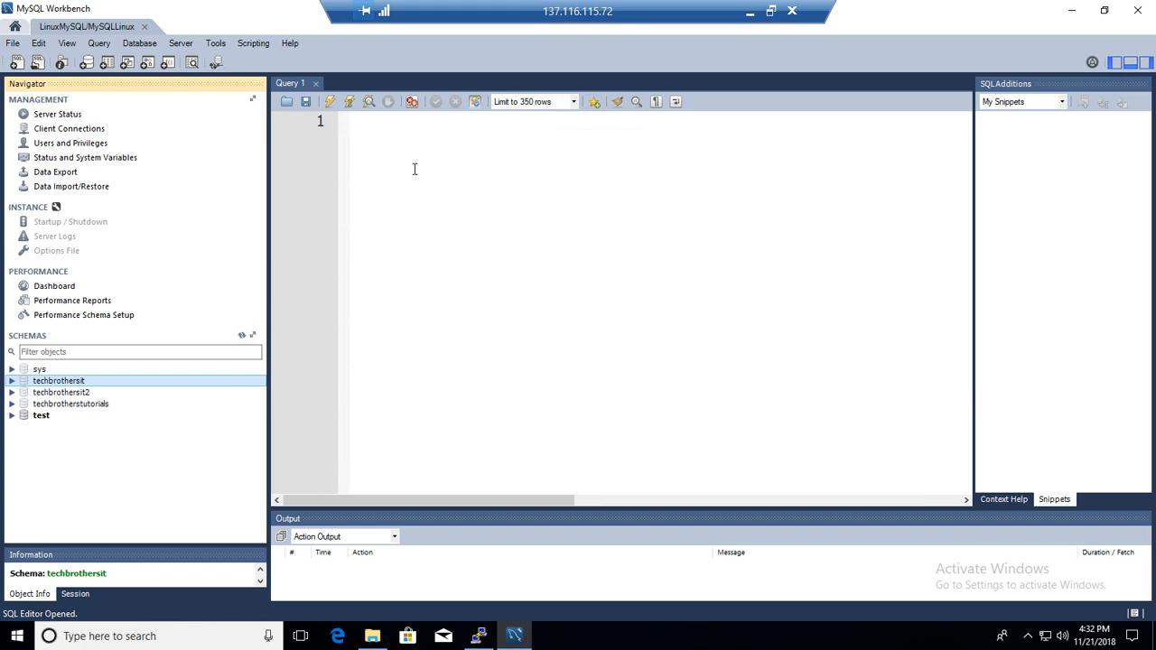
pyautogui.write('rename databas')
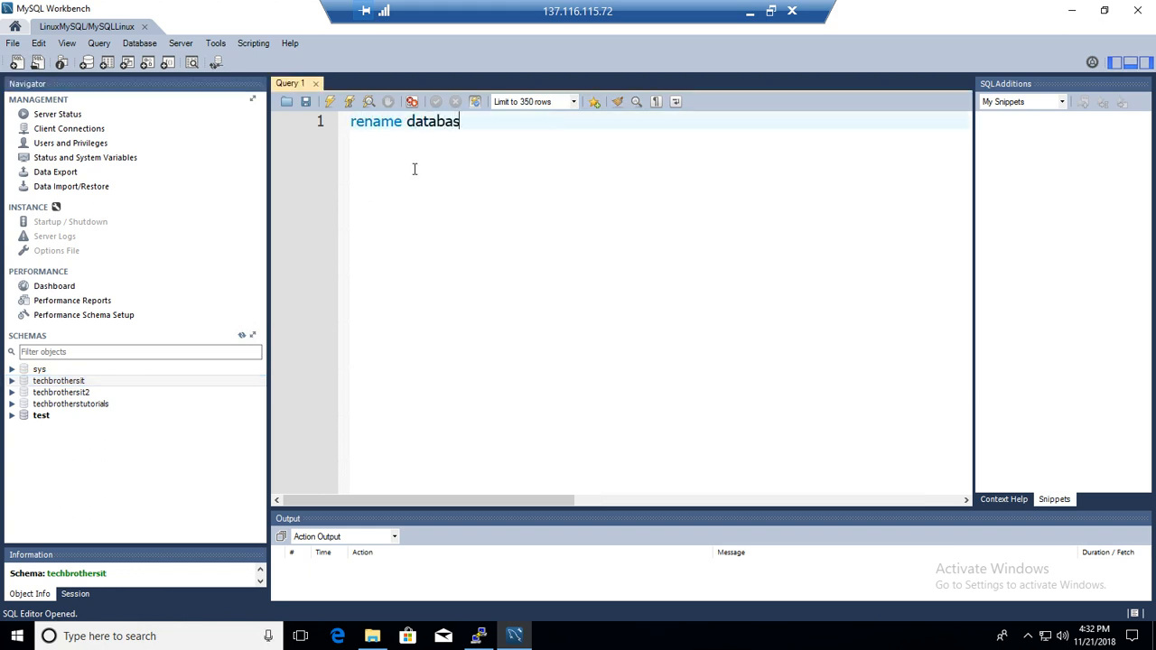
pyautogui.write('e techbrothersit to techbrotherid')
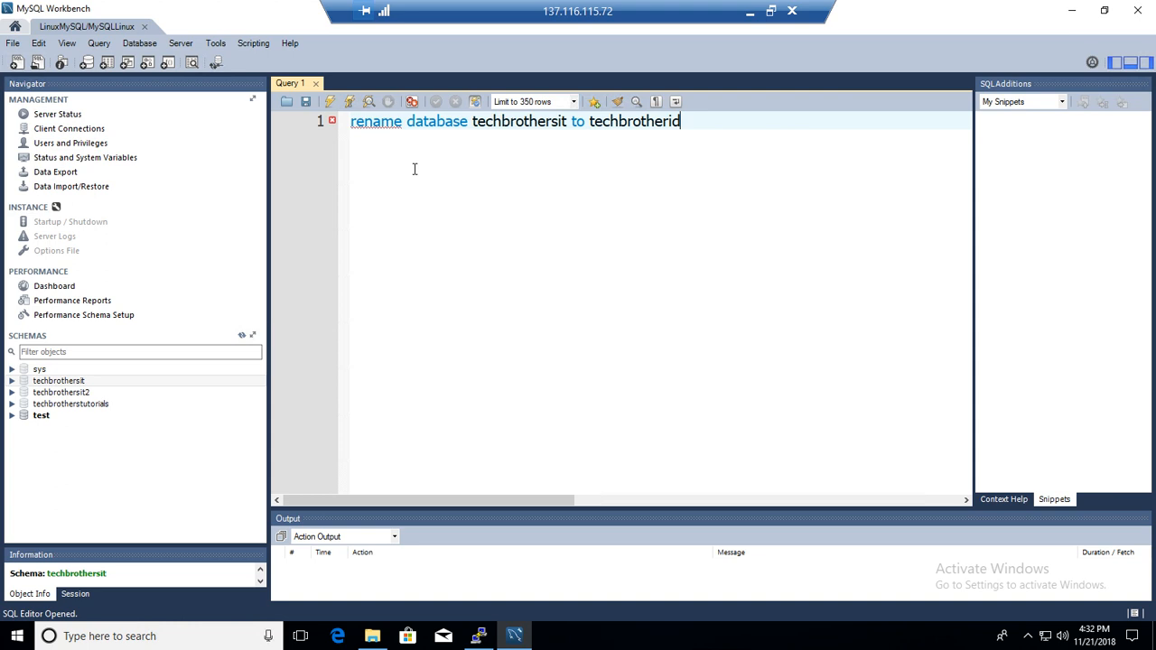
pyautogui.write('new;')
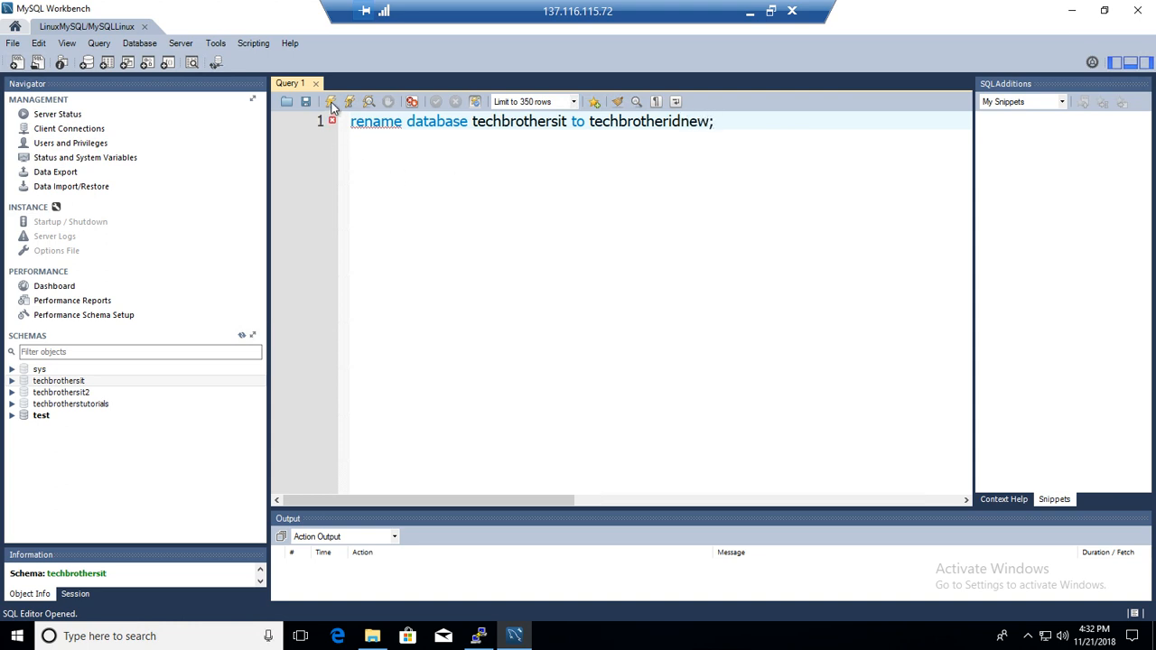
pyautogui.click(331, 101)
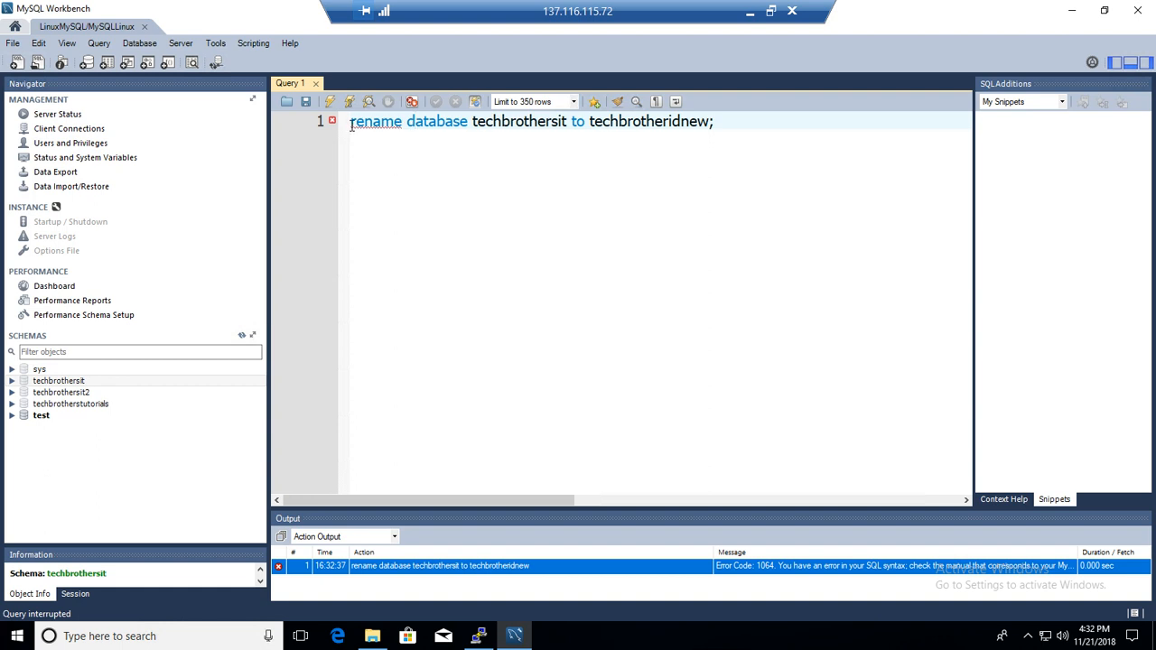
pyautogui.write('crea')
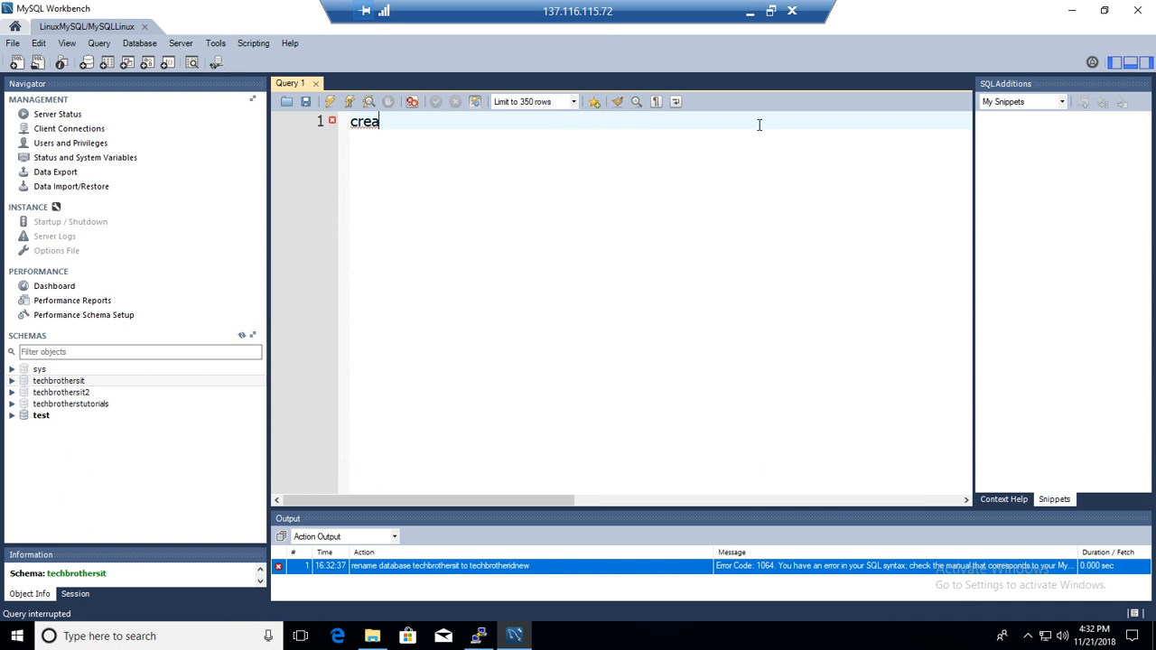
# - Clear the query editor, briefly typing and erasing a '--mysqldump' note
pyautogui.press('Ctrl+a')
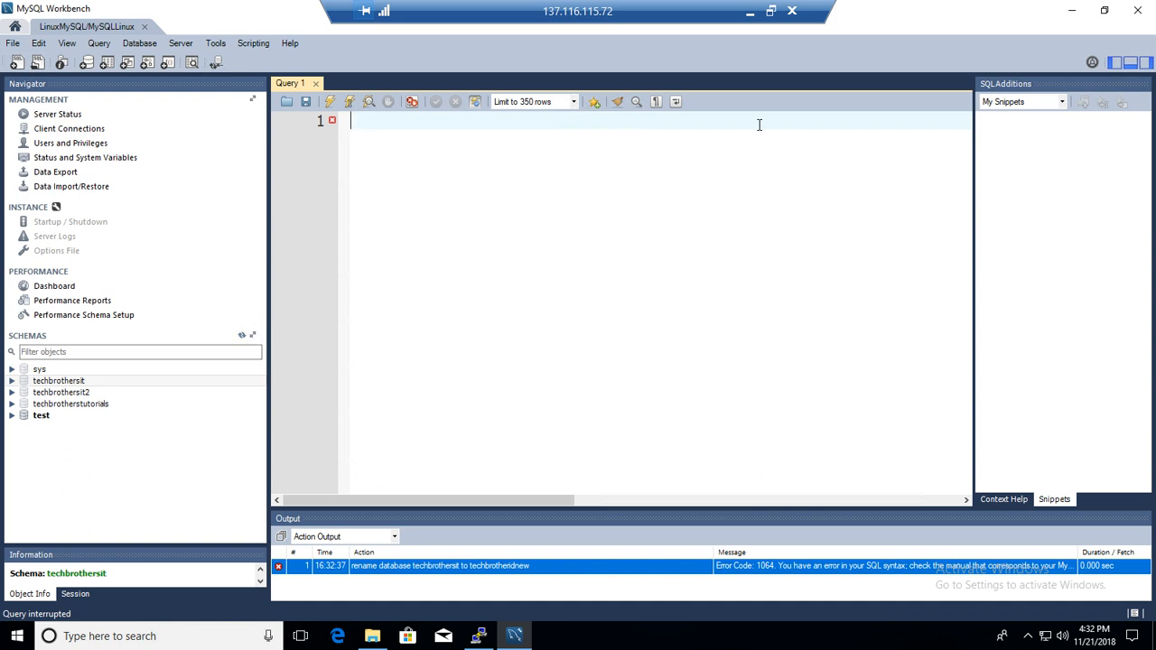
pyautogui.write('--')
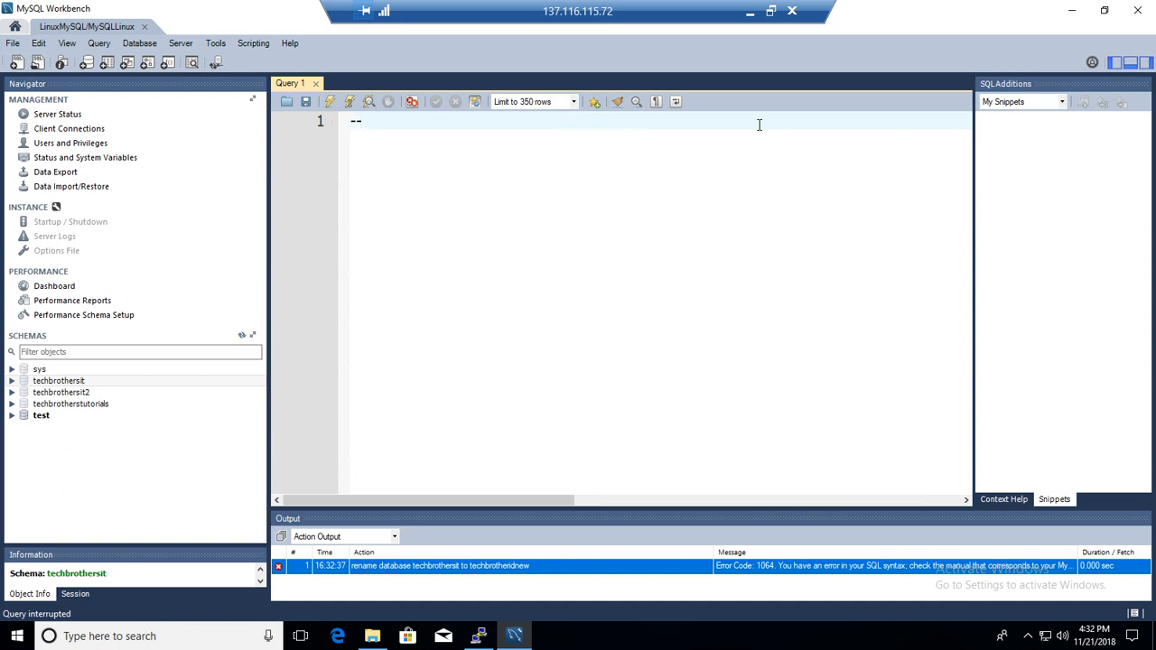
pyautogui.write('mysqldump')
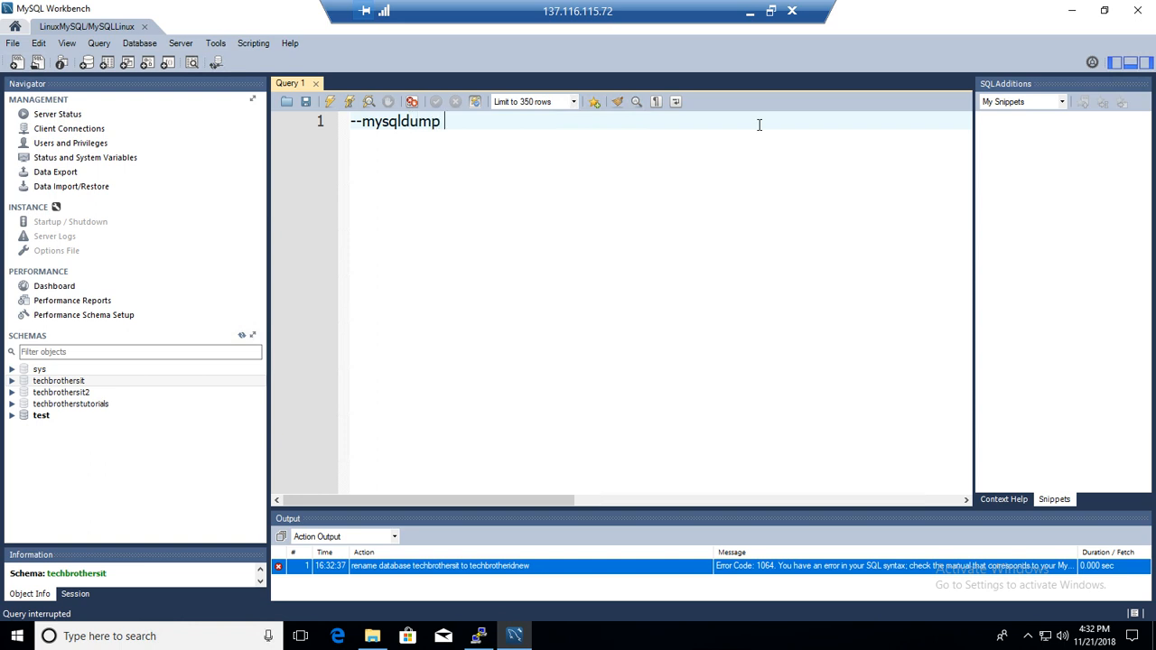
pyautogui.write(', new')
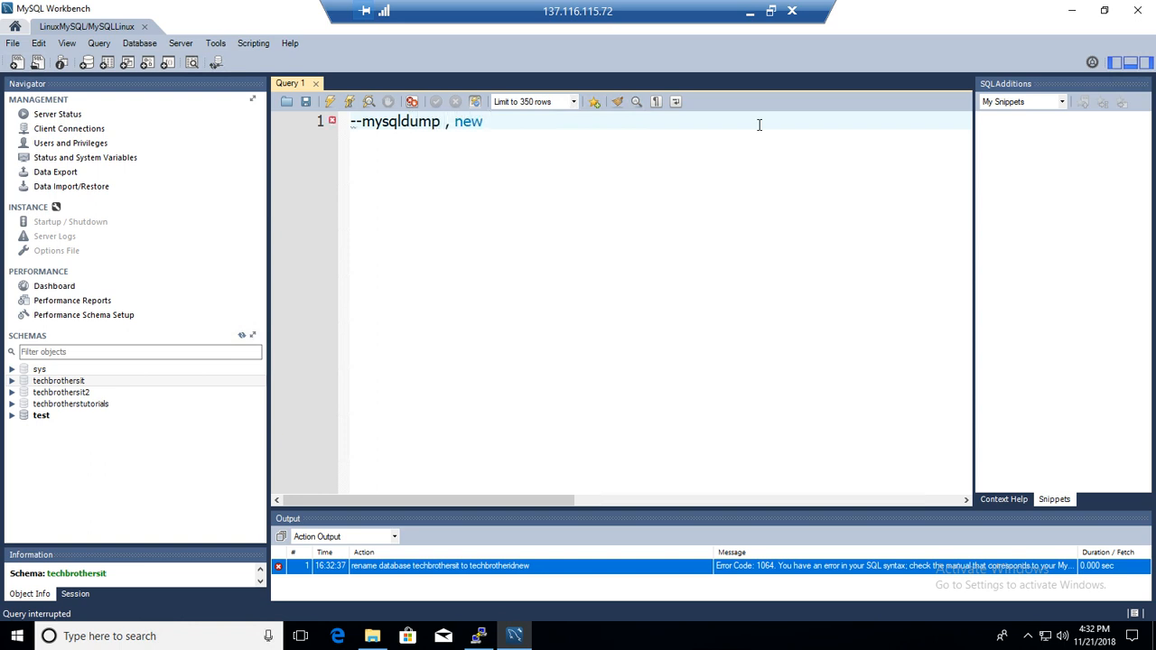
pyautogui.press('Backspace')
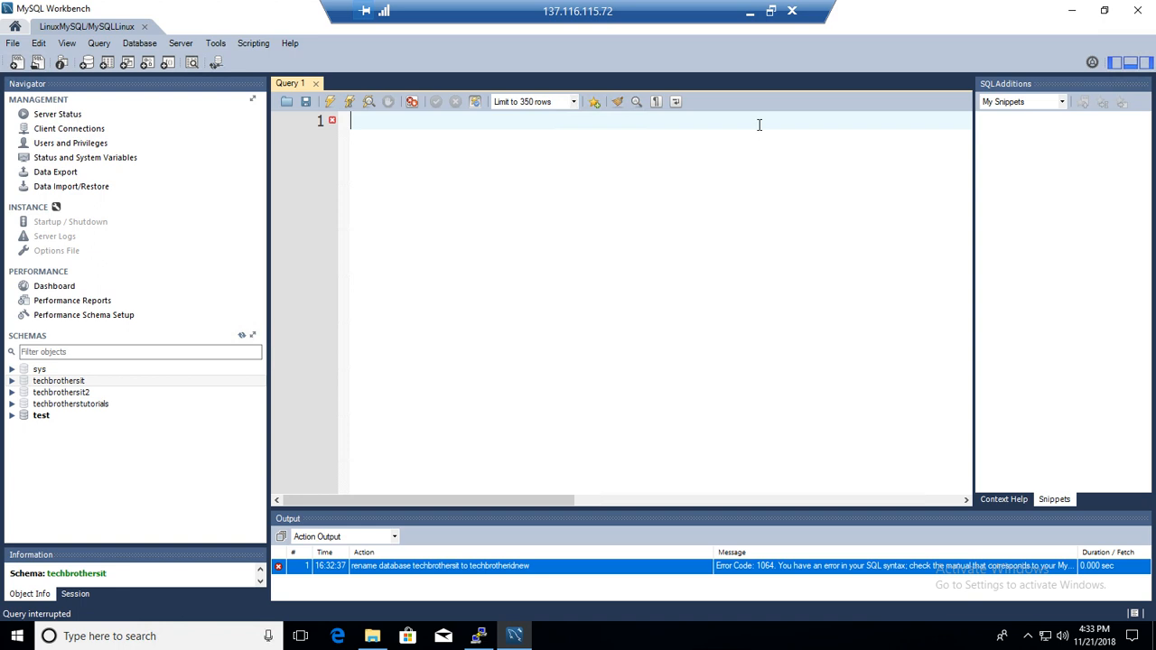
# - Create database techbrotheritnew and expand techbrothersit in the Schemas navigator
pyautogui.write('create')
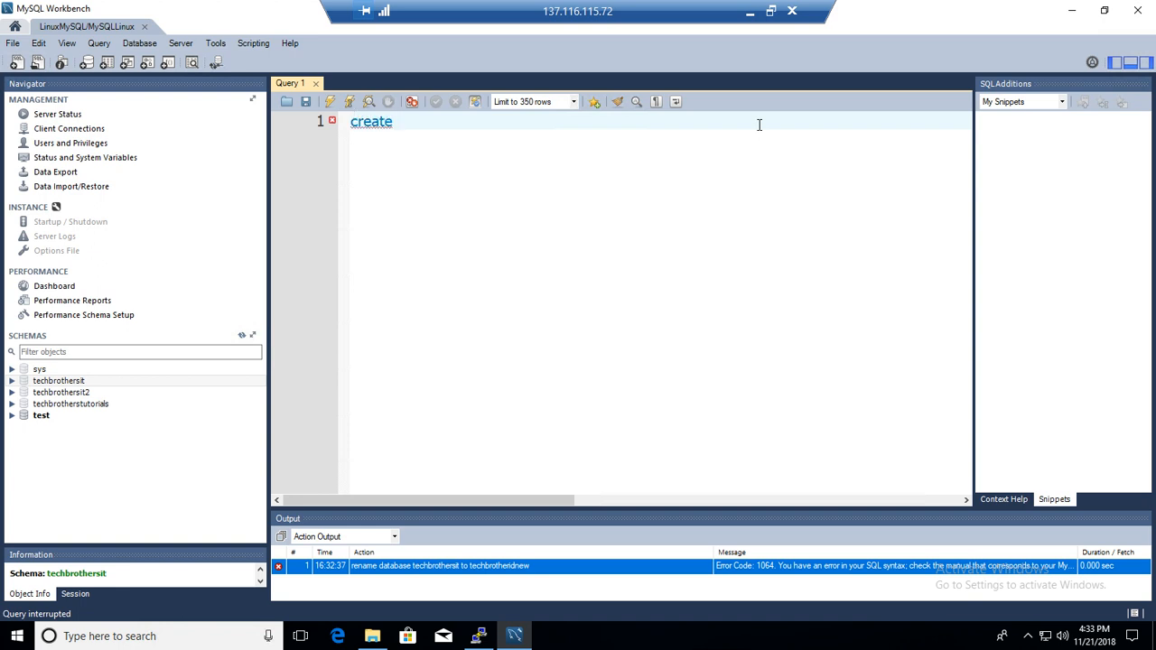
pyautogui.write('database')
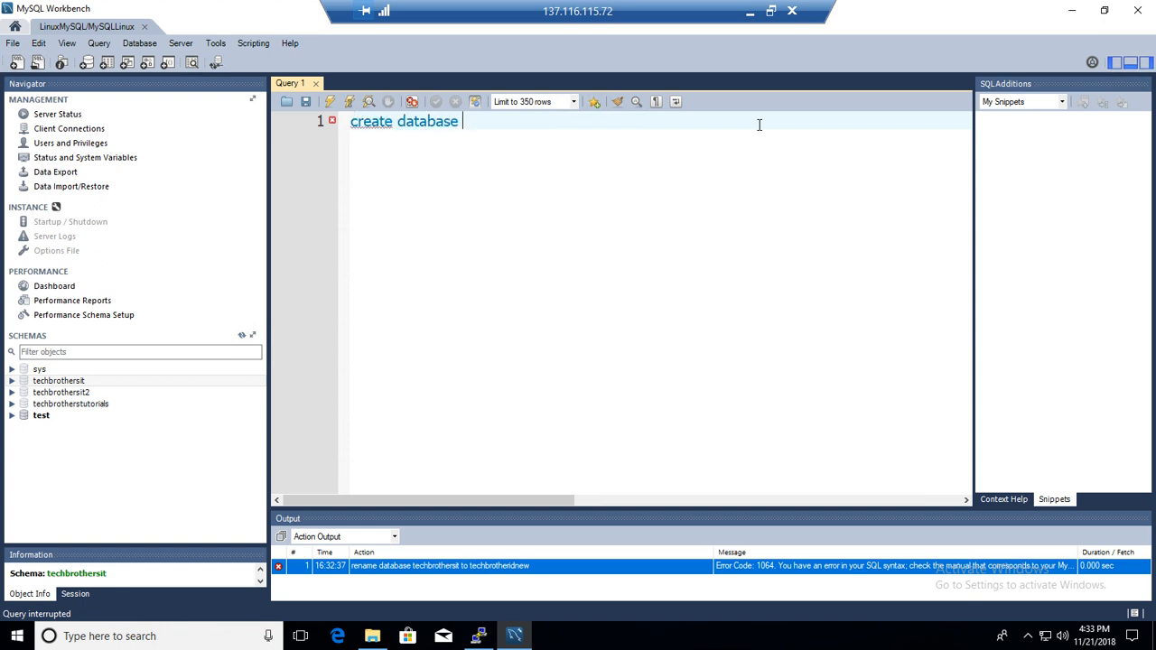
pyautogui.write('techbrother')
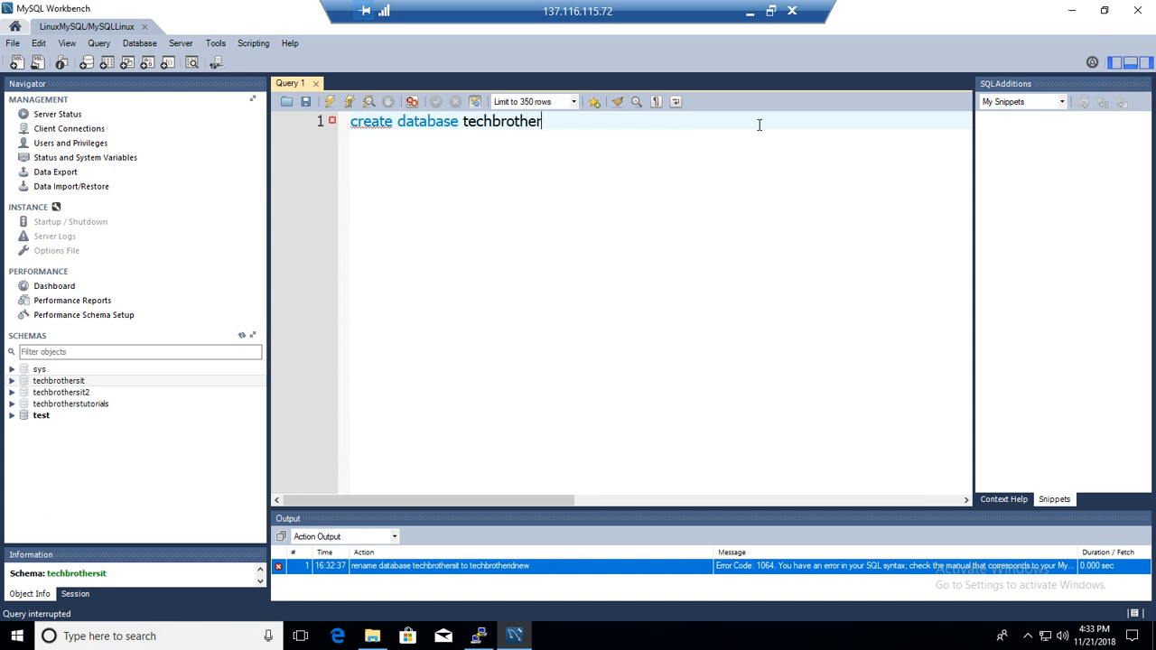
pyautogui.write('itnew')
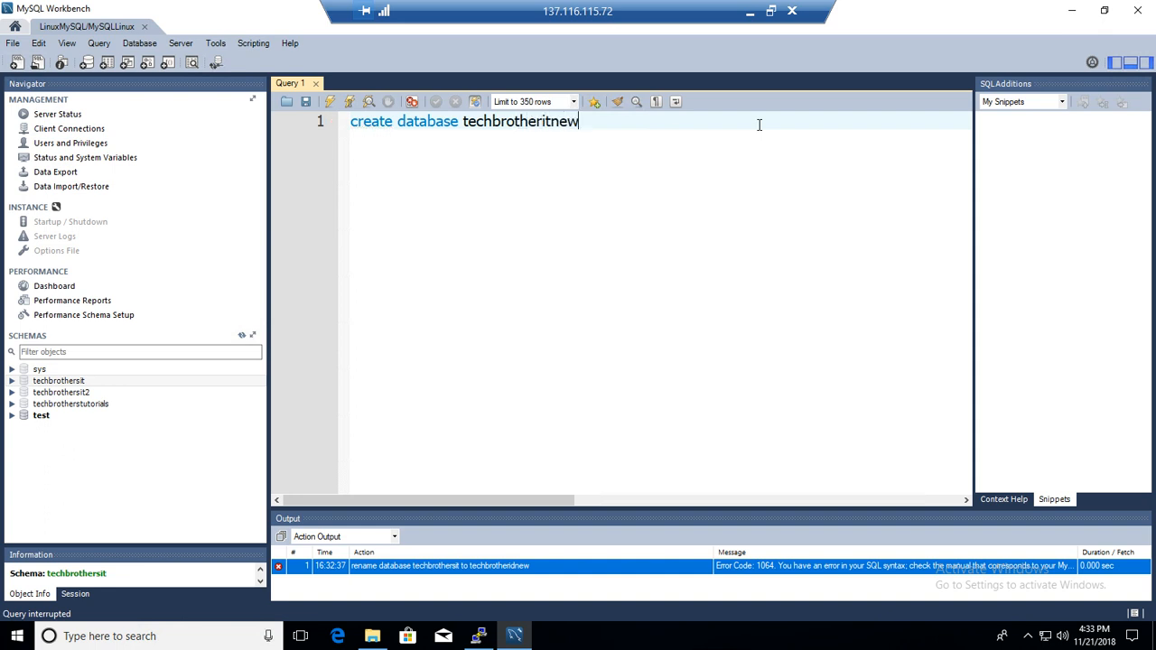
pyautogui.write(';')
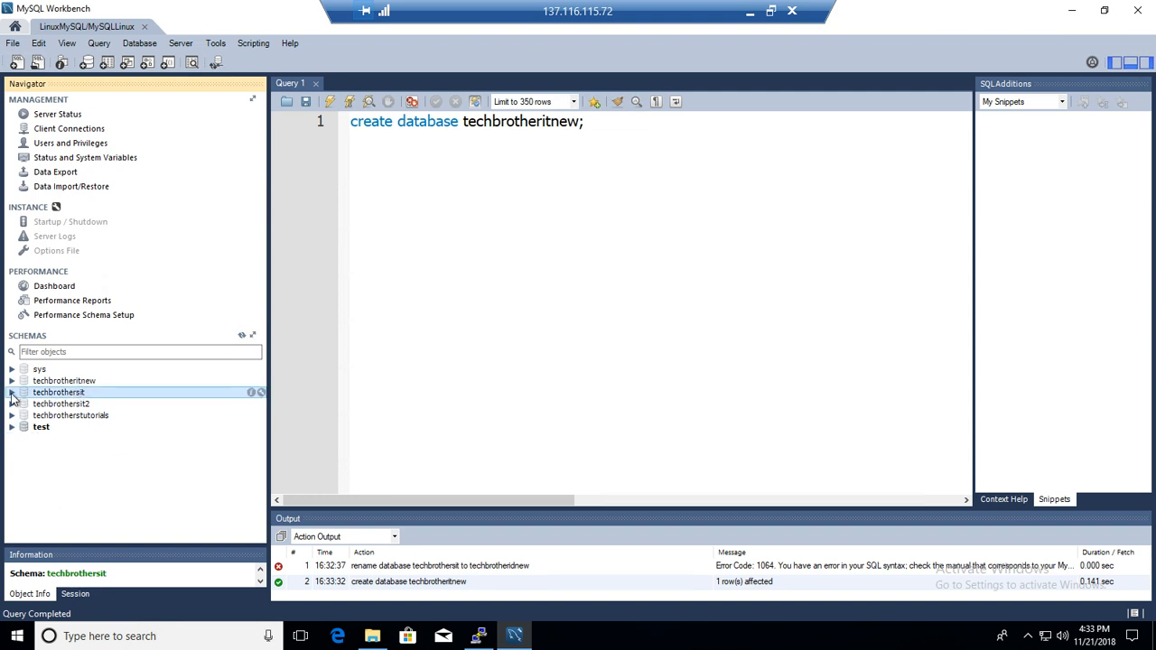
pyautogui.click(10, 392)
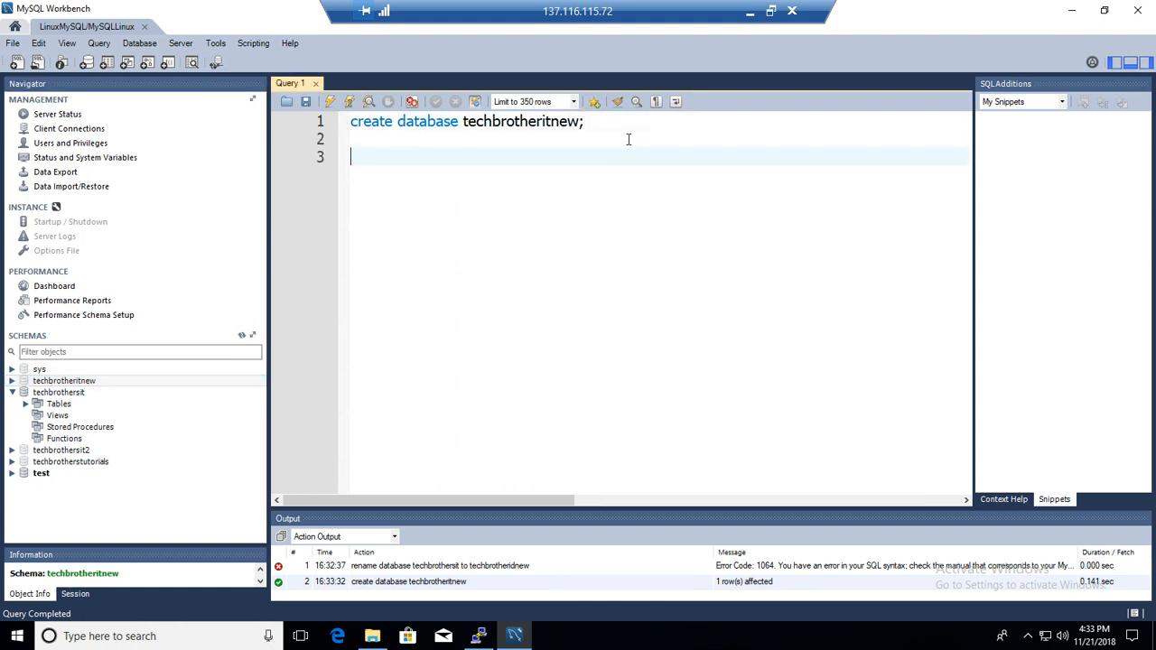
# - Start typing 'Rename table techbrotherit...' and expand techbrothersit's Tables to find emp_cp
pyautogui.write('Rename')
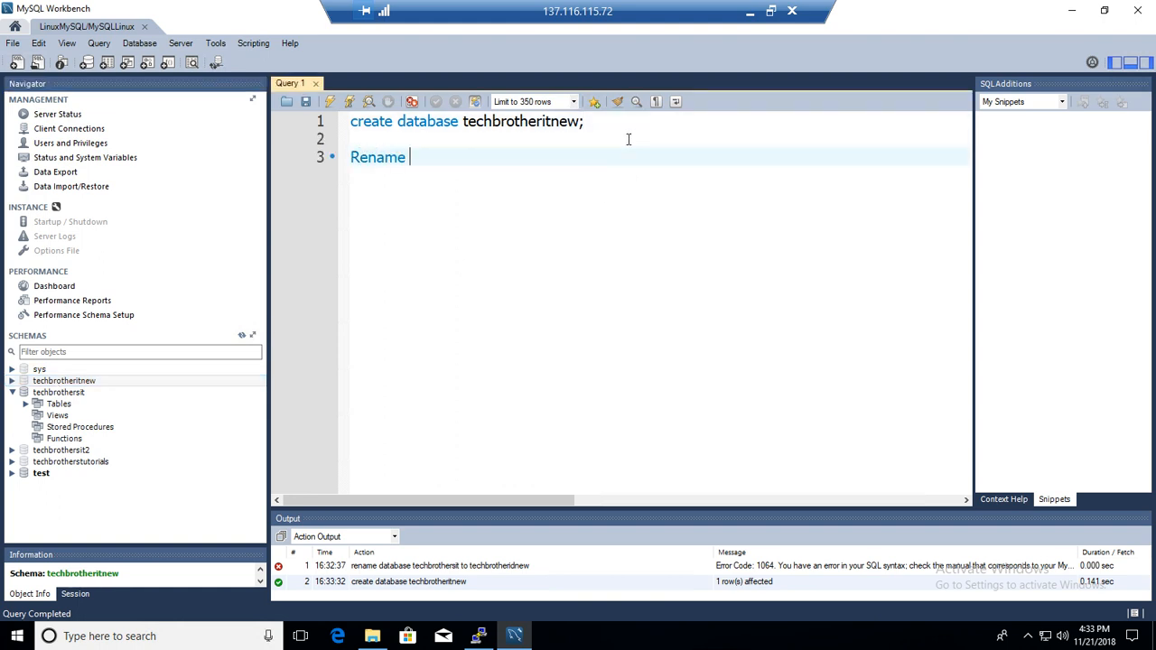
pyautogui.press('Backspace')
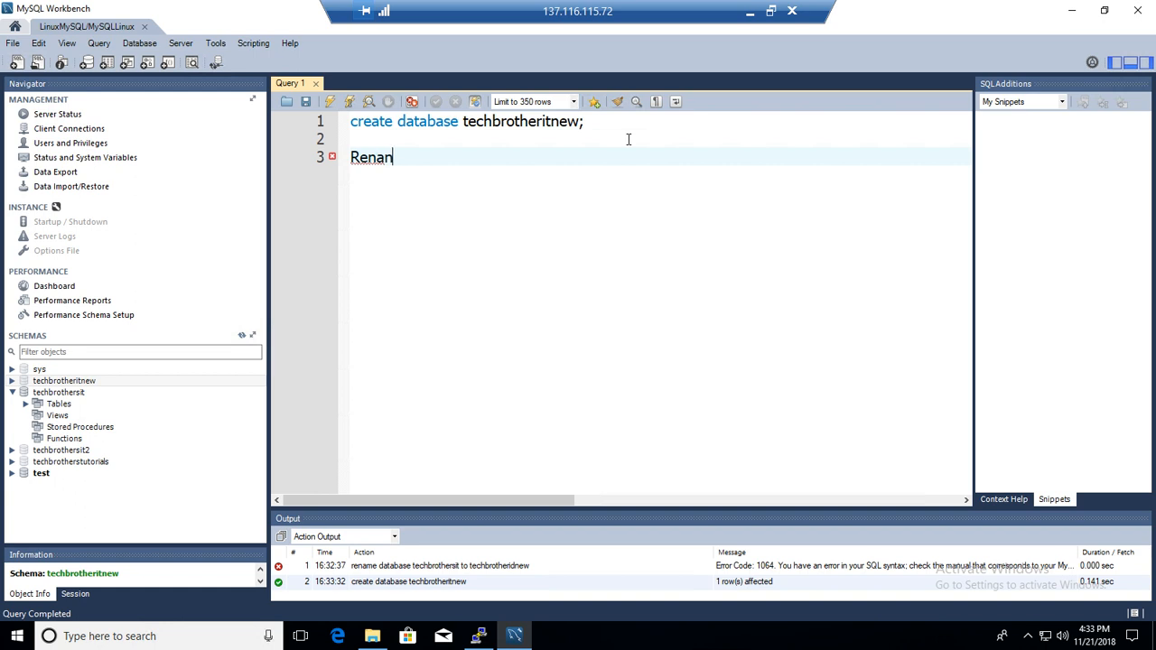
pyautogui.write('me')
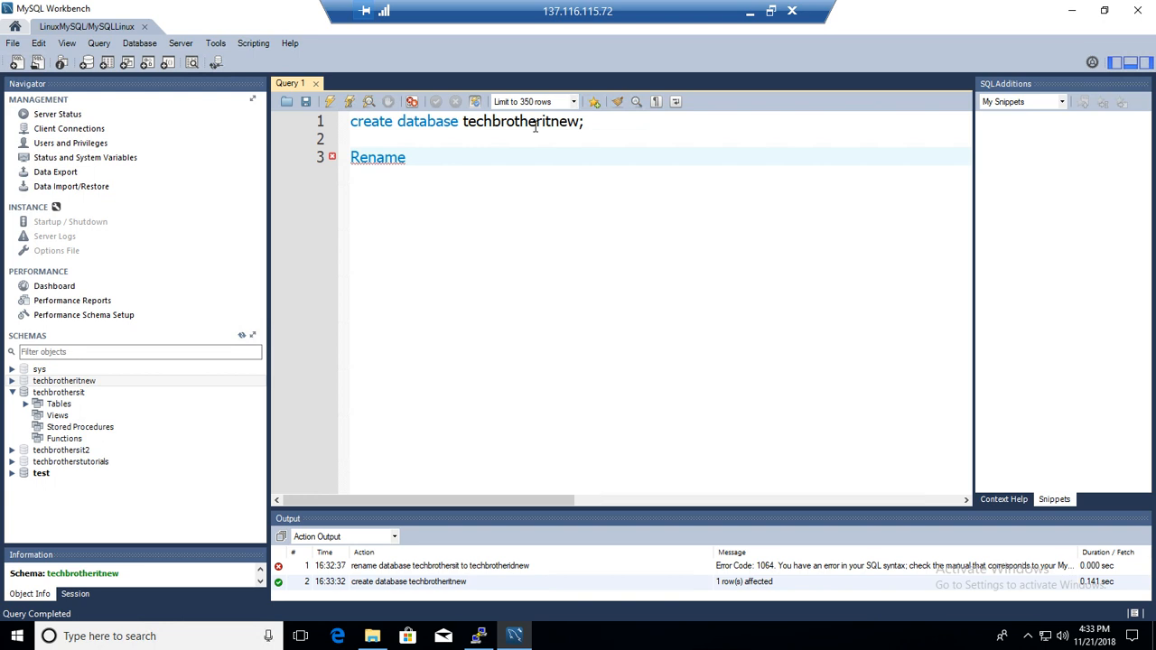
pyautogui.rightClick(524, 121)
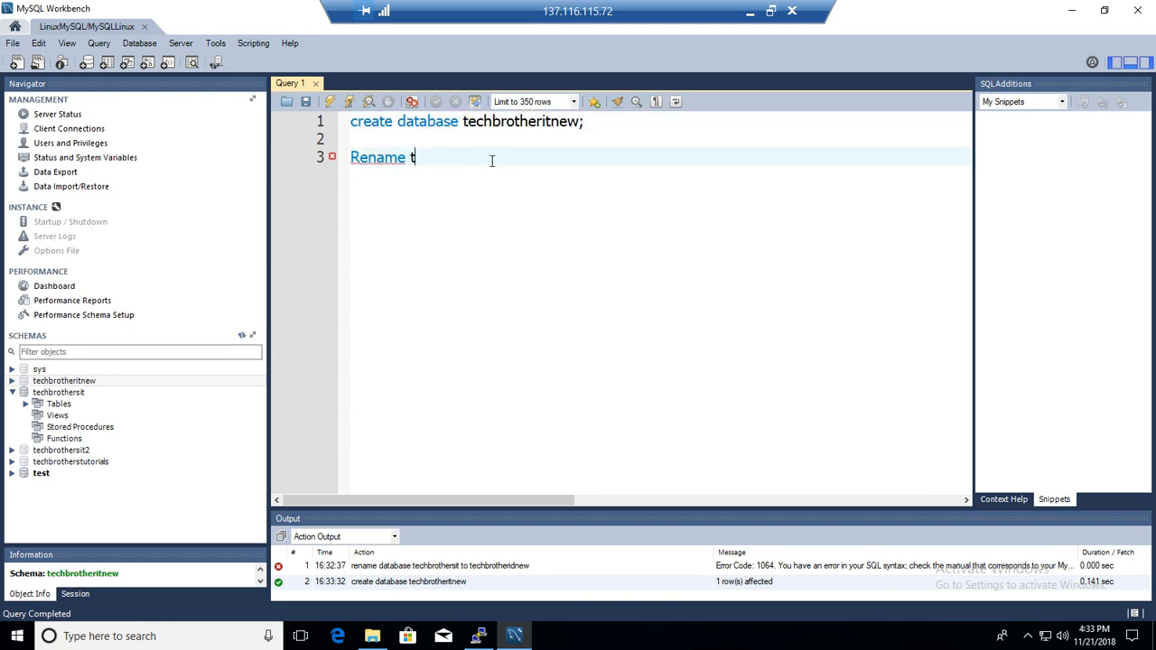
pyautogui.write('able techbrotheritn')
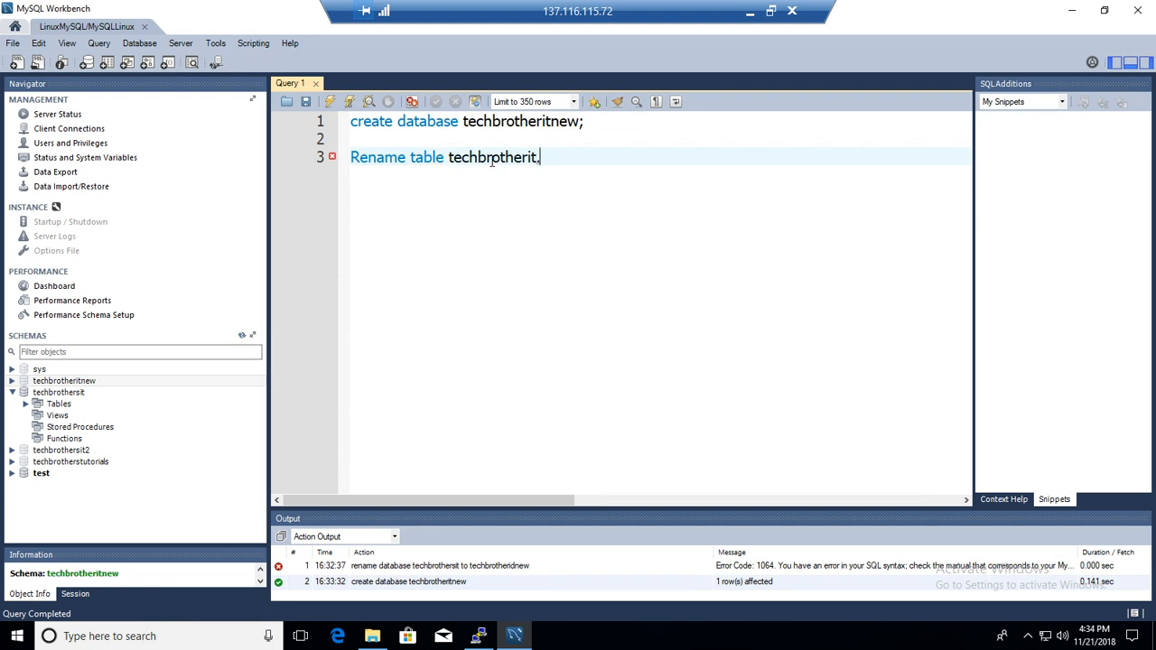
pyautogui.click(28, 404)
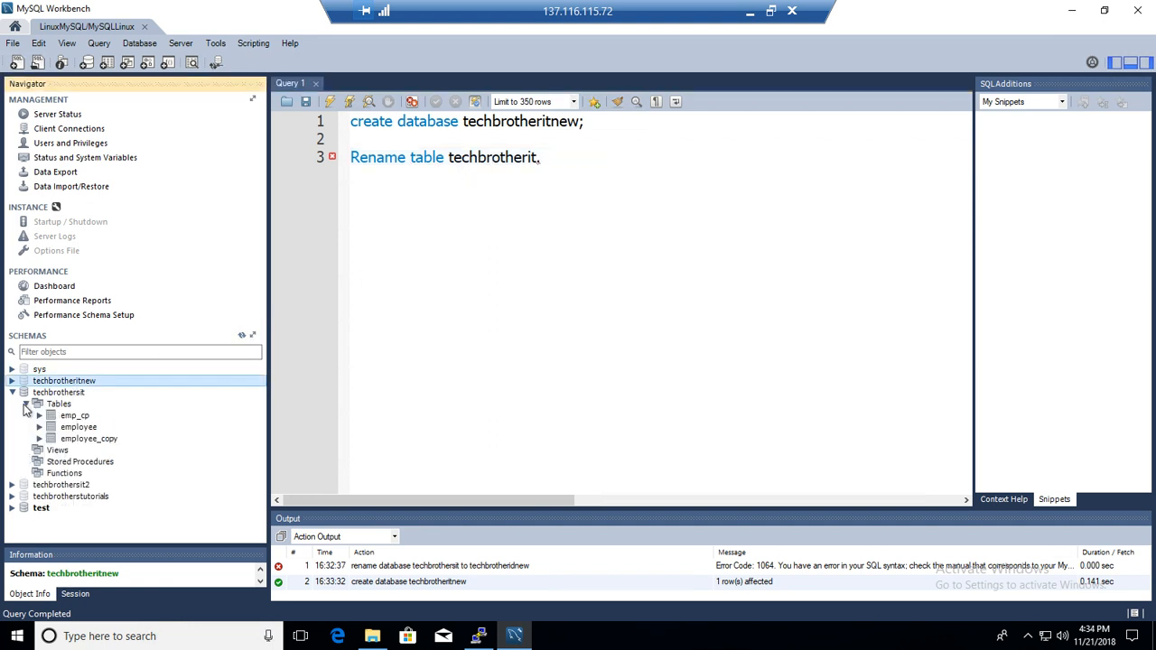
pyautogui.click(76, 422)
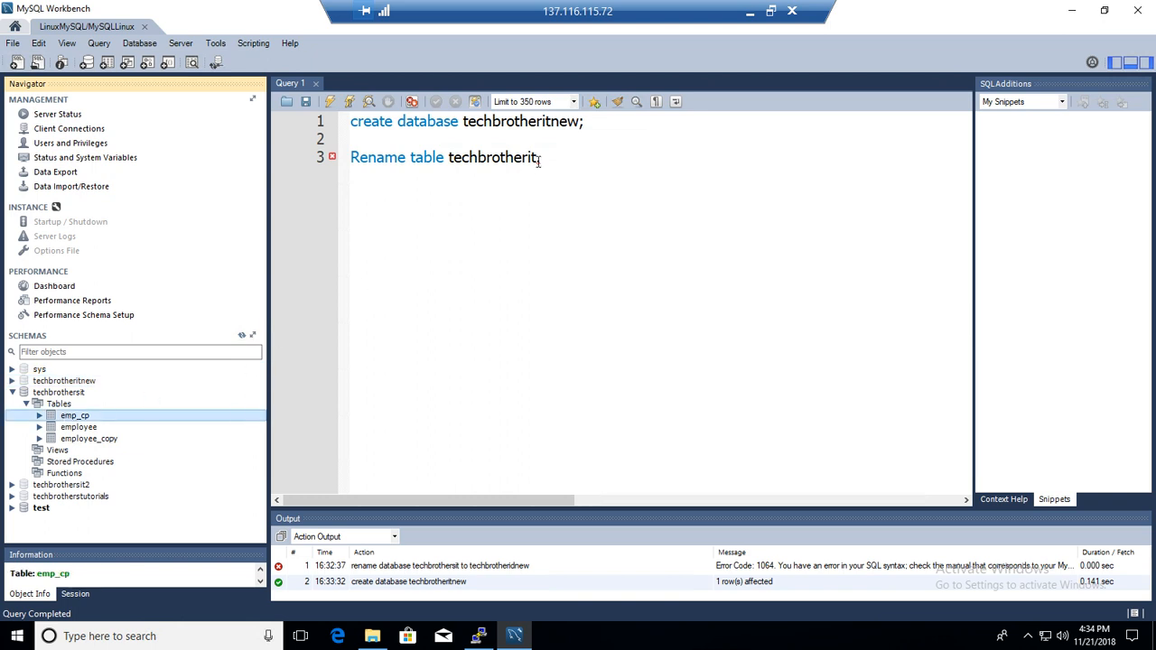
# - Finish the statement moving techbrotherit.emp_cp to techbrotheritnew.emp_cp
pyautogui.write('.emp_')
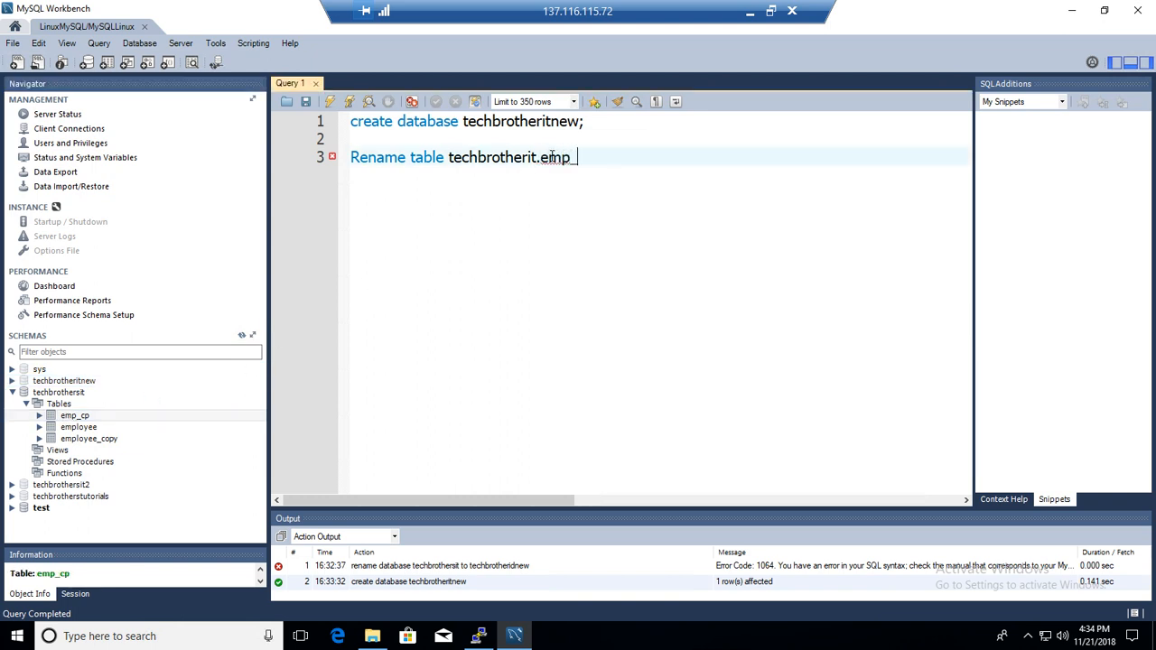
pyautogui.write('_cp')
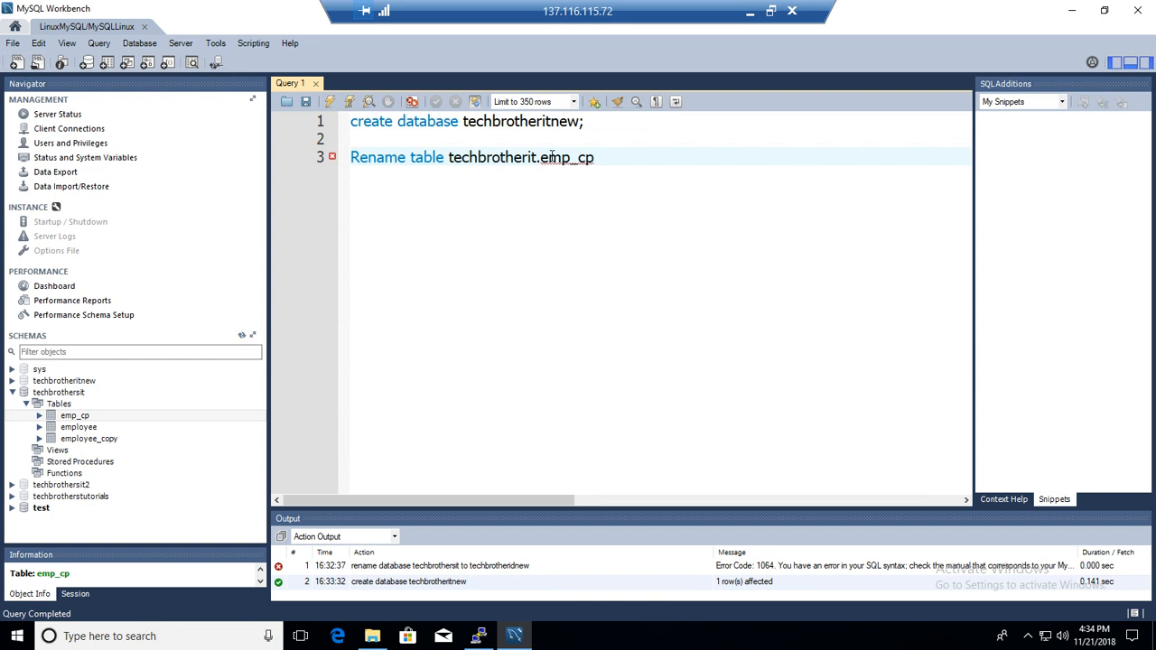
pyautogui.write('to techbrotheritnew.')
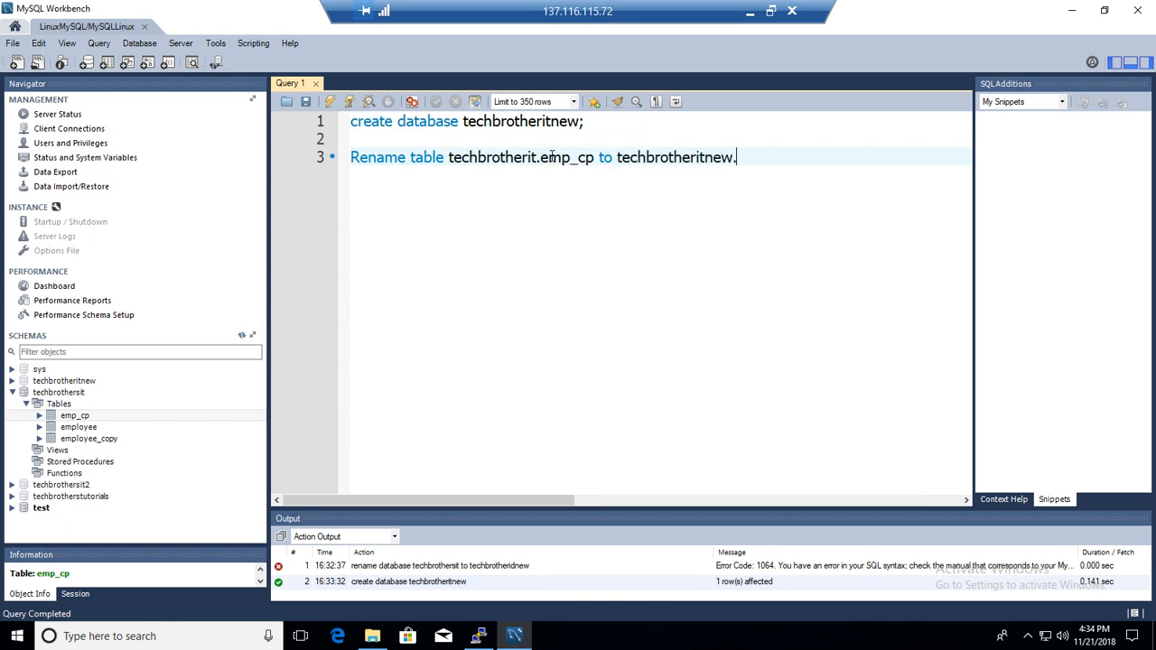
pyautogui.write('emp')
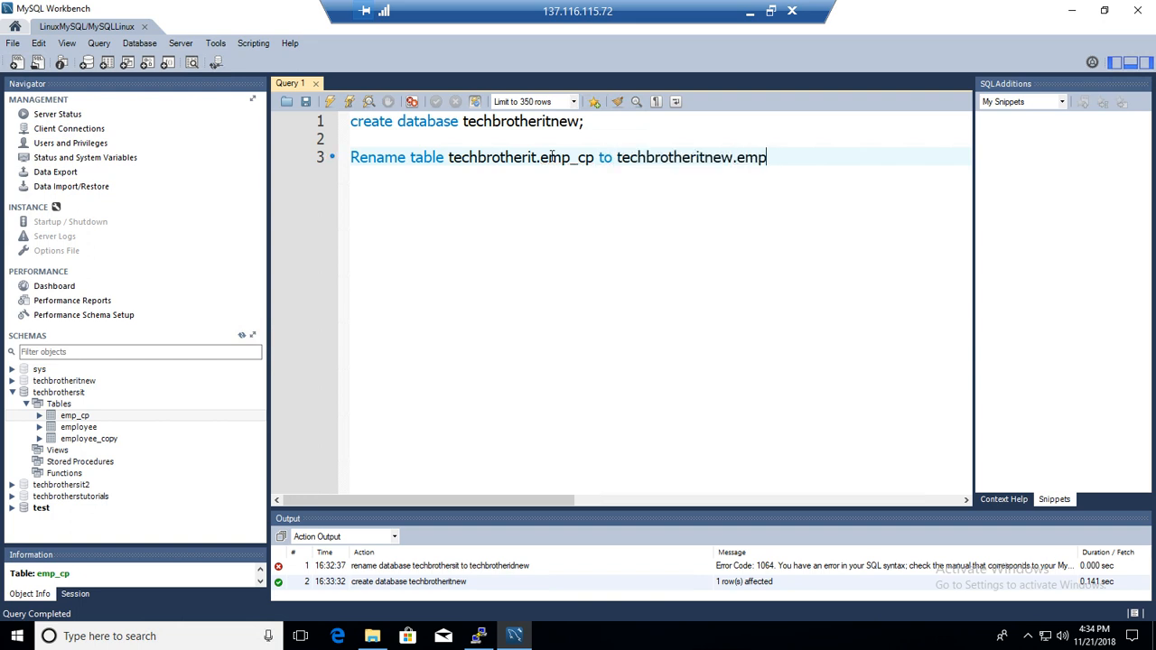
pyautogui.write('_cp')
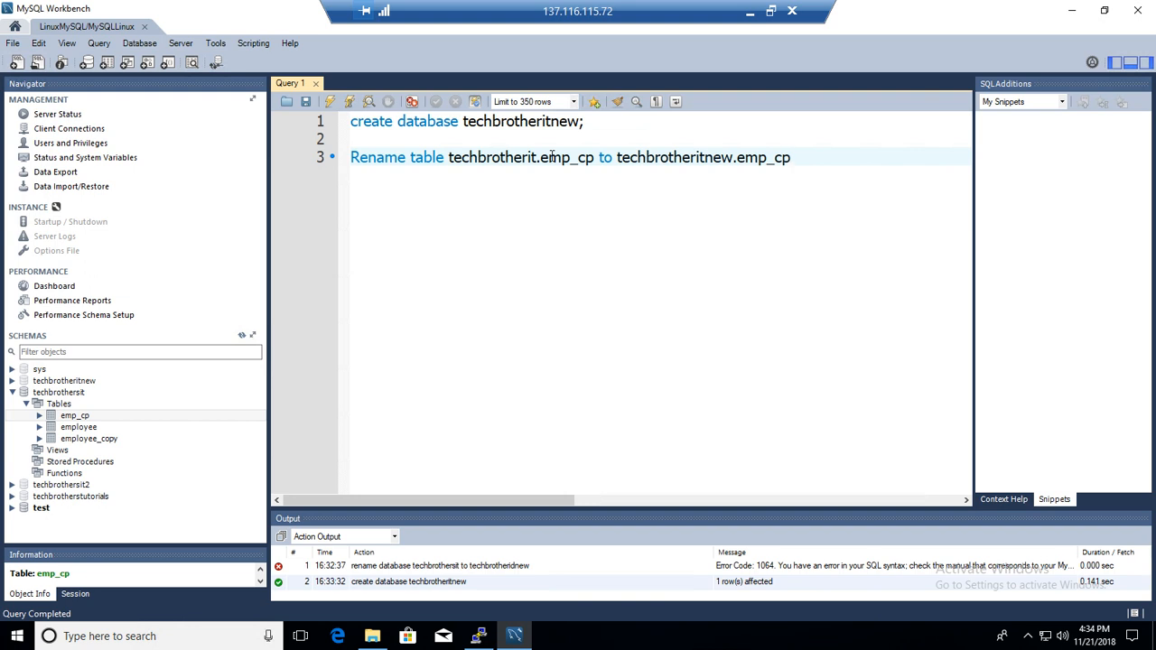
pyautogui.write(';')
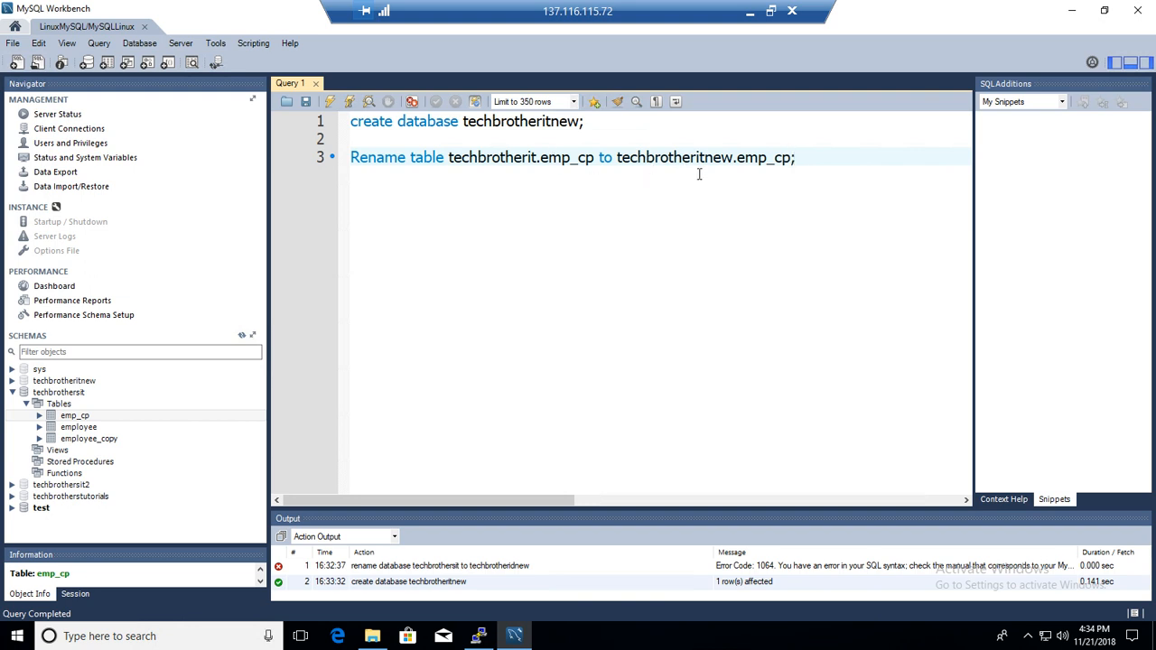
pyautogui.moveTo(481, 158)
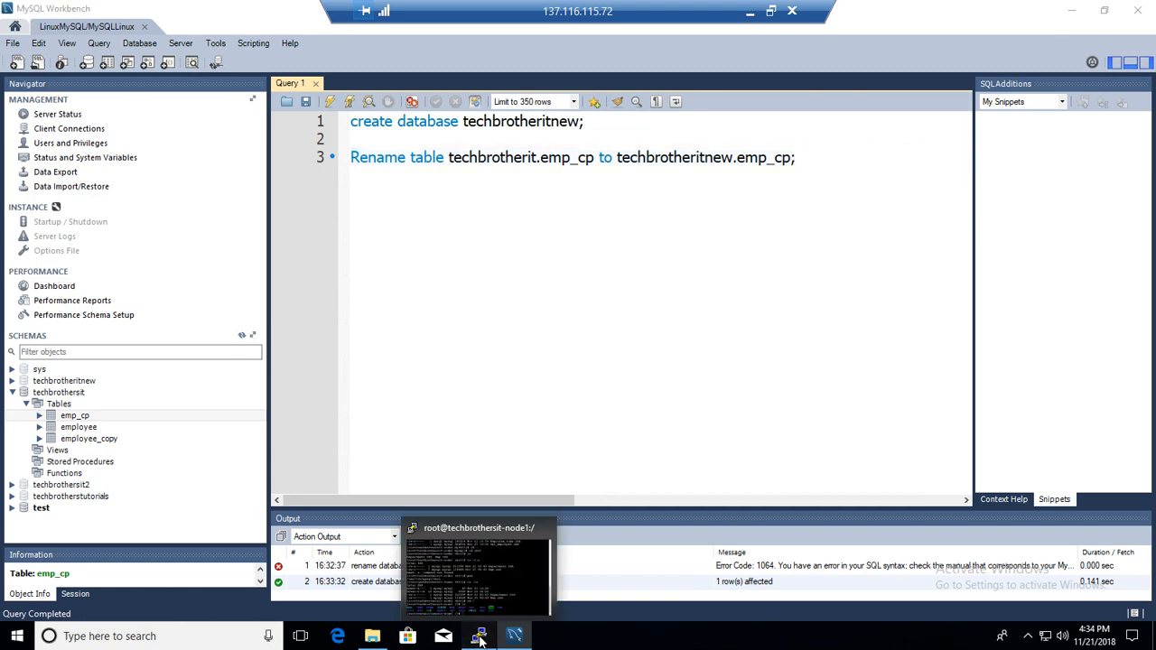
# - In PuTTY, list /var/lib/mysql and the techbrothersit folder's table files with ls -la
pyautogui.click(479, 638)
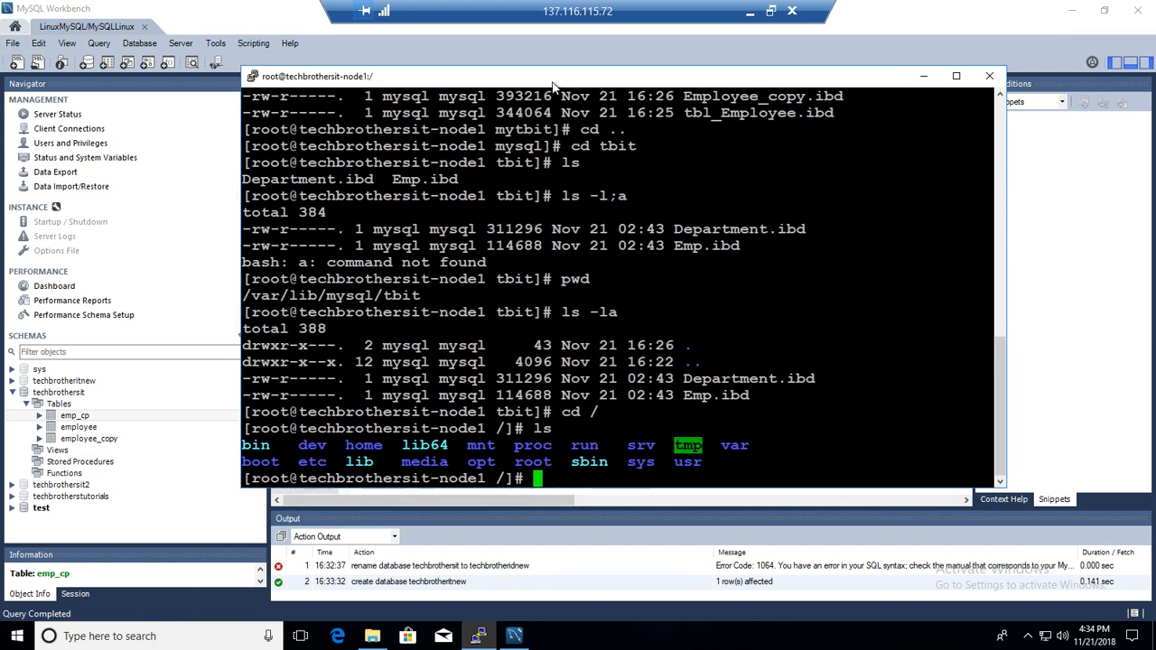
pyautogui.write('v')
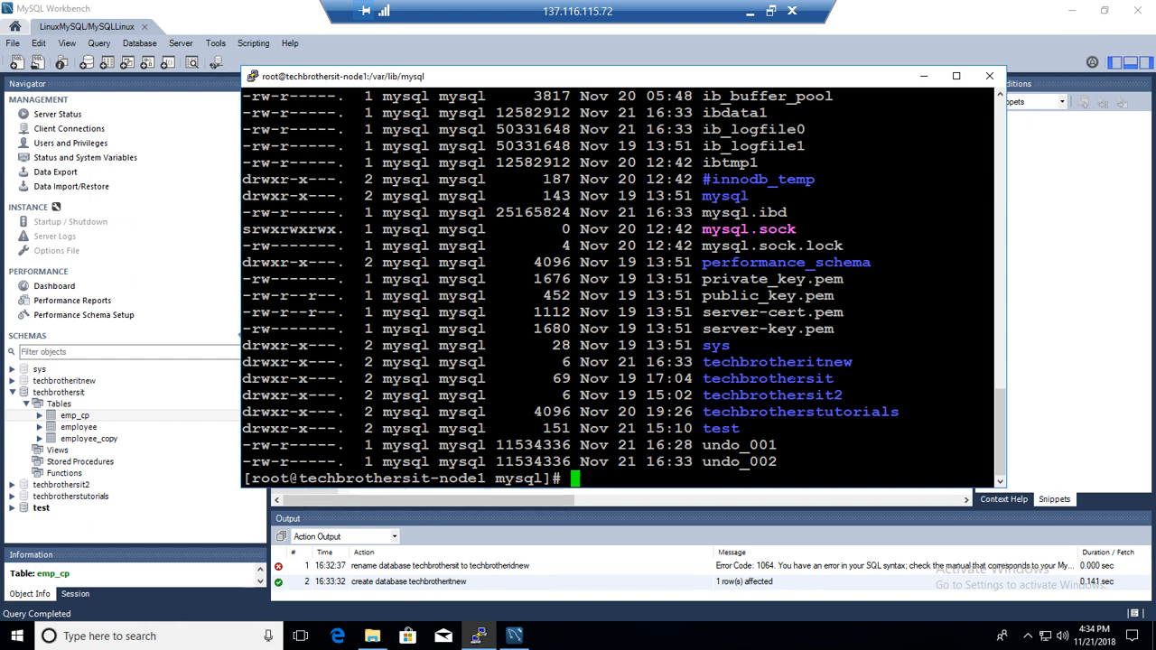
pyautogui.doubleClick(767, 377)
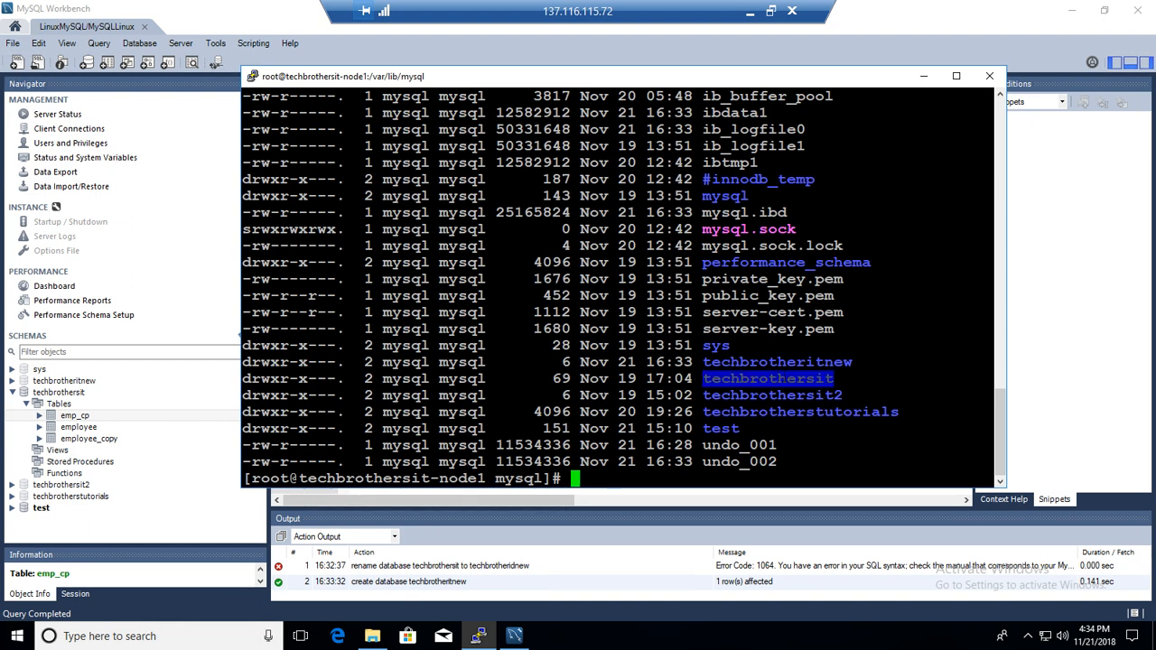
pyautogui.write('cd')
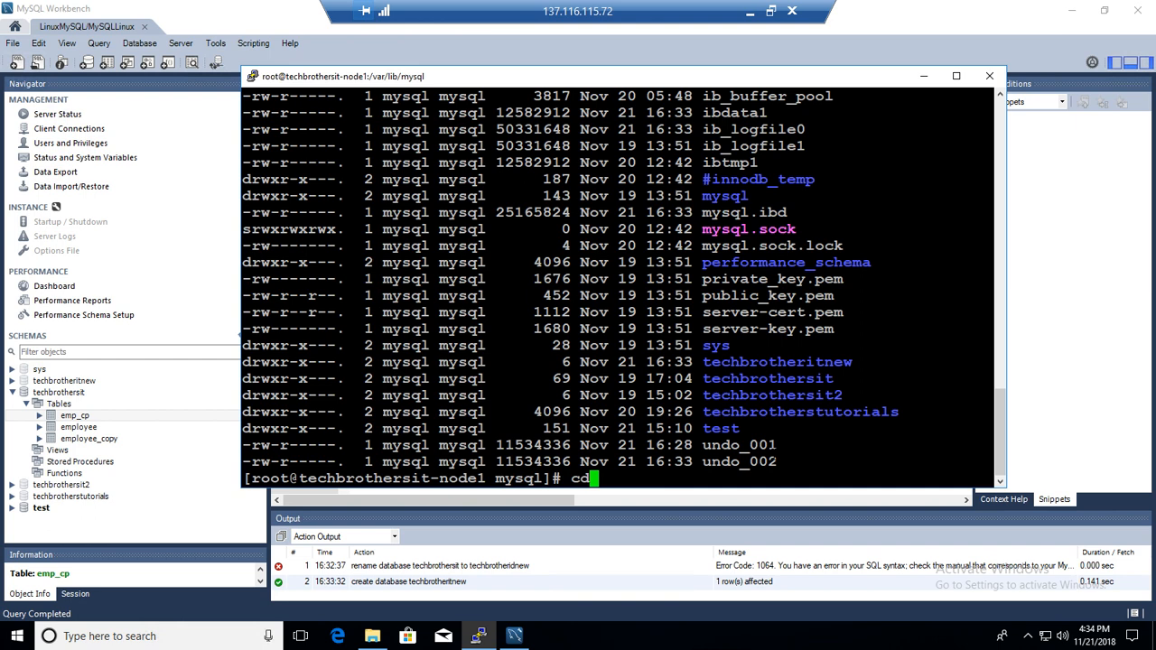
pyautogui.write('t')
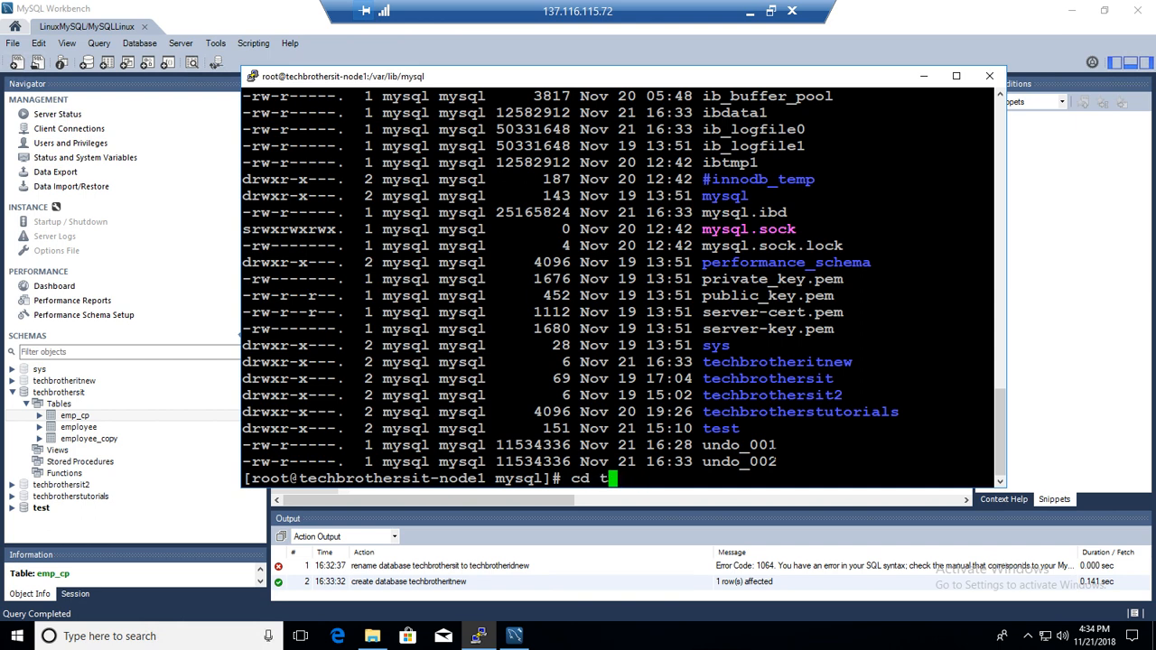
pyautogui.write('echbrothersit')
pyautogui.write('ls -la')
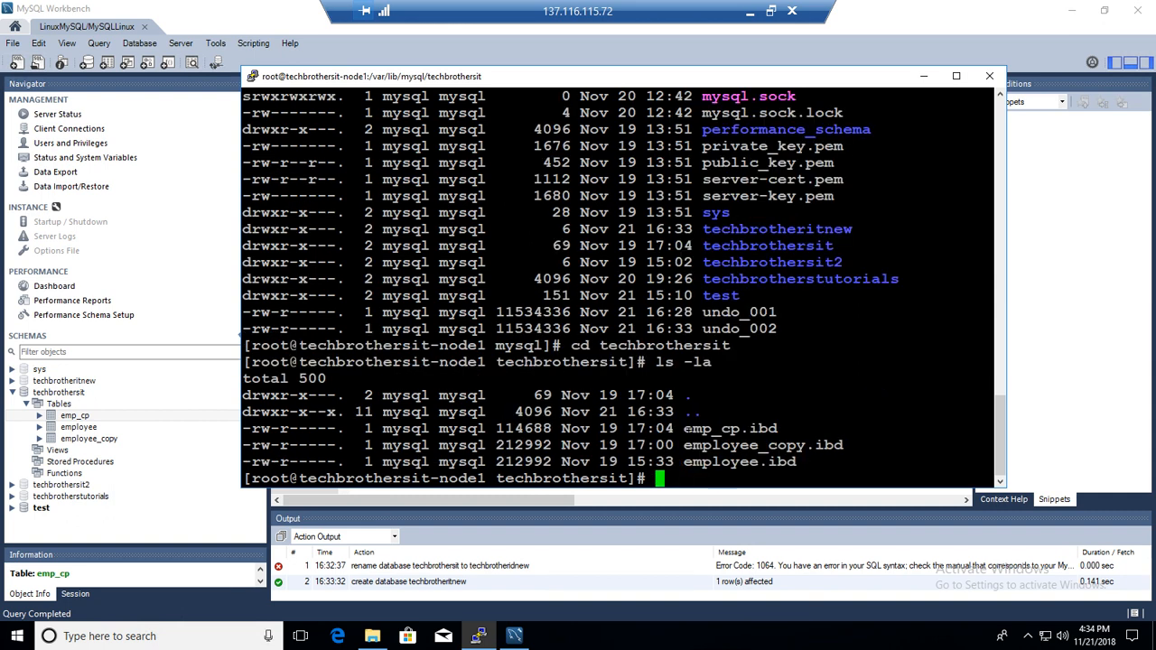
pyautogui.doubleClick(729, 428)
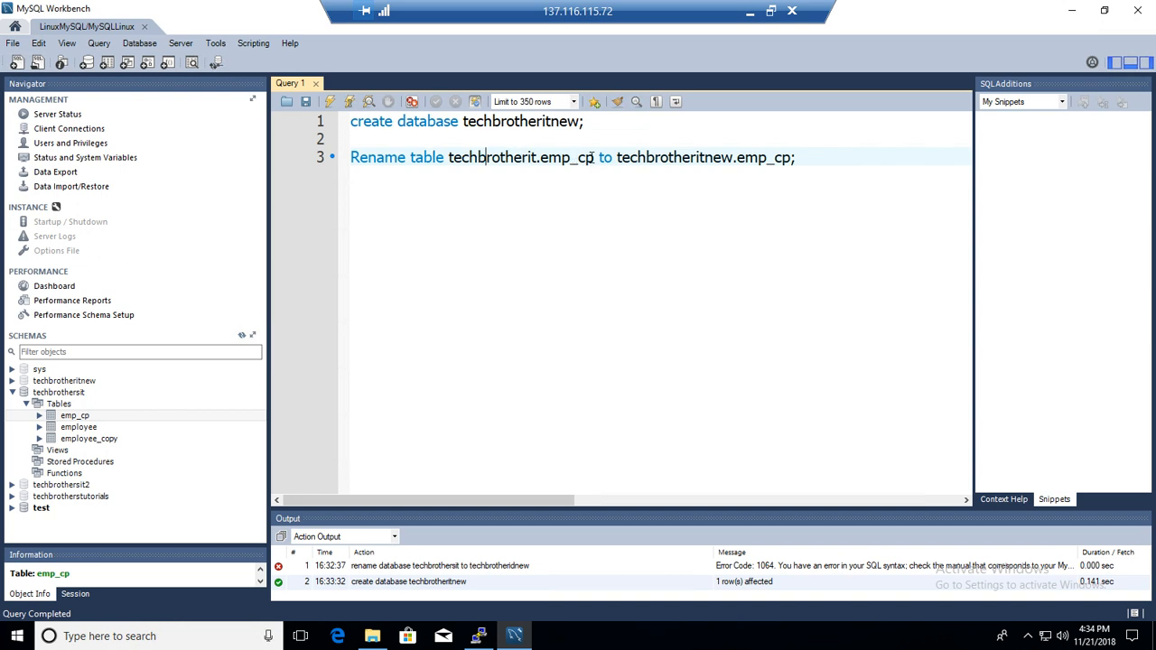
# - Select 'techbrotherit.emp_cp' in the statement and bring PuTTY's folder listing back up
pyautogui.doubleClick(521, 157)
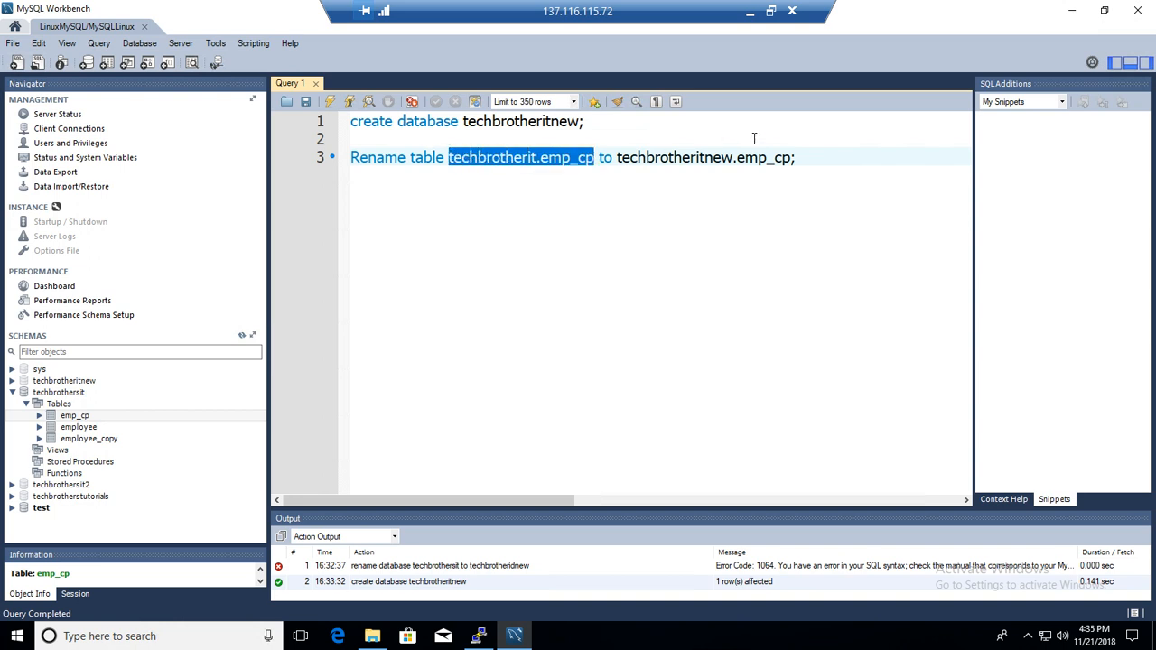
pyautogui.click(598, 157)
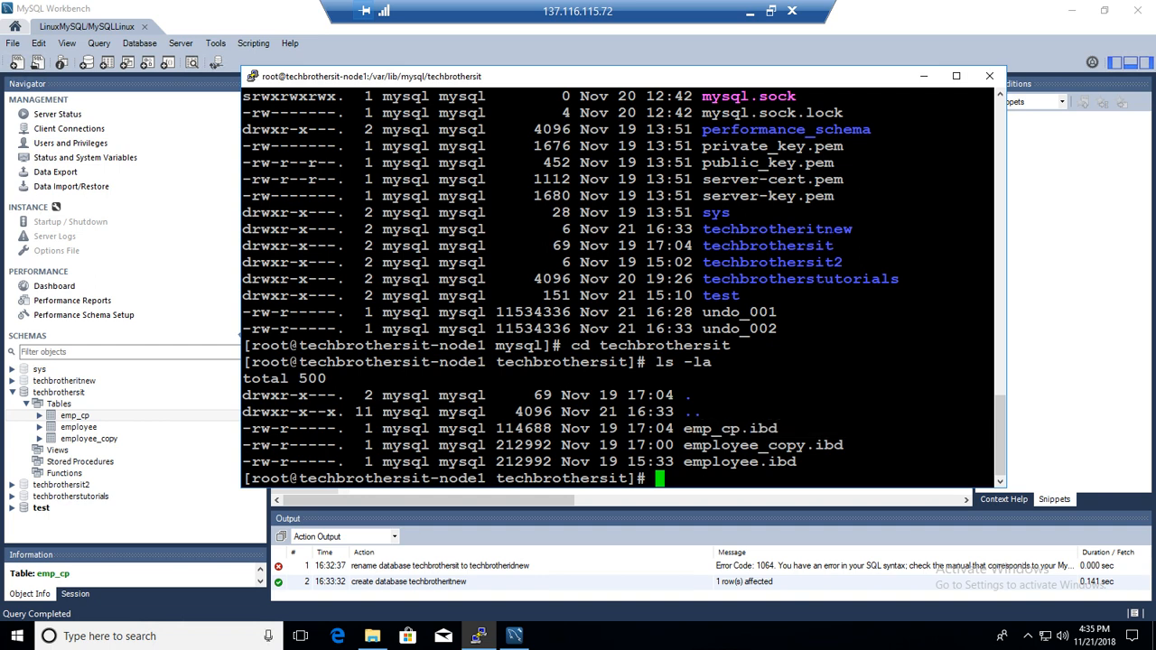
# - Review the techbrothersit table files, then cd .. back to /var/lib/mysql
pyautogui.doubleClick(777, 229)
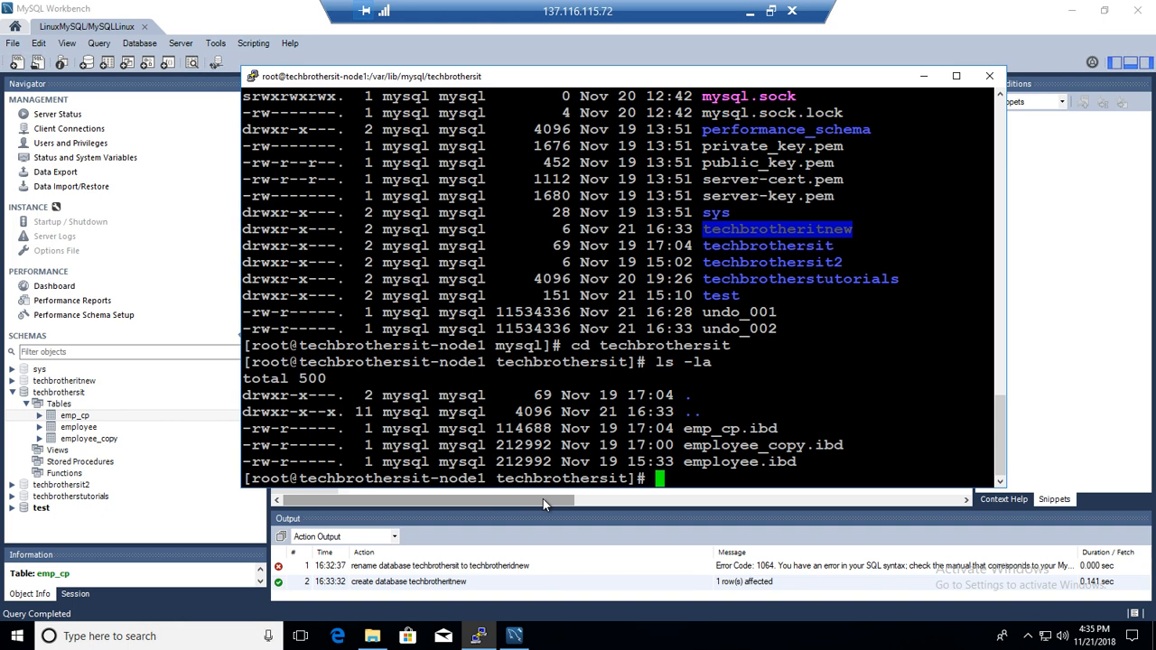
pyautogui.write('cd ..')
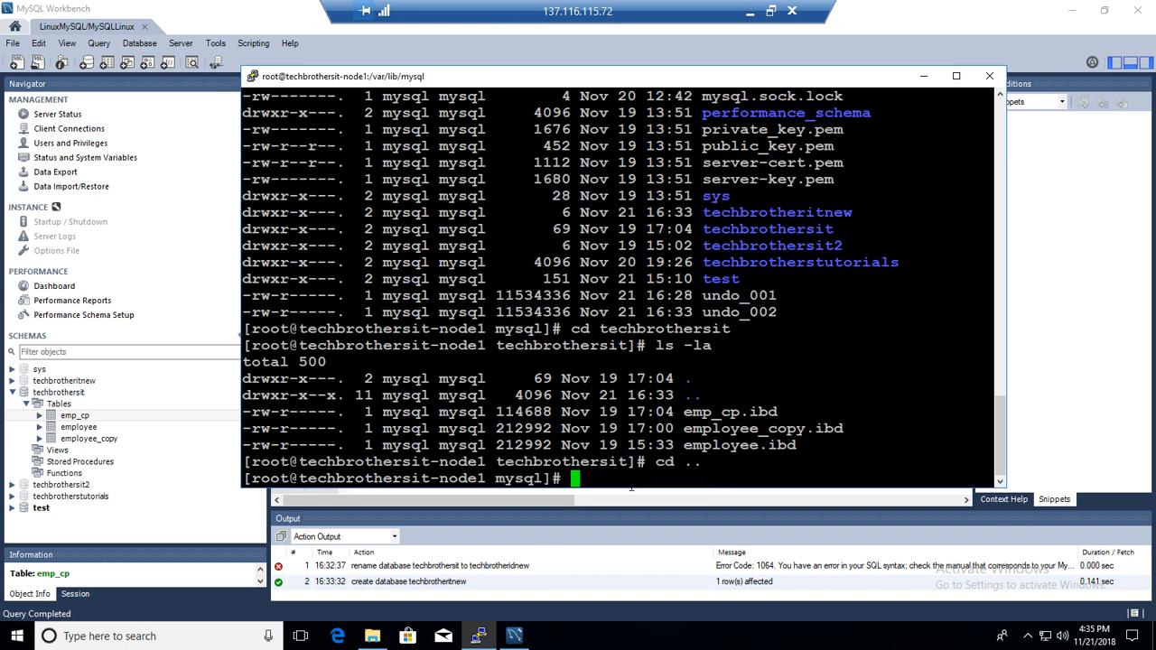
pyautogui.write('cd')
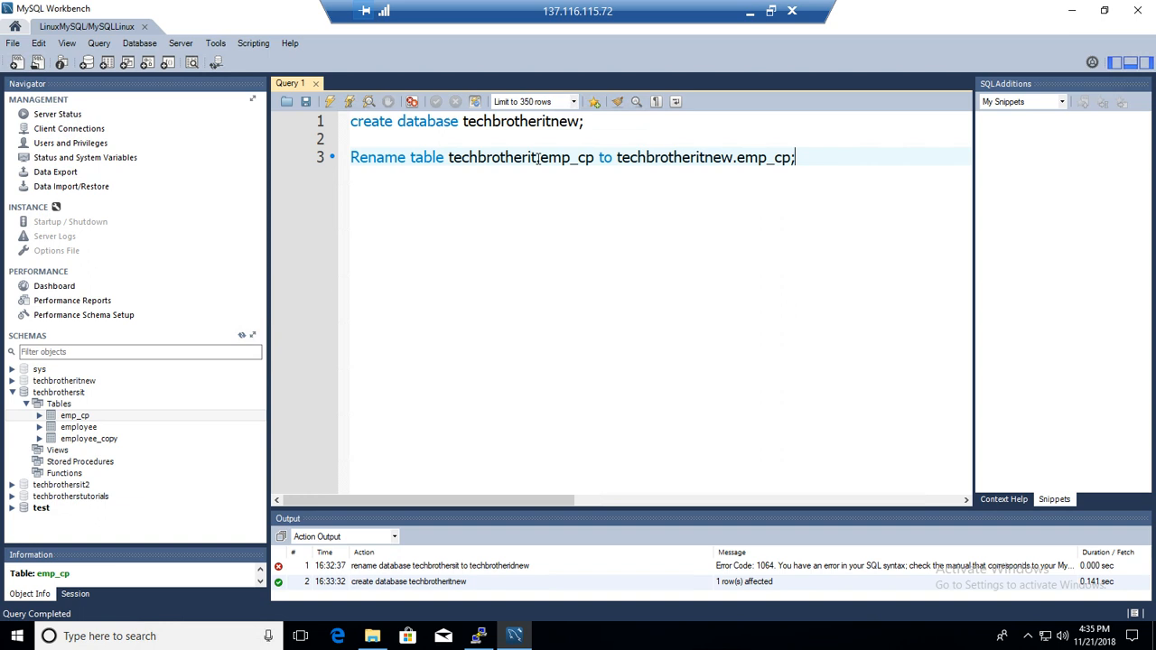
# - Correct the source schema to techbrothersit in the emp_cp RENAME TABLE statement and run it
pyautogui.click(335, 101)
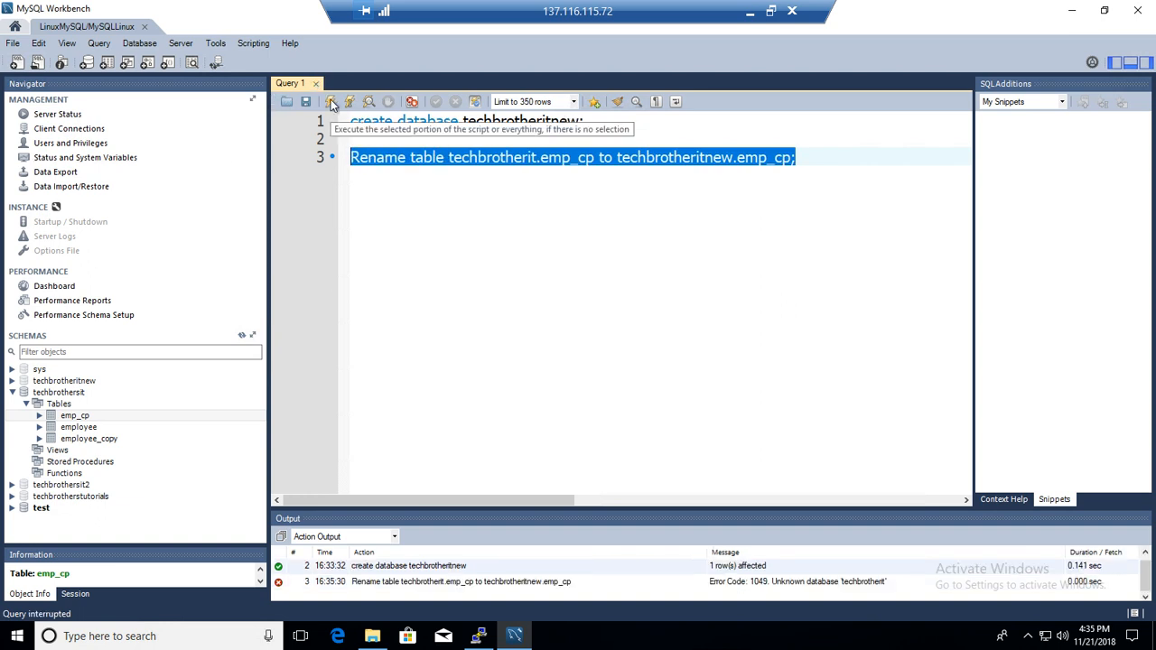
pyautogui.moveTo(472, 235)
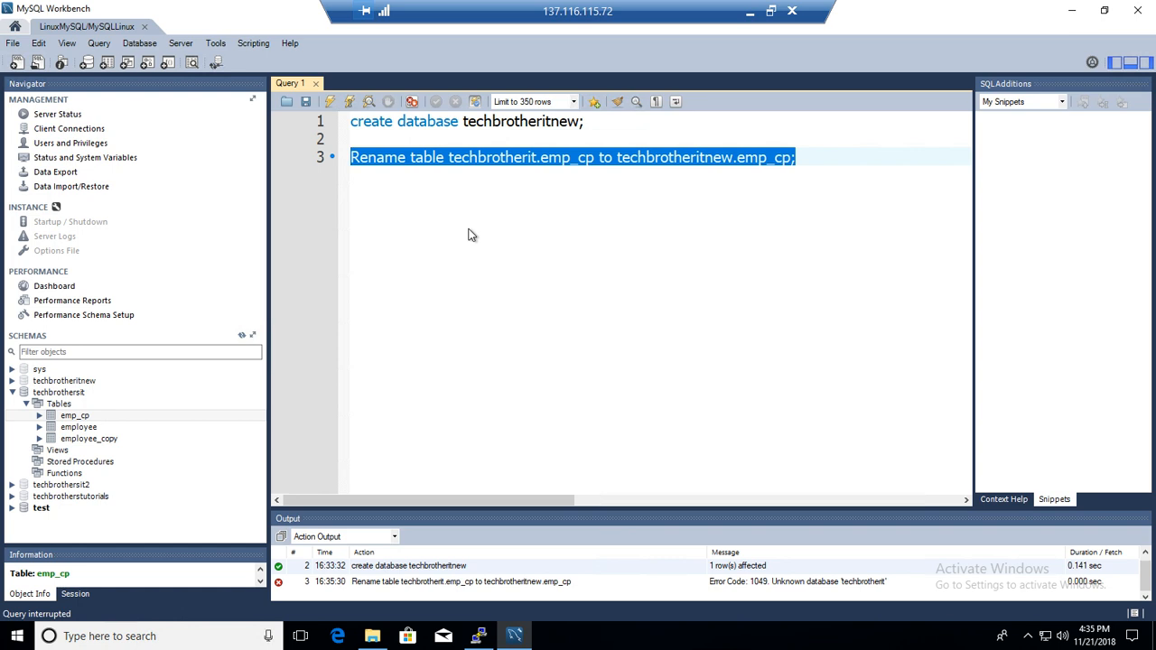
pyautogui.click(796, 157)
pyautogui.write('s')
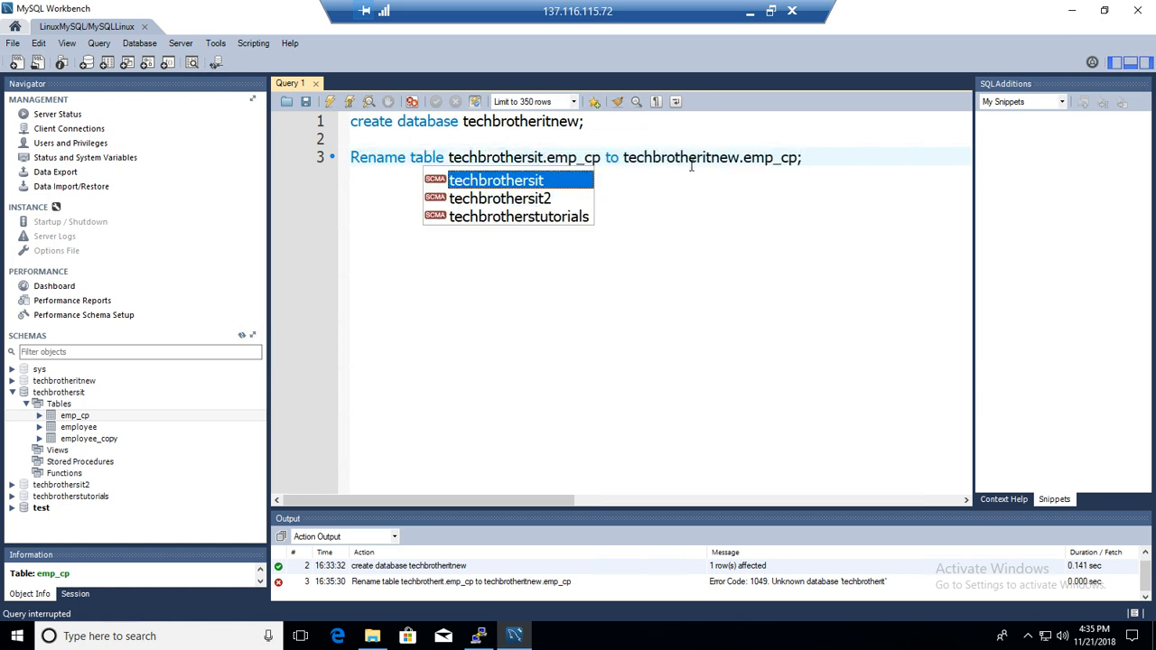
pyautogui.click(831, 167)
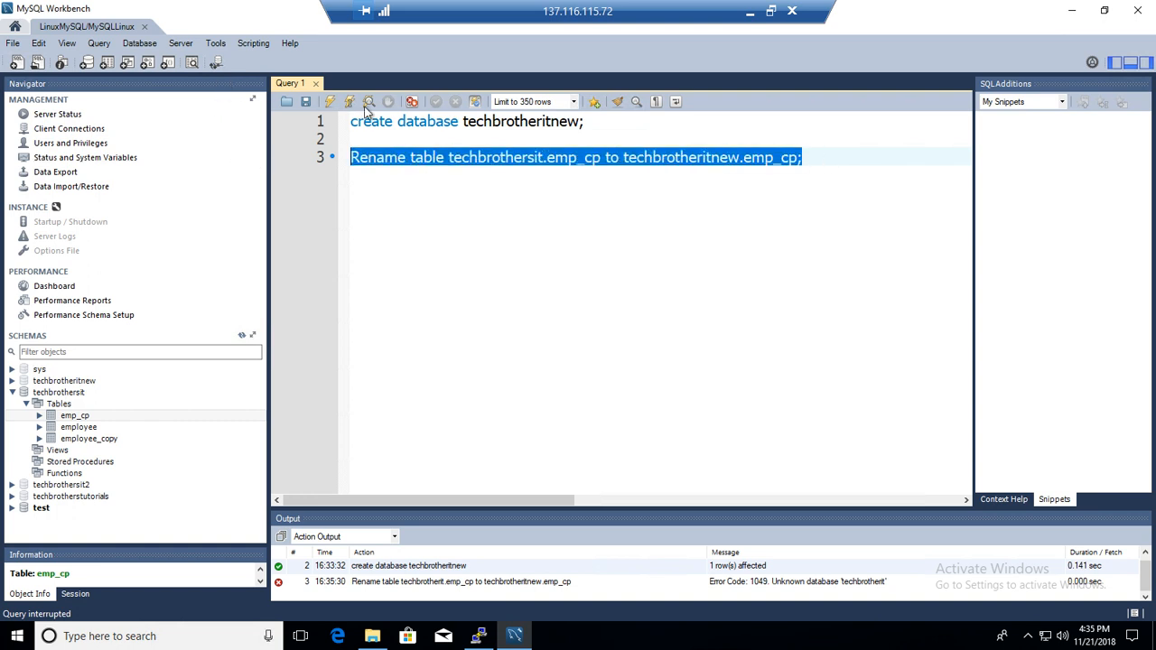
pyautogui.click(351, 100)
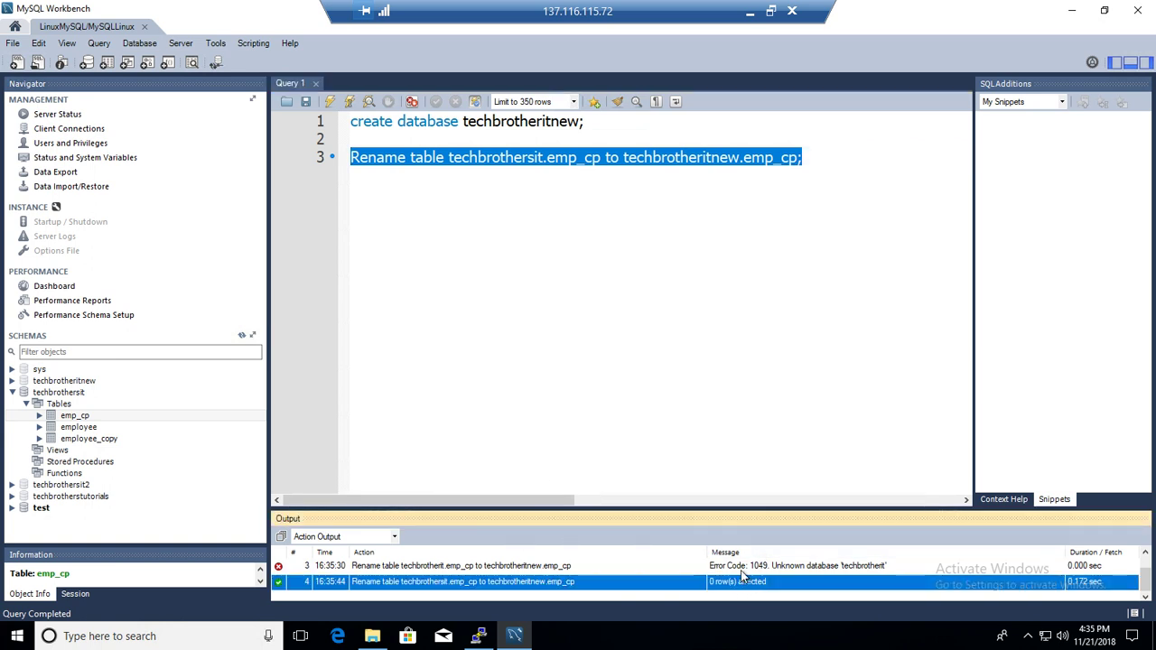
pyautogui.moveTo(129, 400)
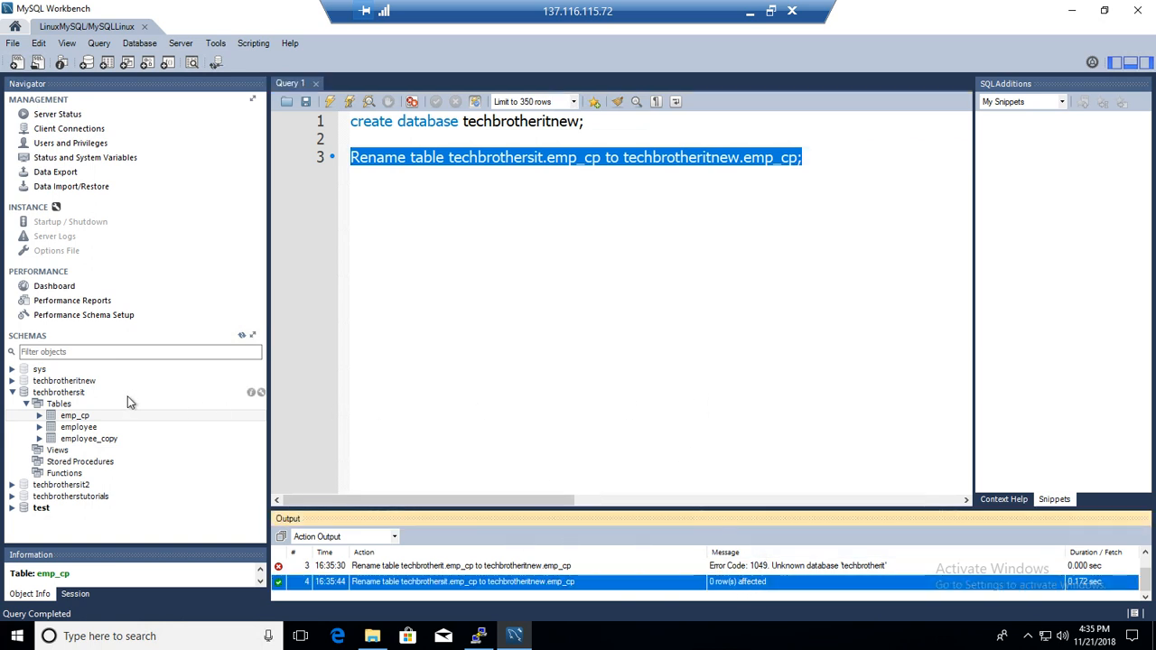
# - Refresh the Navigator and expand techbrotheritnew to confirm emp_cp is listed there
pyautogui.click(64, 392)
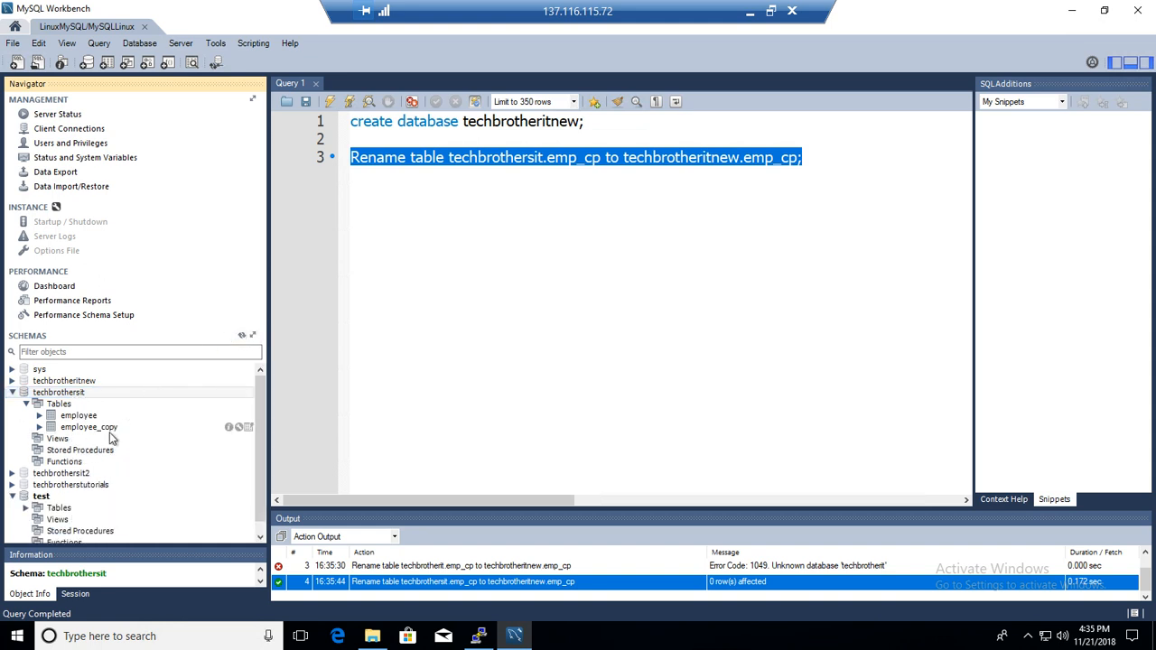
pyautogui.click(89, 425)
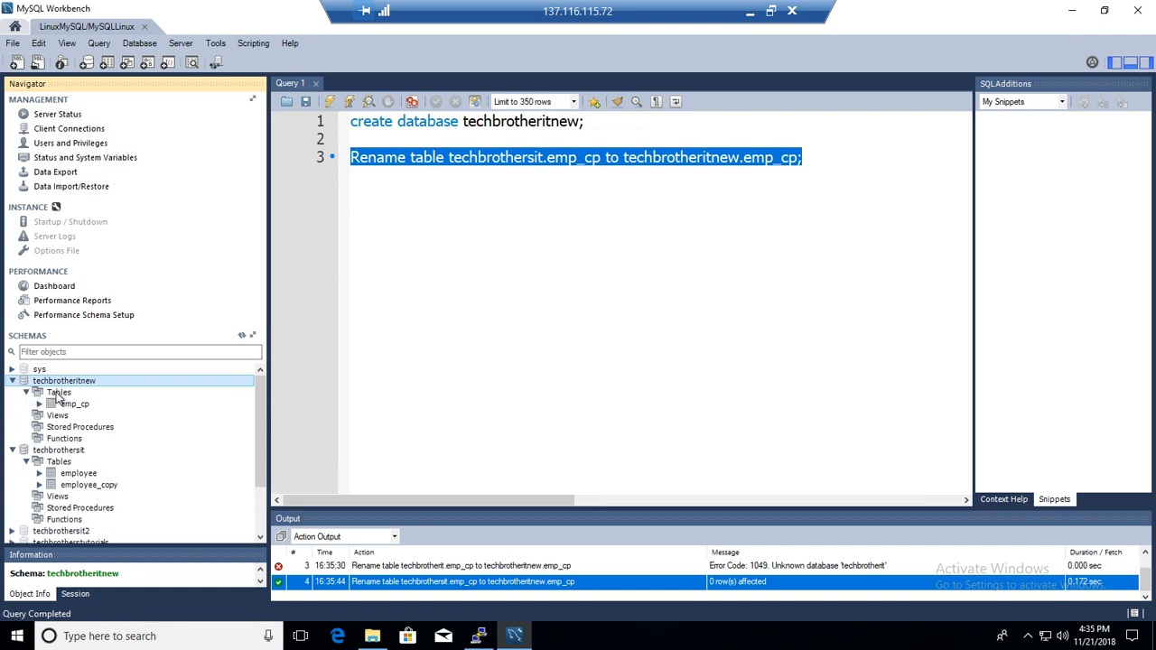
pyautogui.click(59, 392)
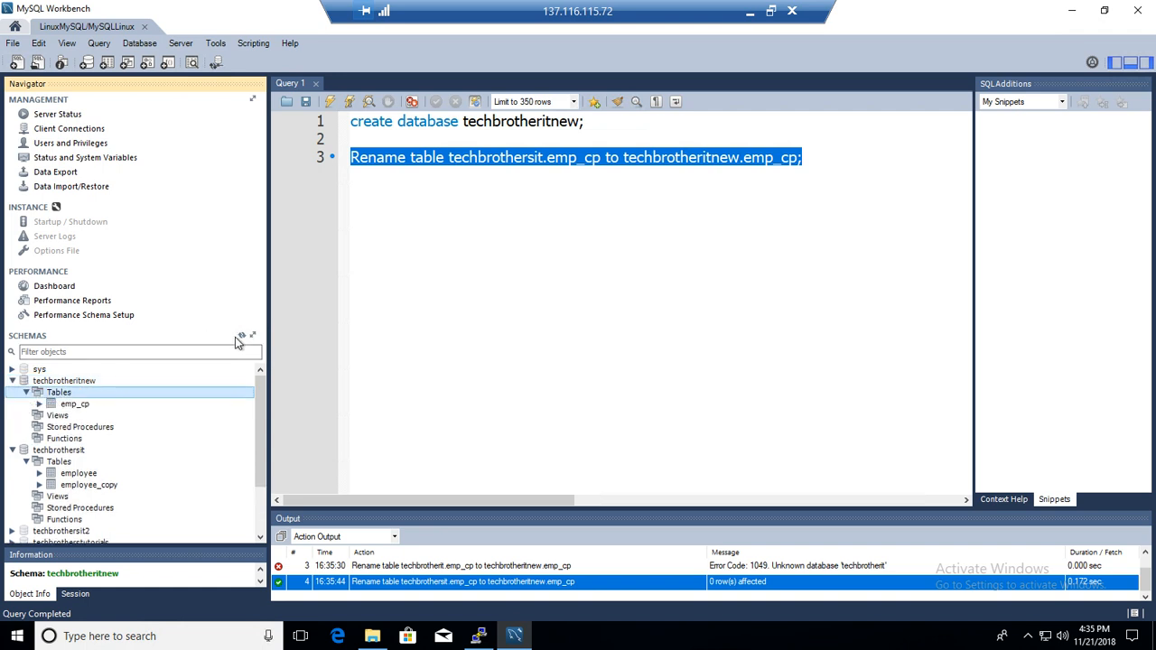
pyautogui.click(76, 401)
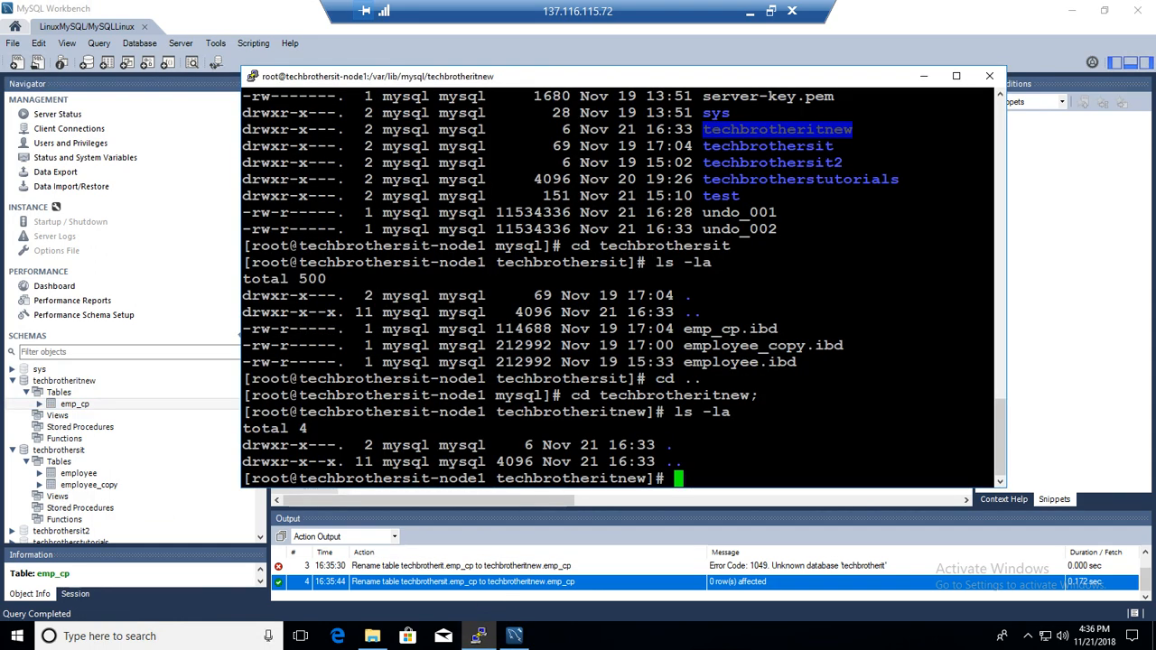
# - List the techbrotheritnew data folder contents with ls -la in PuTTY
pyautogui.write('ls -')
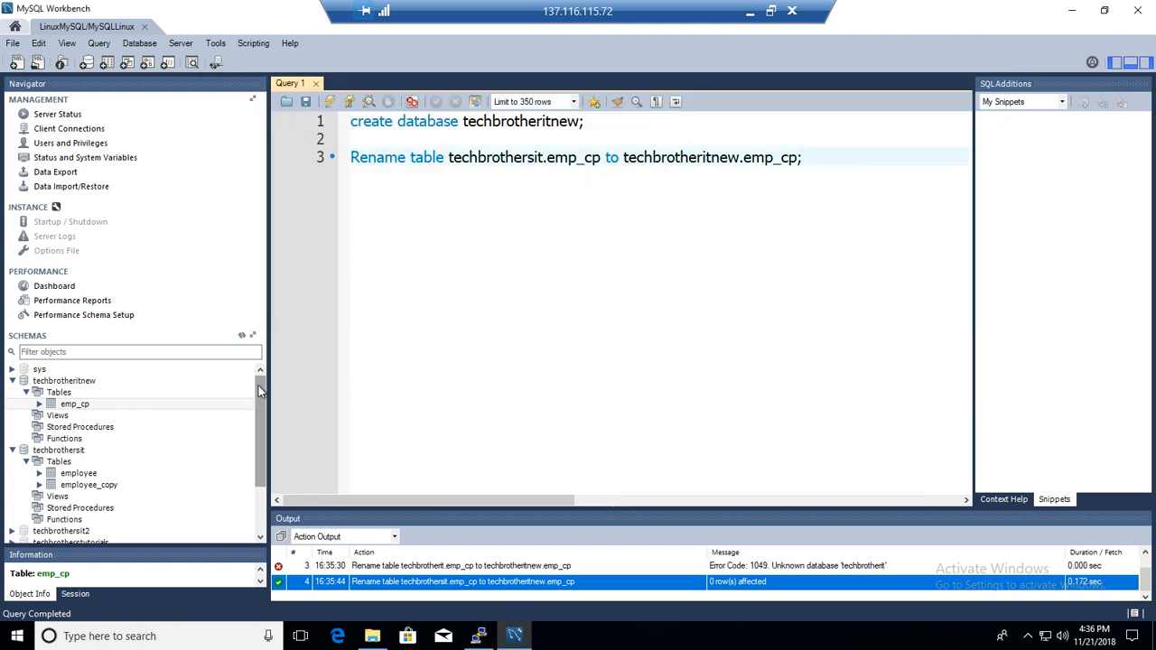
# - Change the RENAME TABLE statement from emp_cp to employee and run it
pyautogui.click(79, 473)
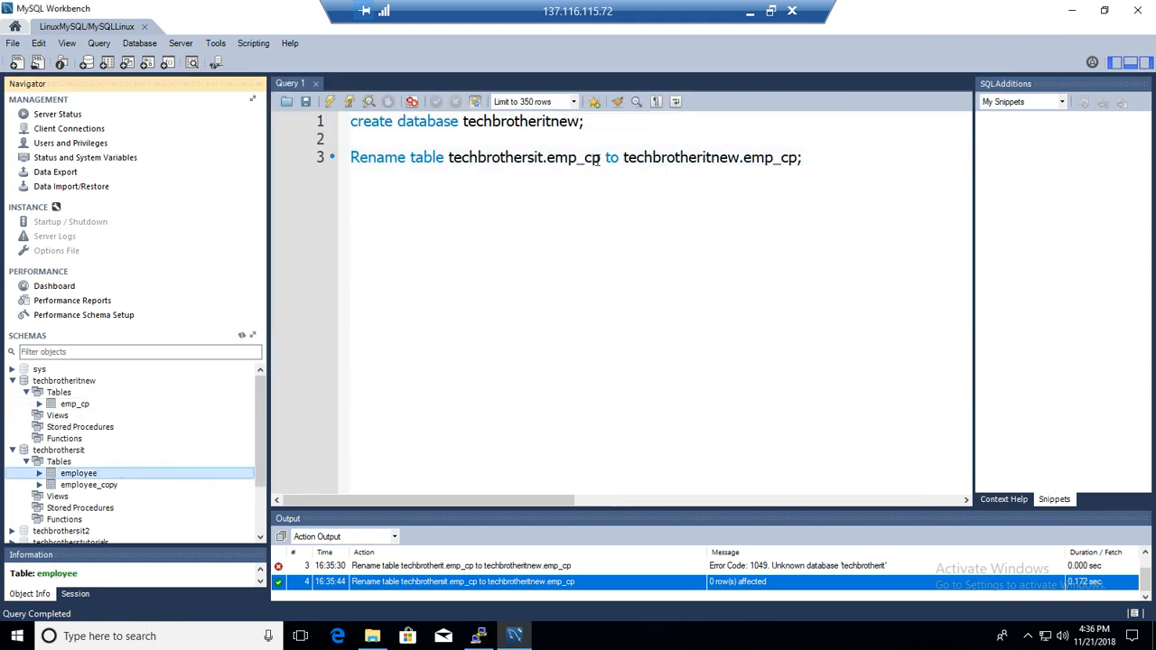
pyautogui.doubleClick(579, 157)
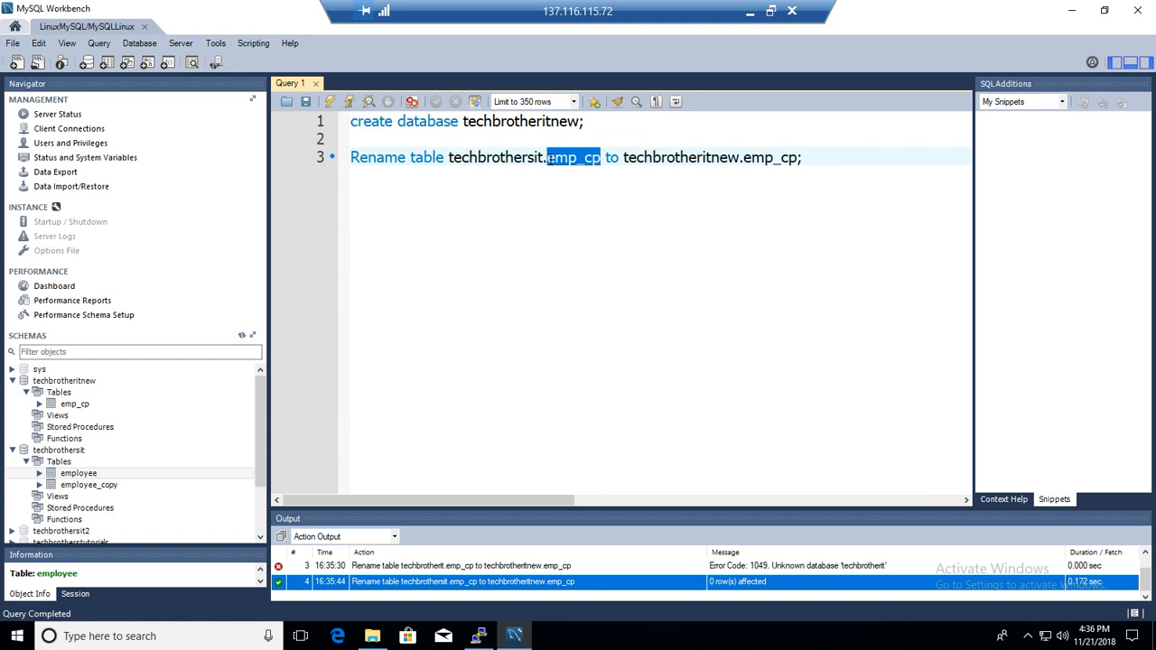
pyautogui.write('employee')
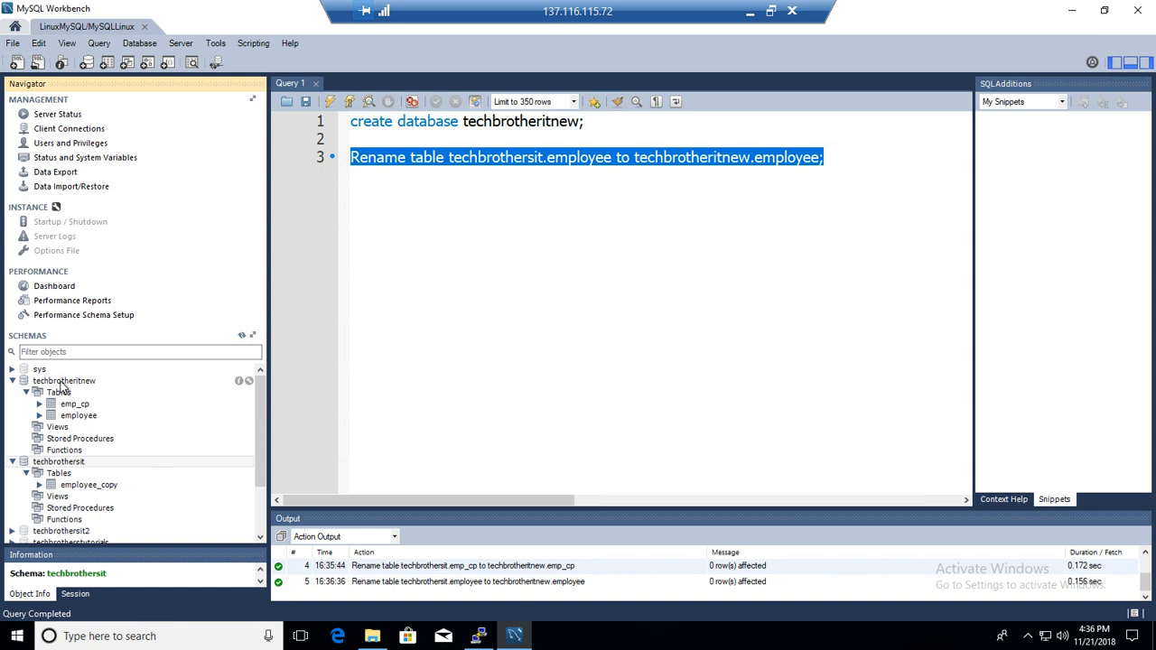
pyautogui.moveTo(100, 412)
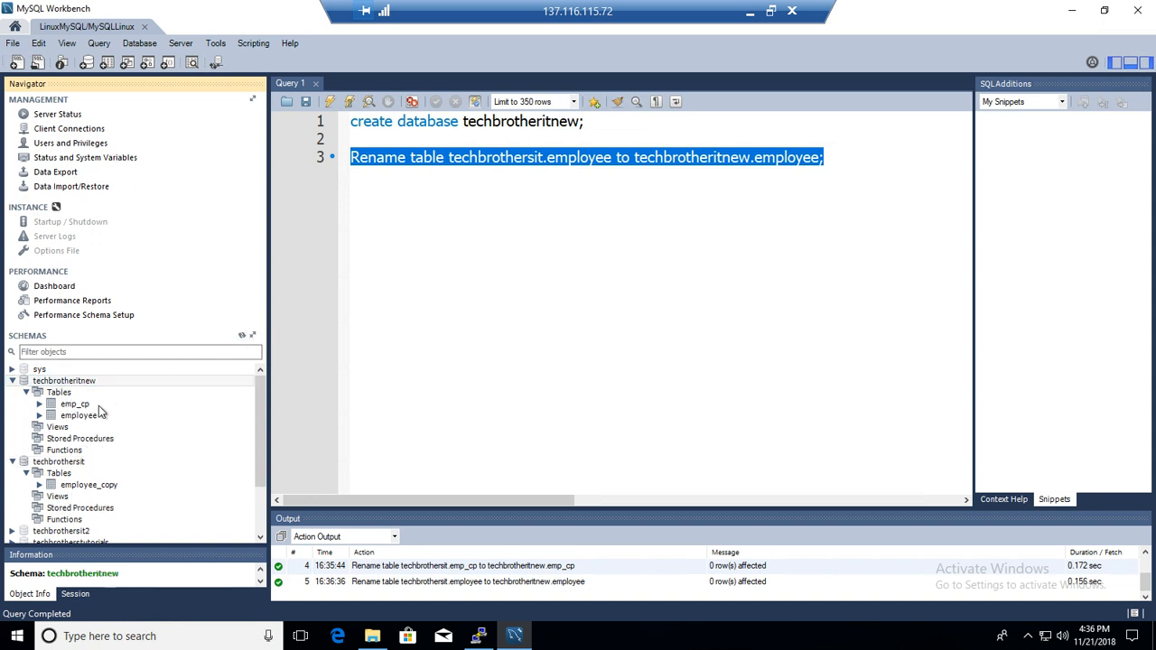
# - Preview the moved employee table's rows (350 returned), then close the result tab
pyautogui.click(83, 414)
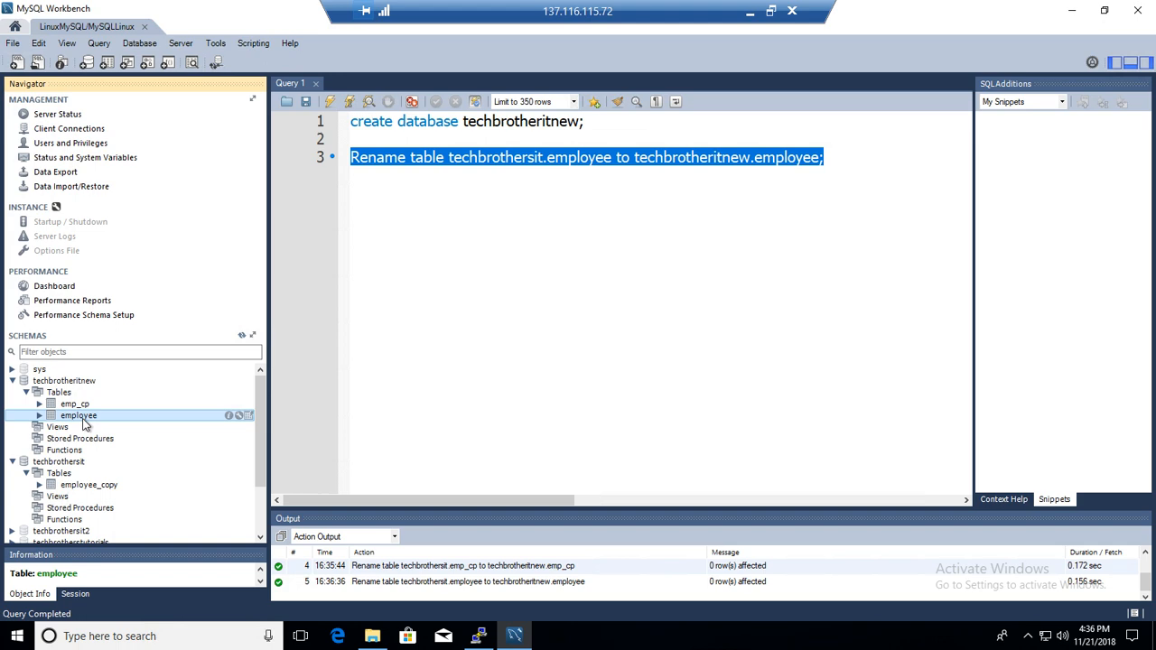
pyautogui.rightClick(79, 414)
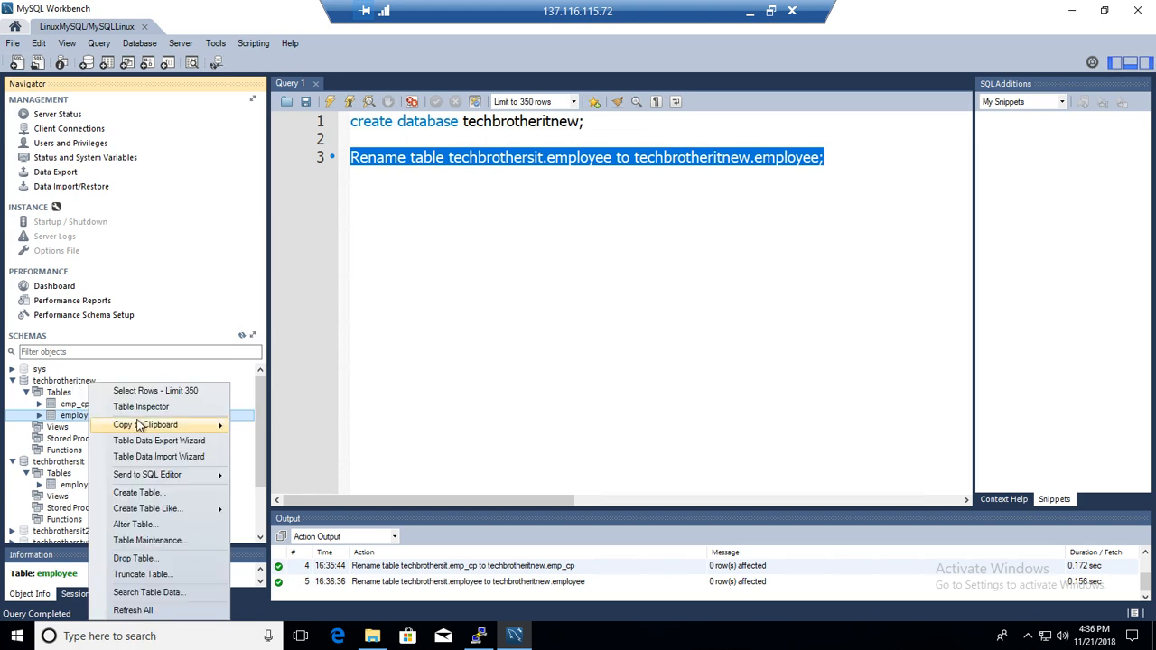
pyautogui.click(164, 390)
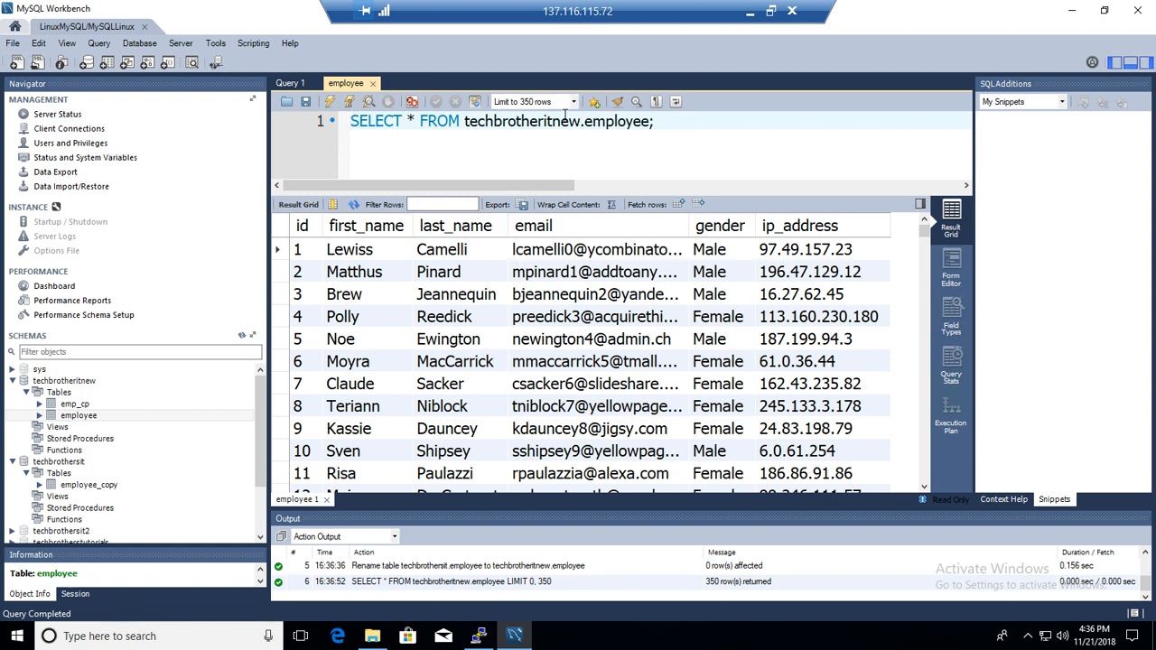
pyautogui.click(60, 380)
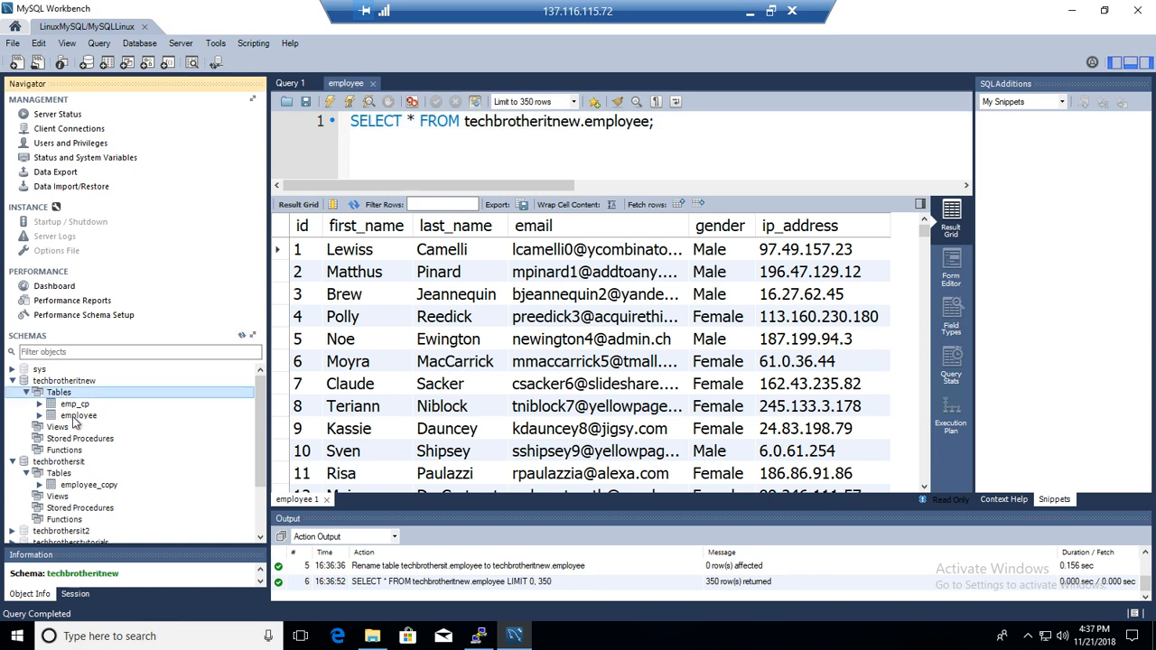
pyautogui.click(78, 416)
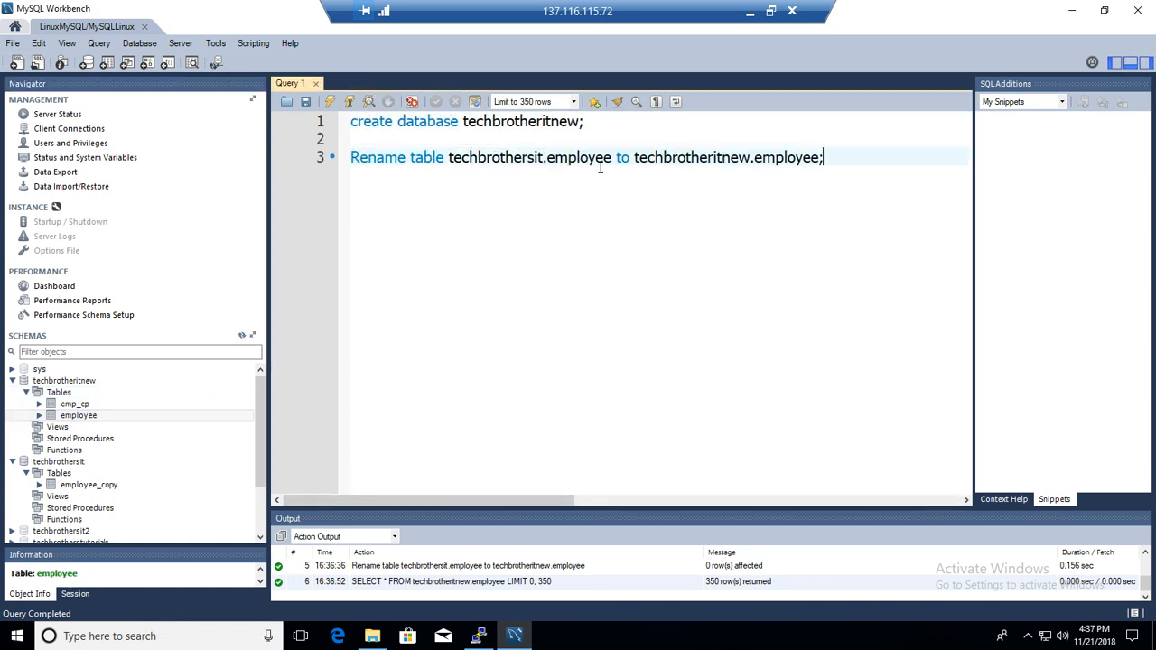
# - Retarget RENAME TABLE to employee_copy, run it, and check both schemas' table lists
pyautogui.doubleClick(580, 157)
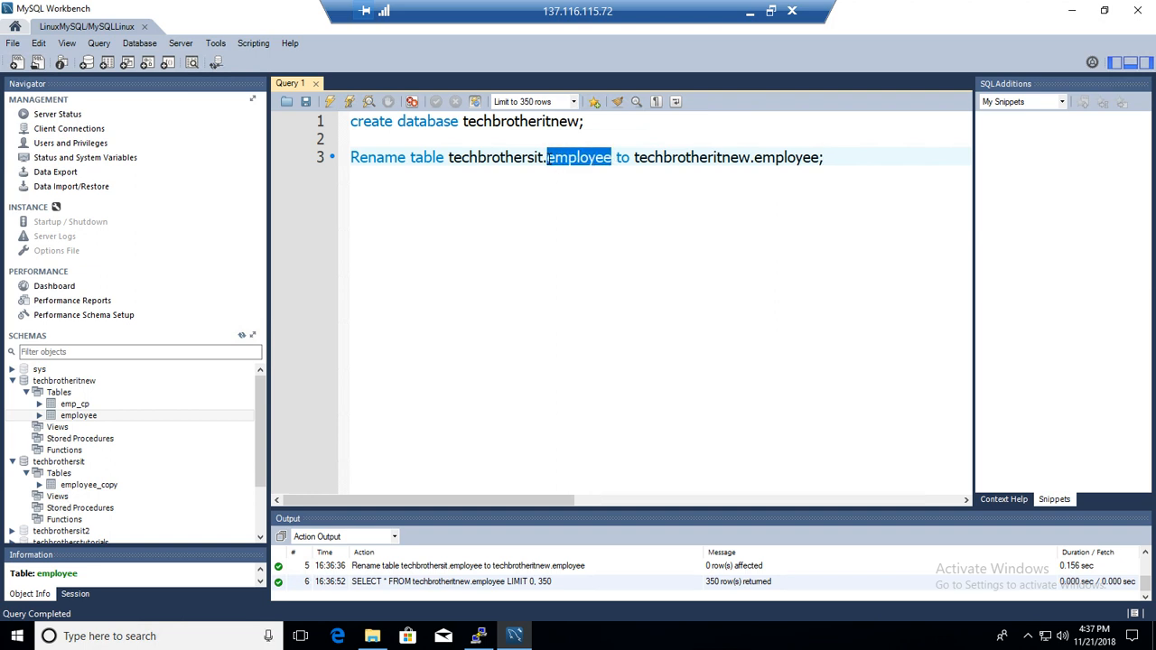
pyautogui.write('empl')
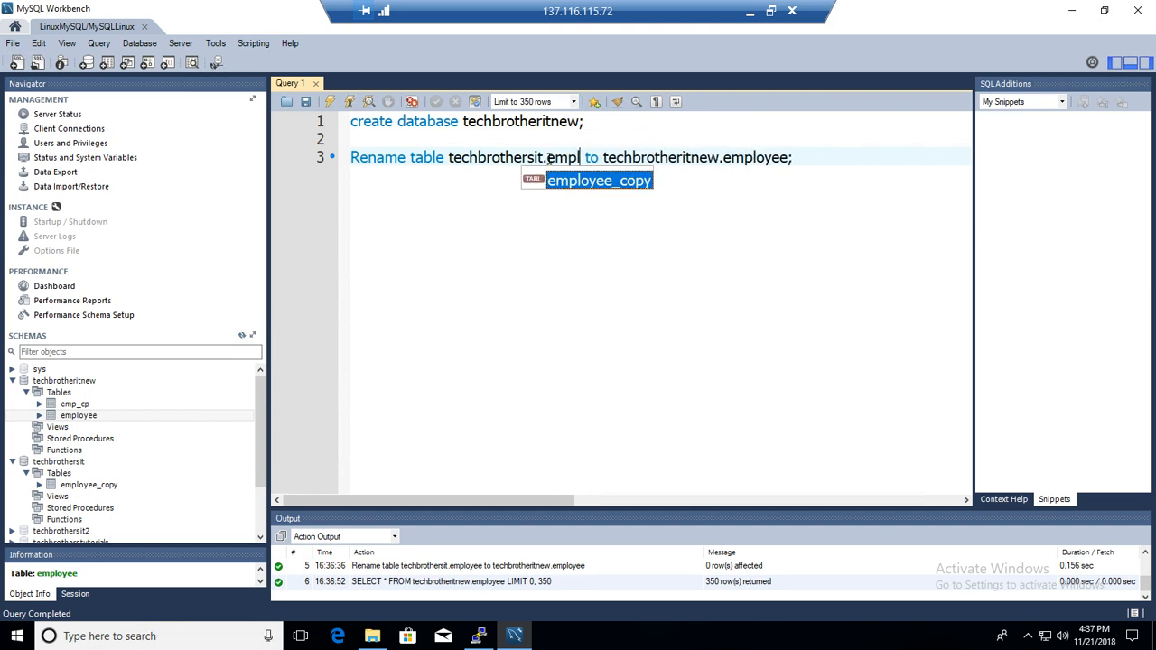
pyautogui.press('Tab')
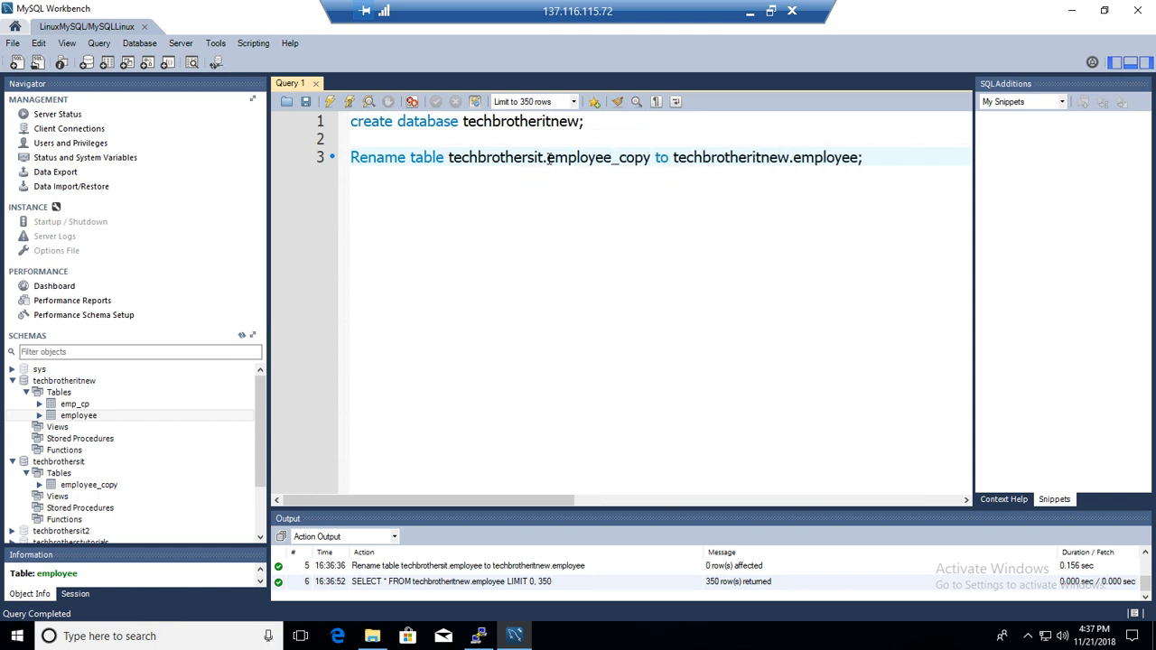
pyautogui.doubleClick(826, 157)
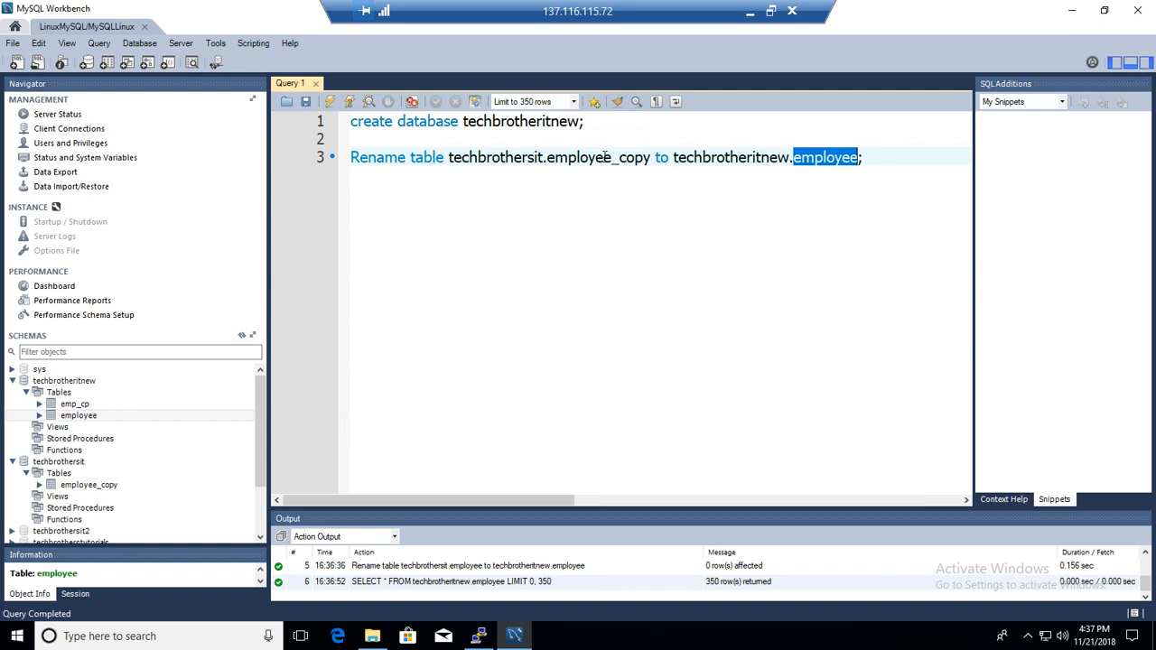
pyautogui.doubleClick(597, 157)
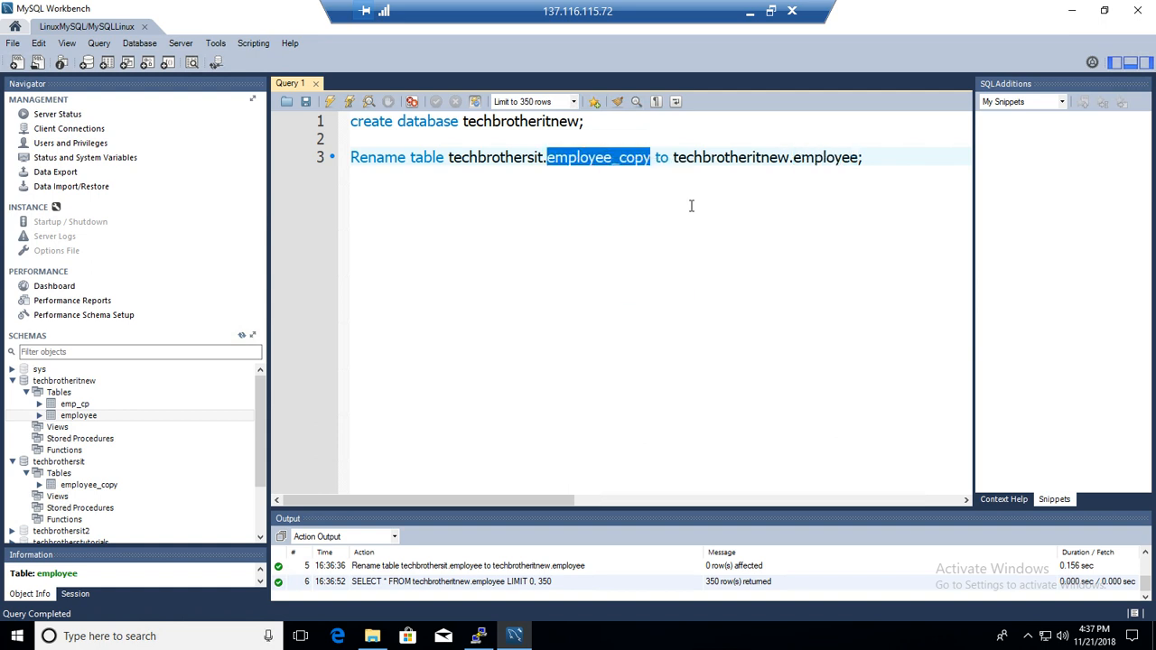
pyautogui.write('_copy')
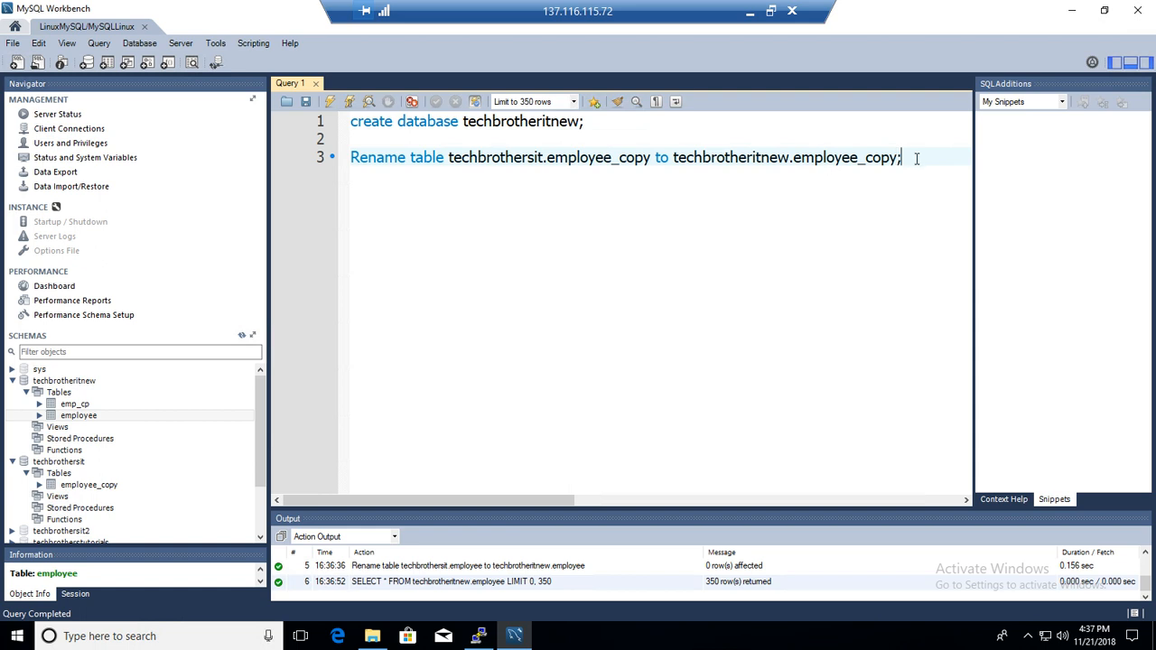
pyautogui.tripleClick(625, 157)
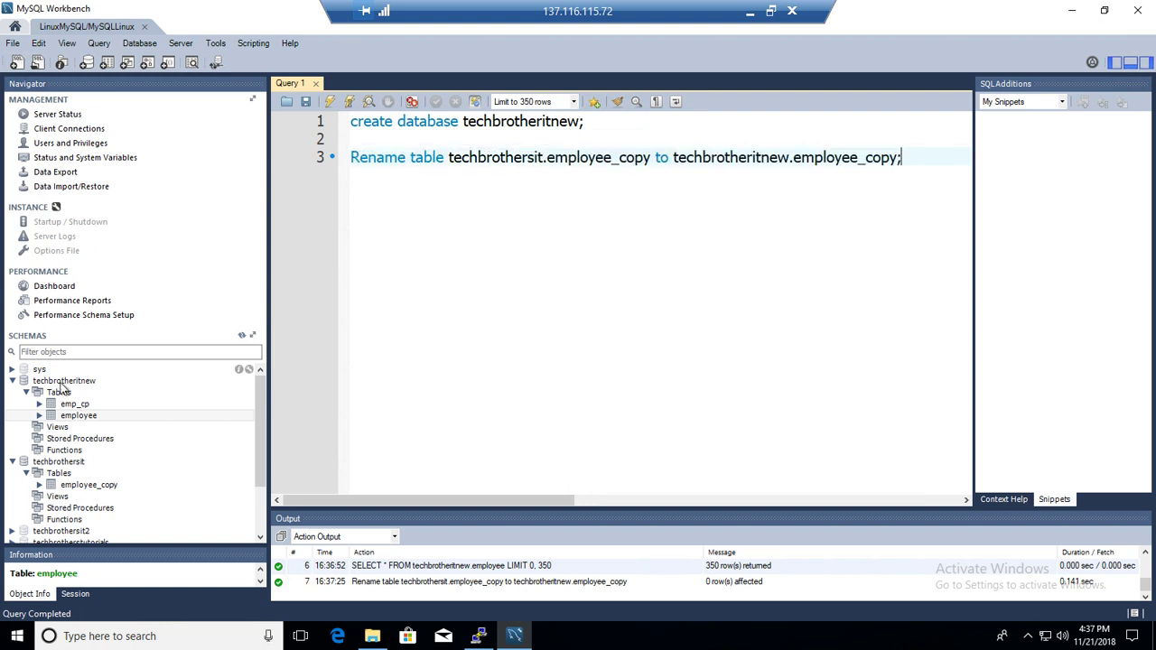
pyautogui.click(65, 381)
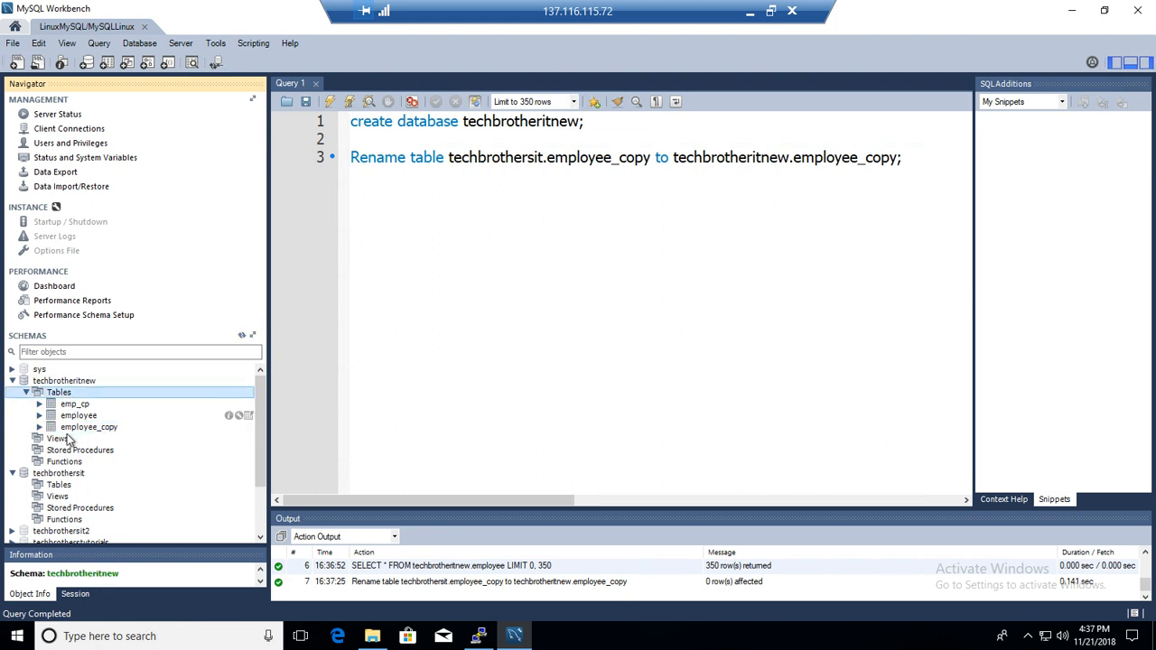
pyautogui.click(70, 483)
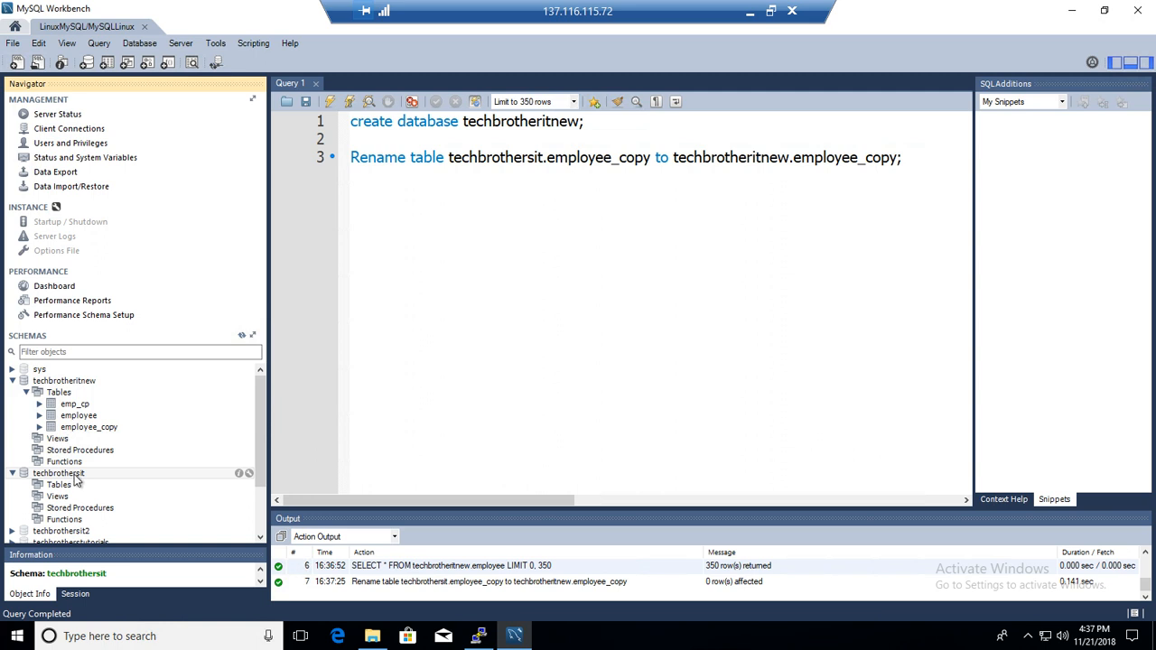
# - Drop the techbrothersit schema using Drop Schema... and Drop Now
pyautogui.rightClick(63, 491)
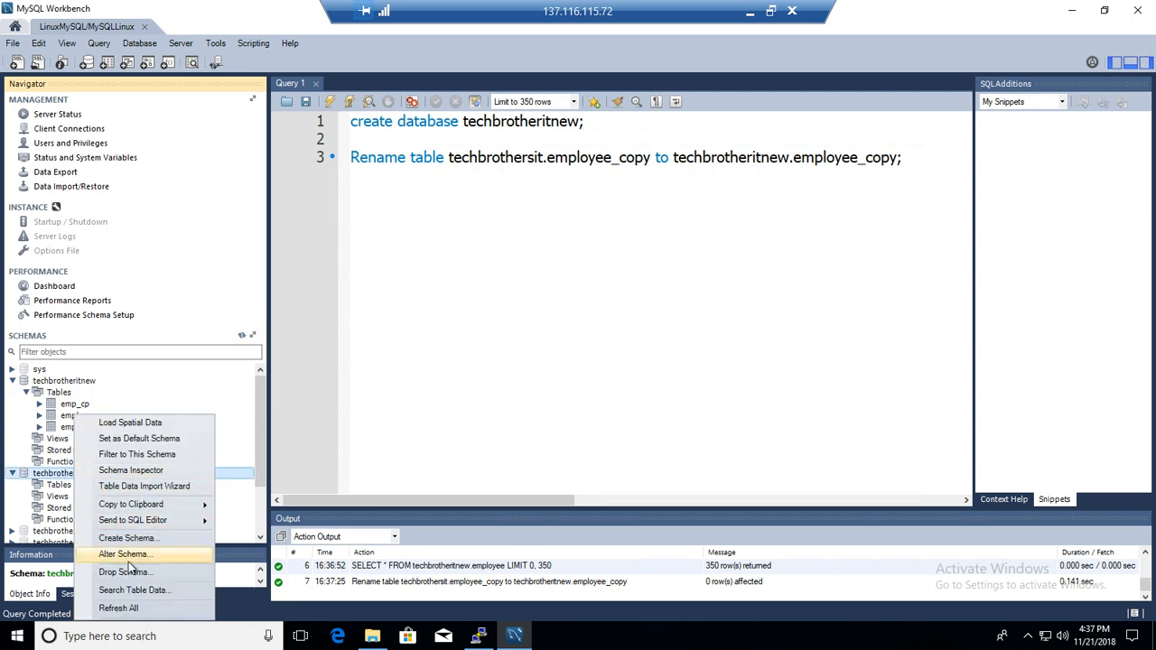
pyautogui.click(124, 572)
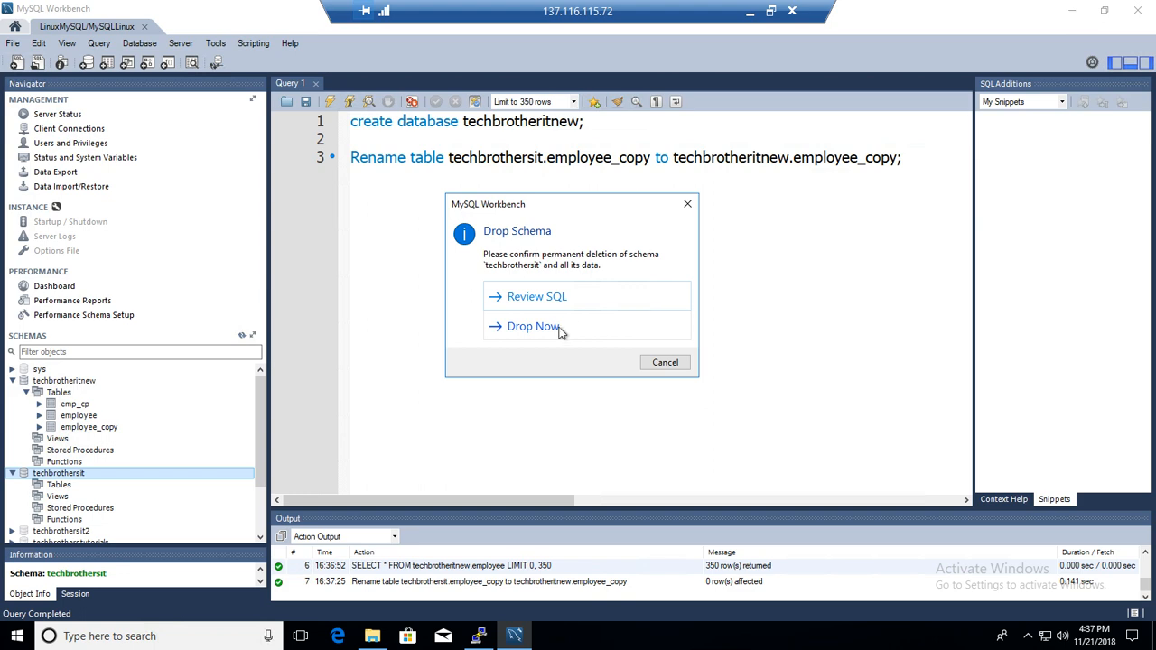
pyautogui.click(532, 327)
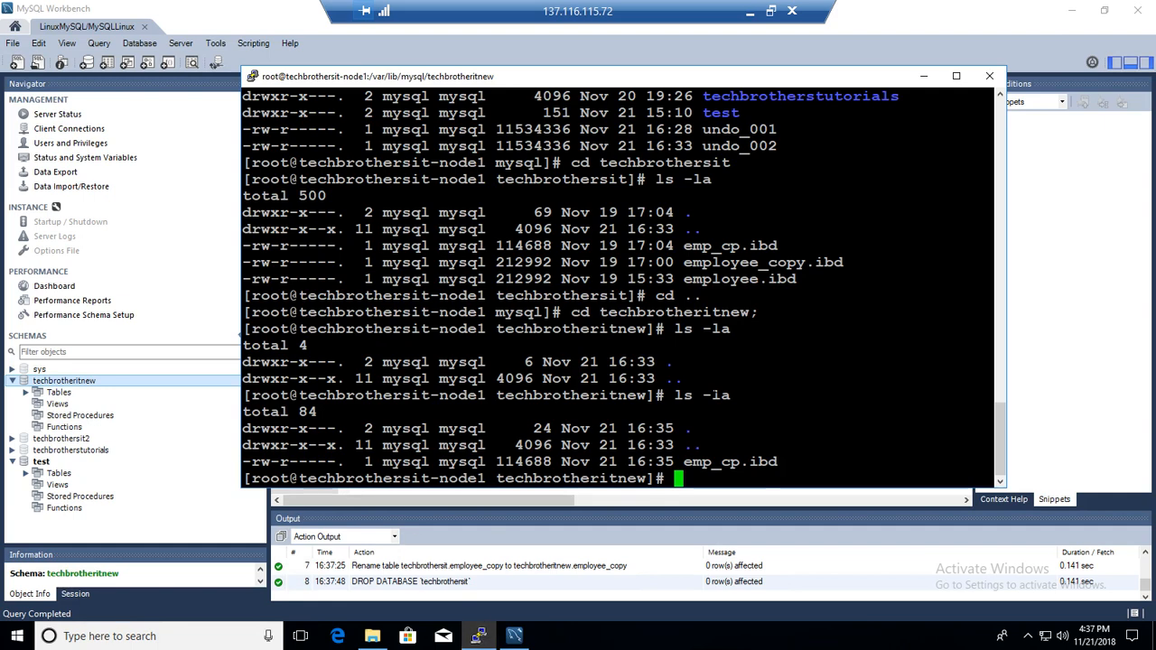
# - List techbrotheritnew's data folder showing emp_cp.ibd, employee.ibd, employee_copy.ibd, then return to Workbench
pyautogui.write('ls -la')
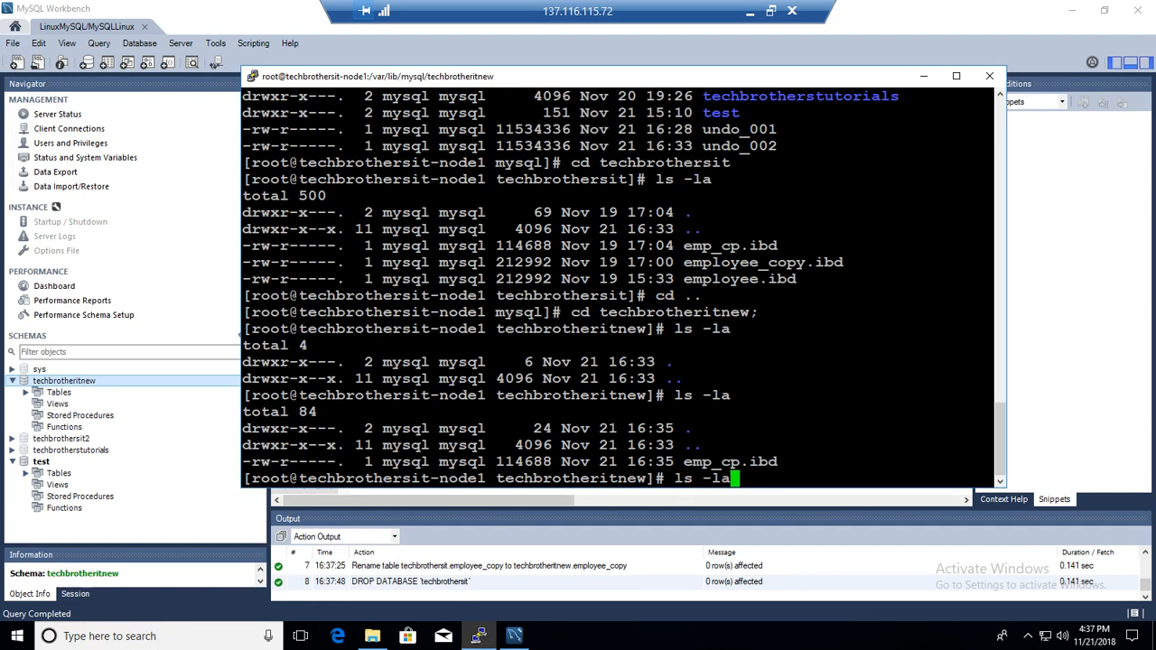
pyautogui.press('Return')
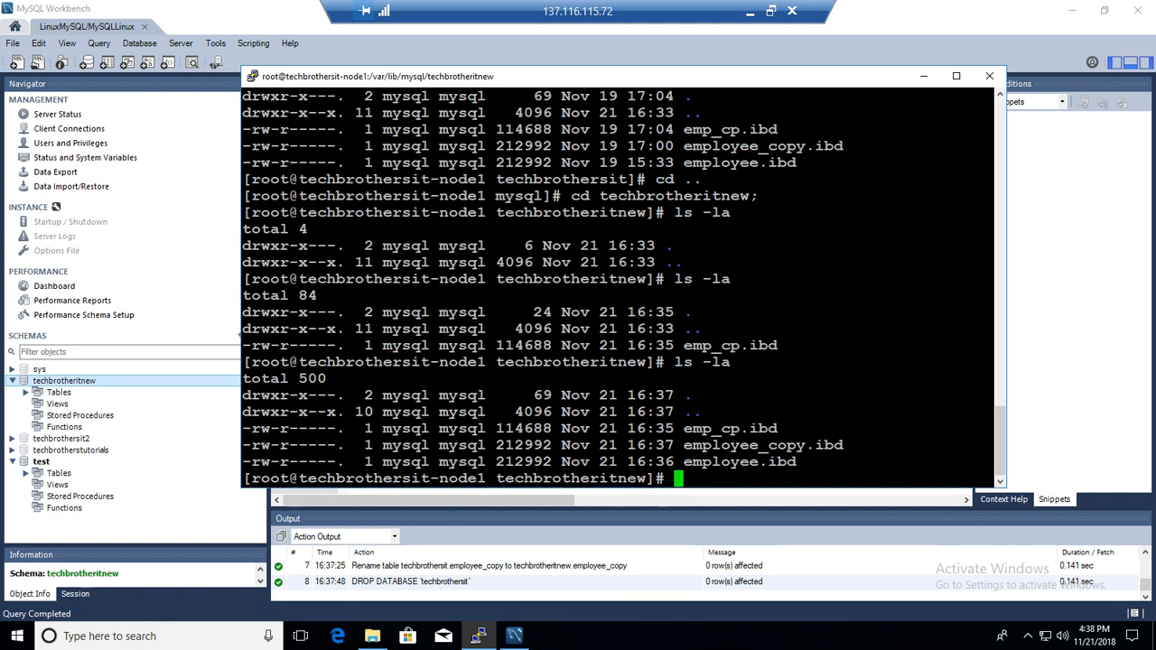
pyautogui.doubleClick(556, 478)
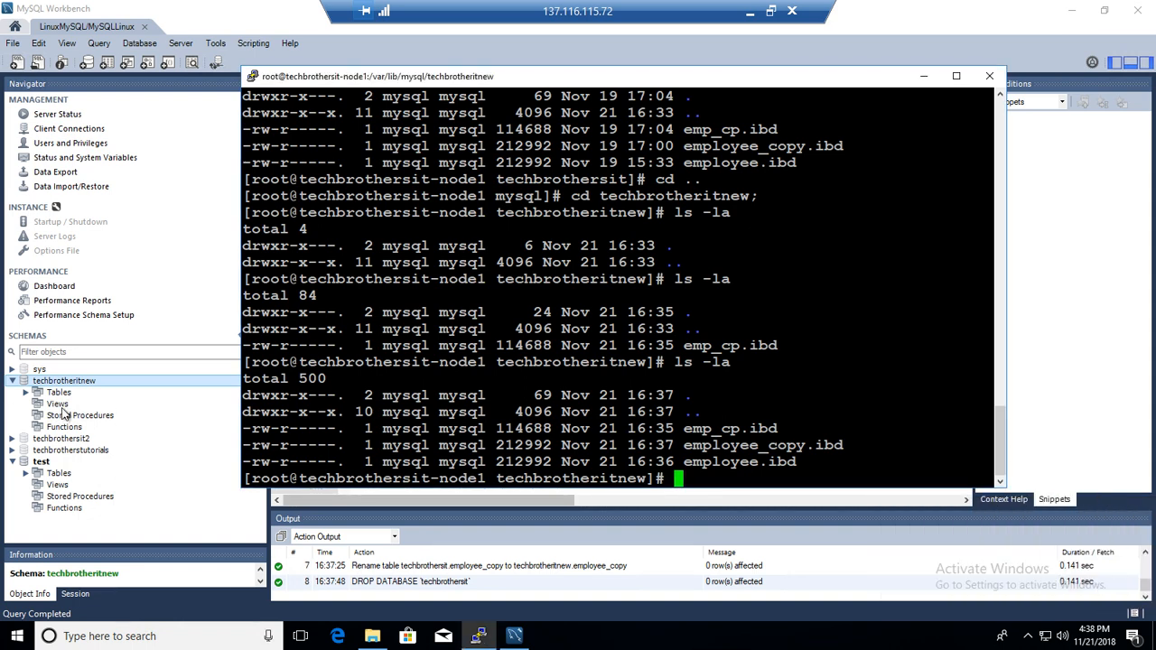
pyautogui.moveTo(15, 506)
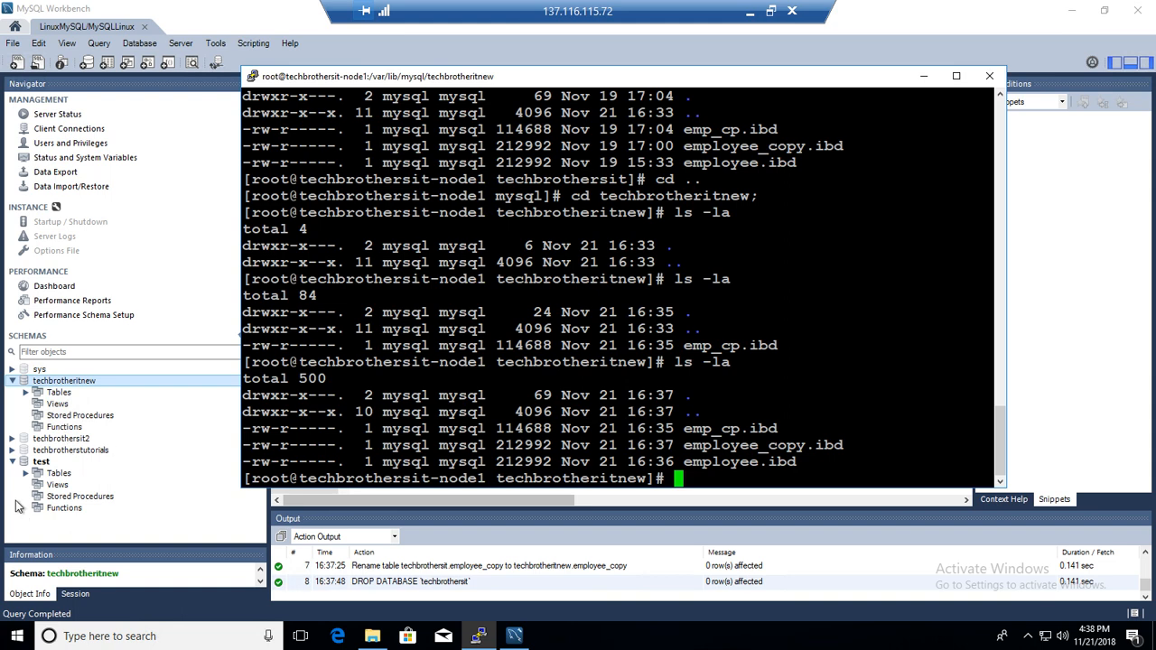
pyautogui.click(988, 76)
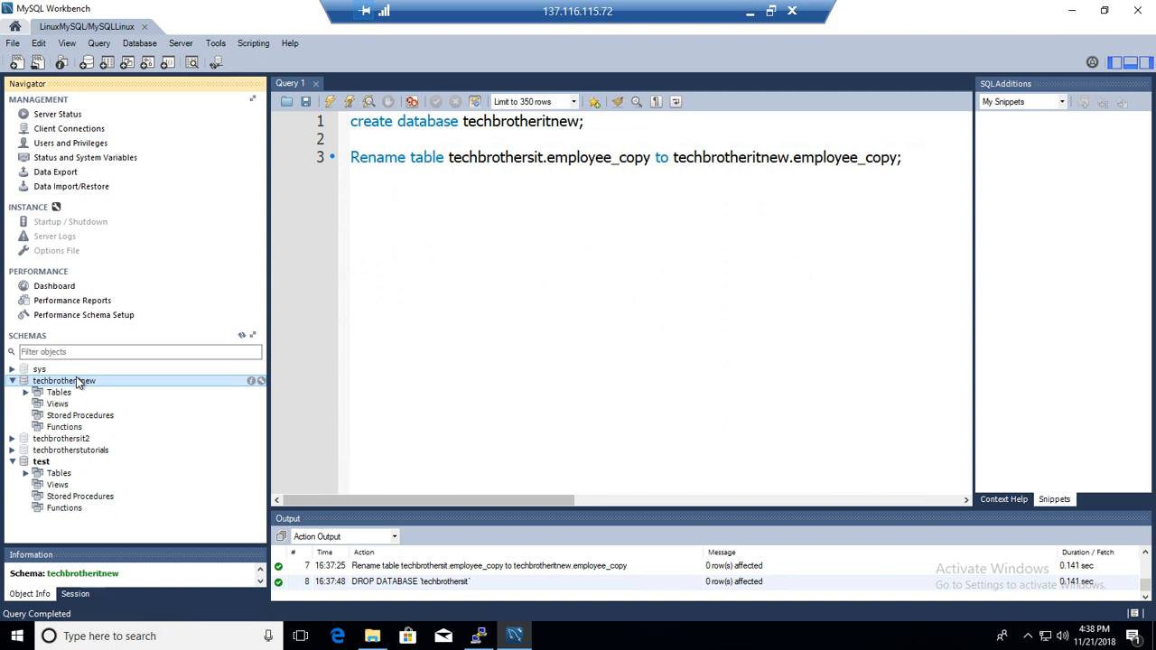
pyautogui.moveTo(70, 352)
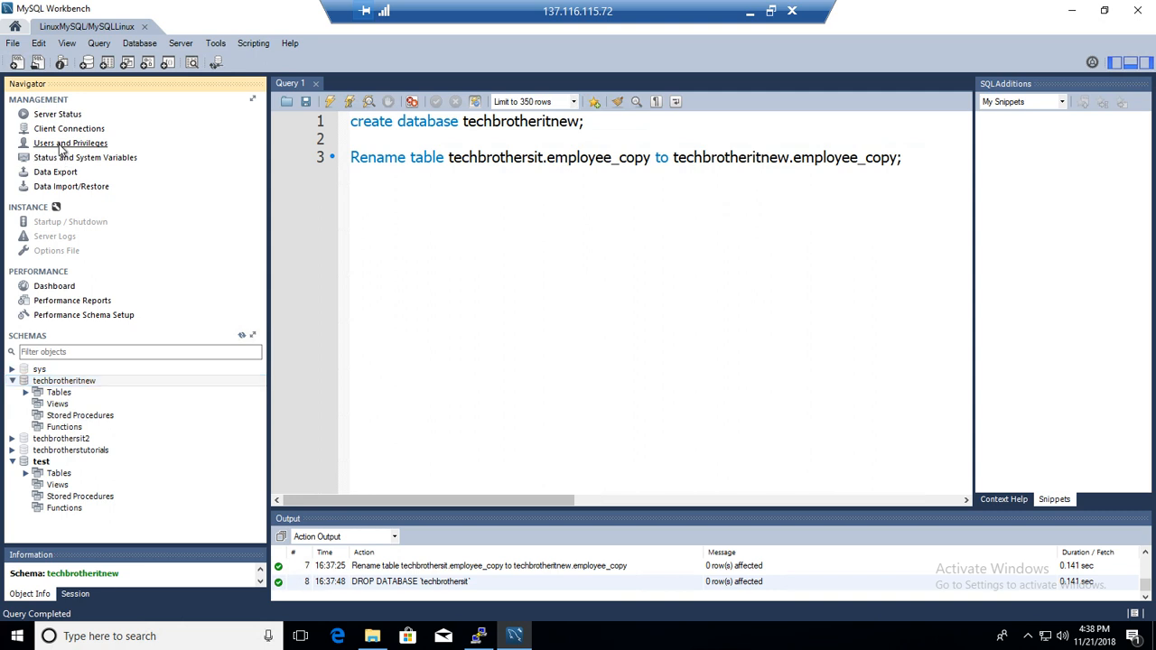
pyautogui.click(70, 143)
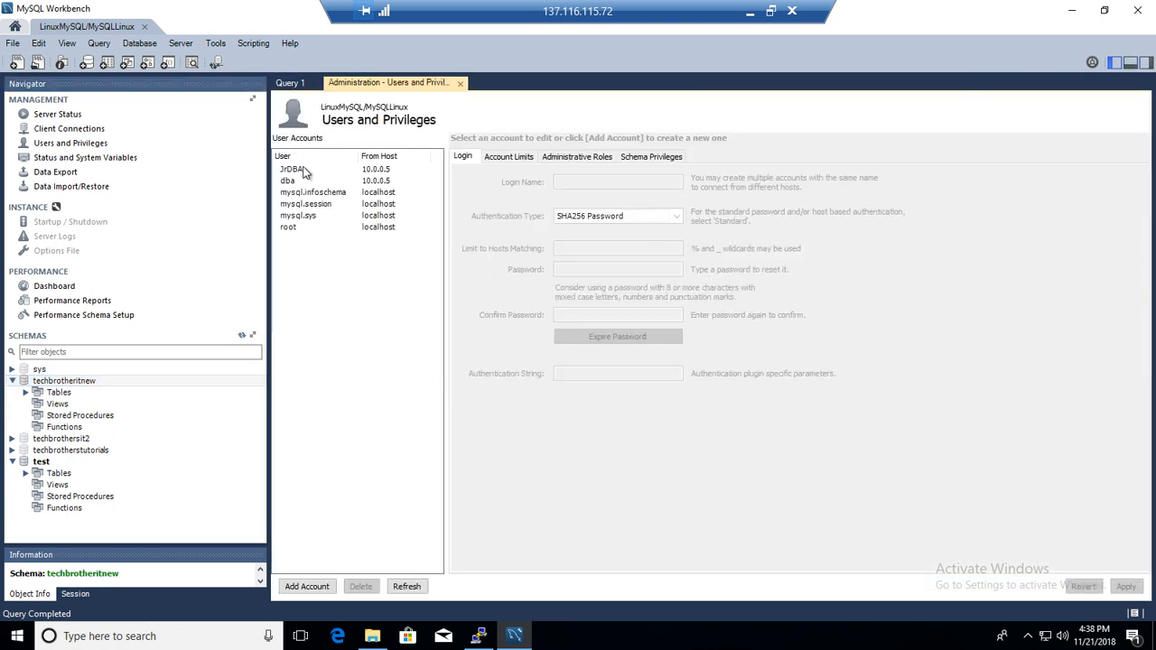
pyautogui.moveTo(292, 232)
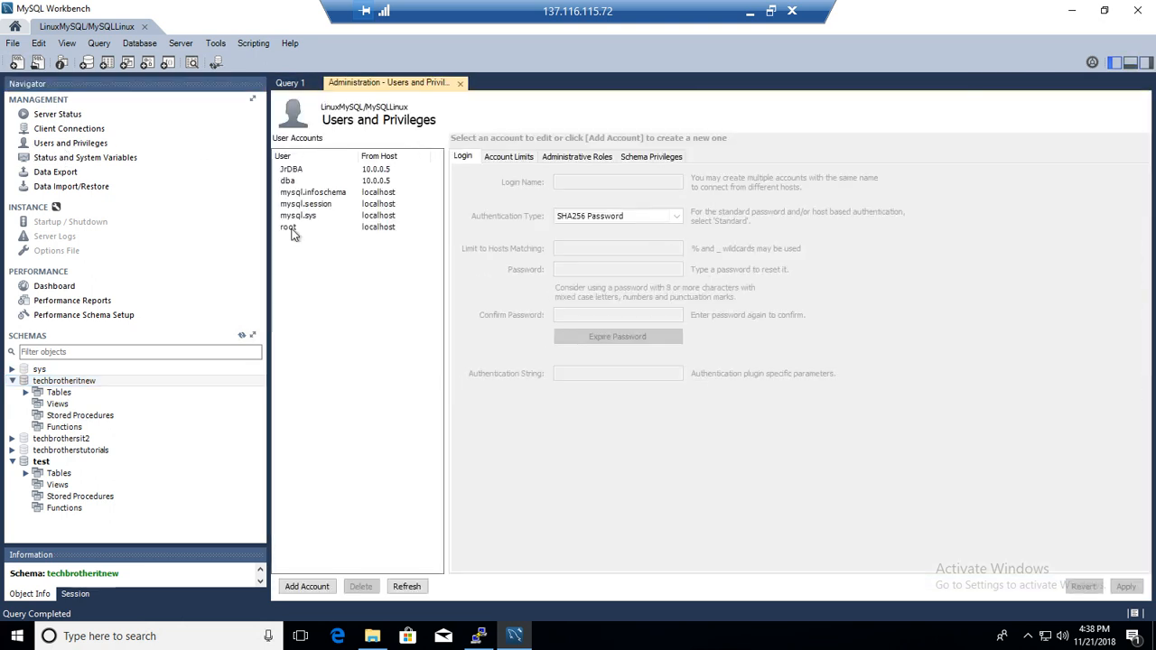
pyautogui.moveTo(56, 462)
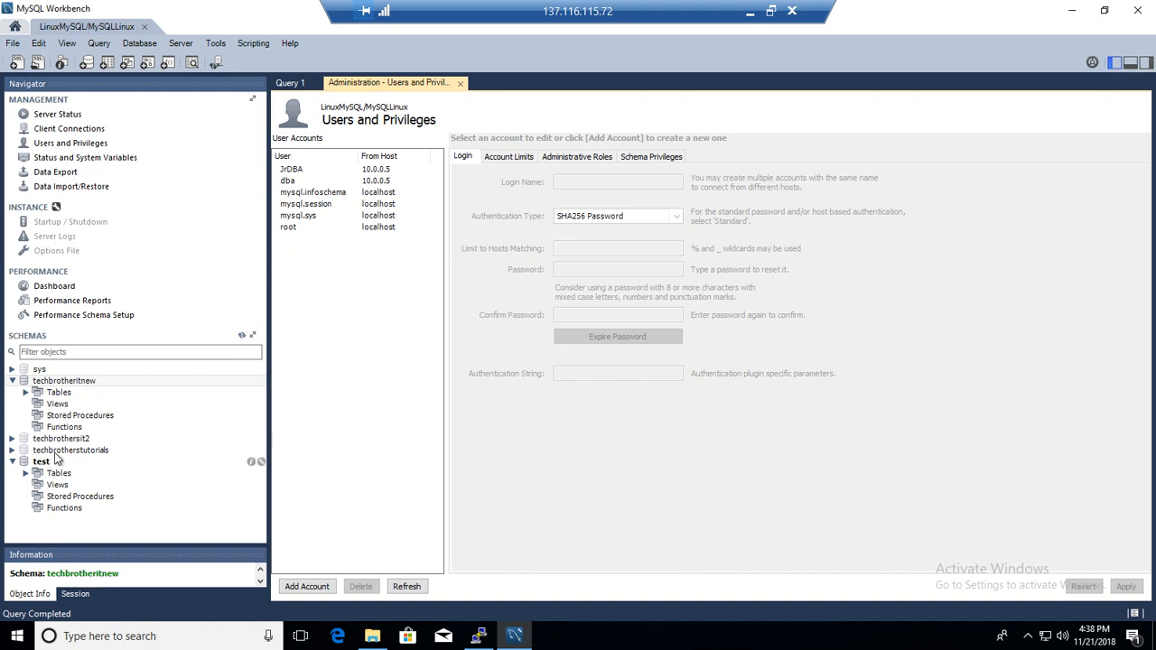
pyautogui.moveTo(70, 450)
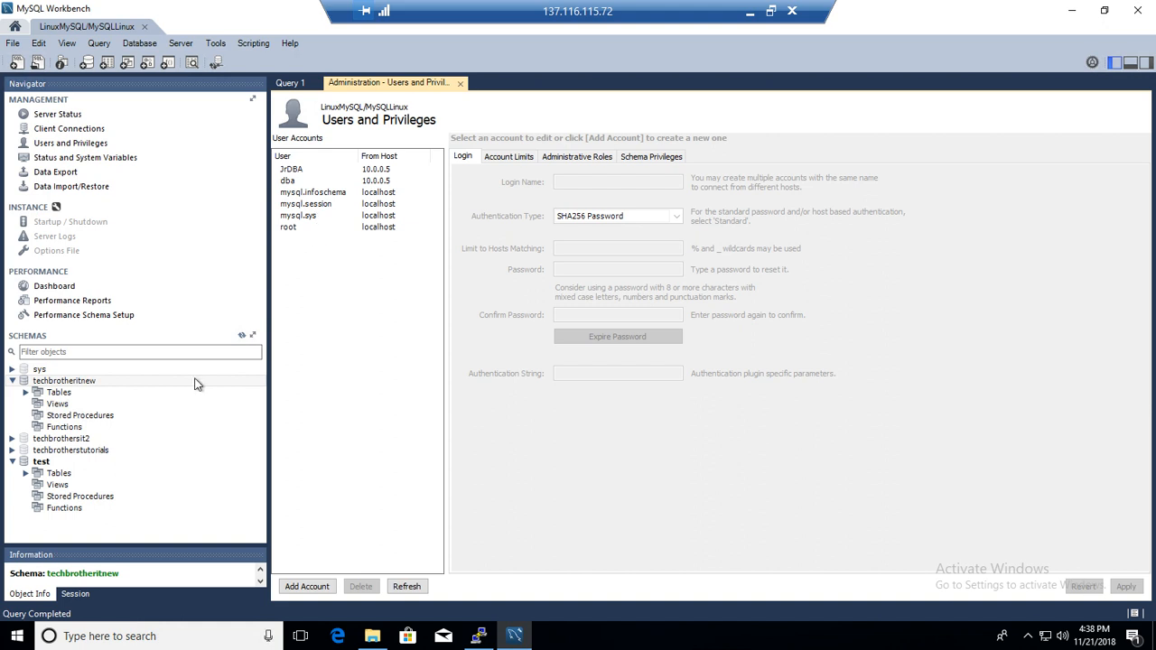
pyautogui.moveTo(63, 466)
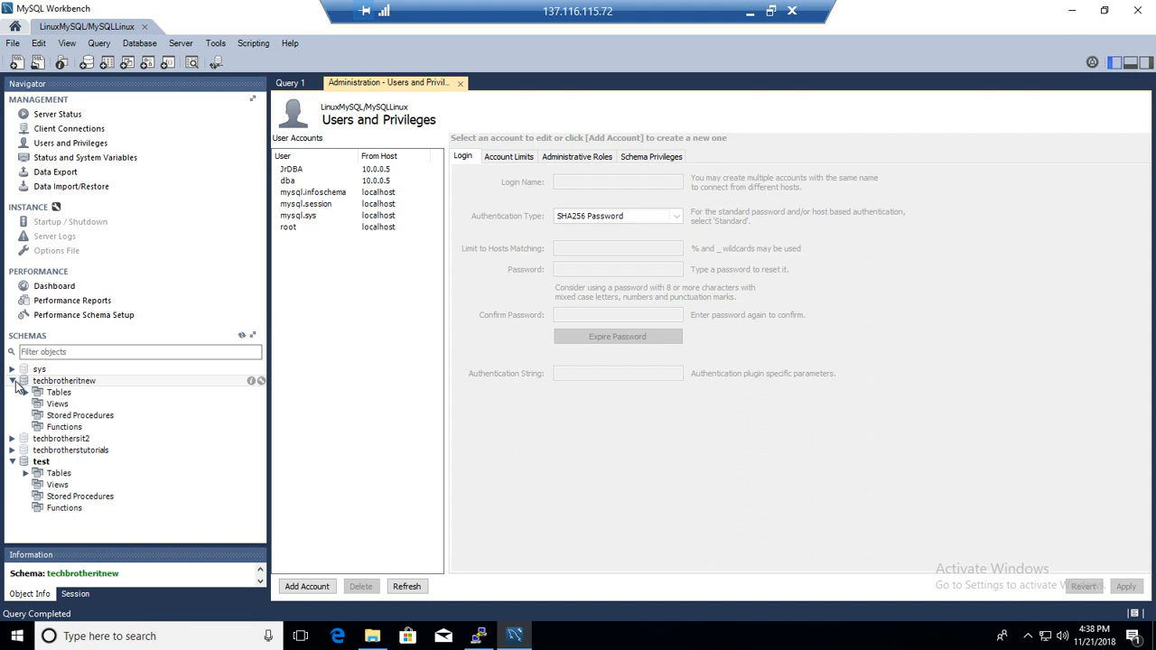
pyautogui.click(57, 404)
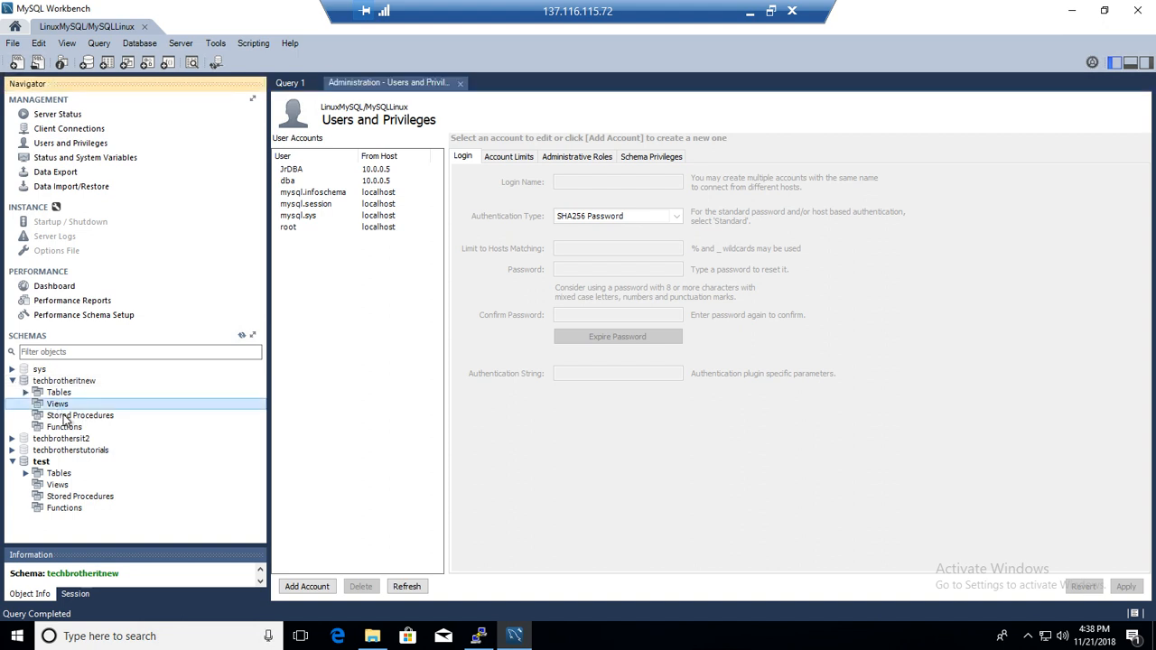
pyautogui.click(64, 427)
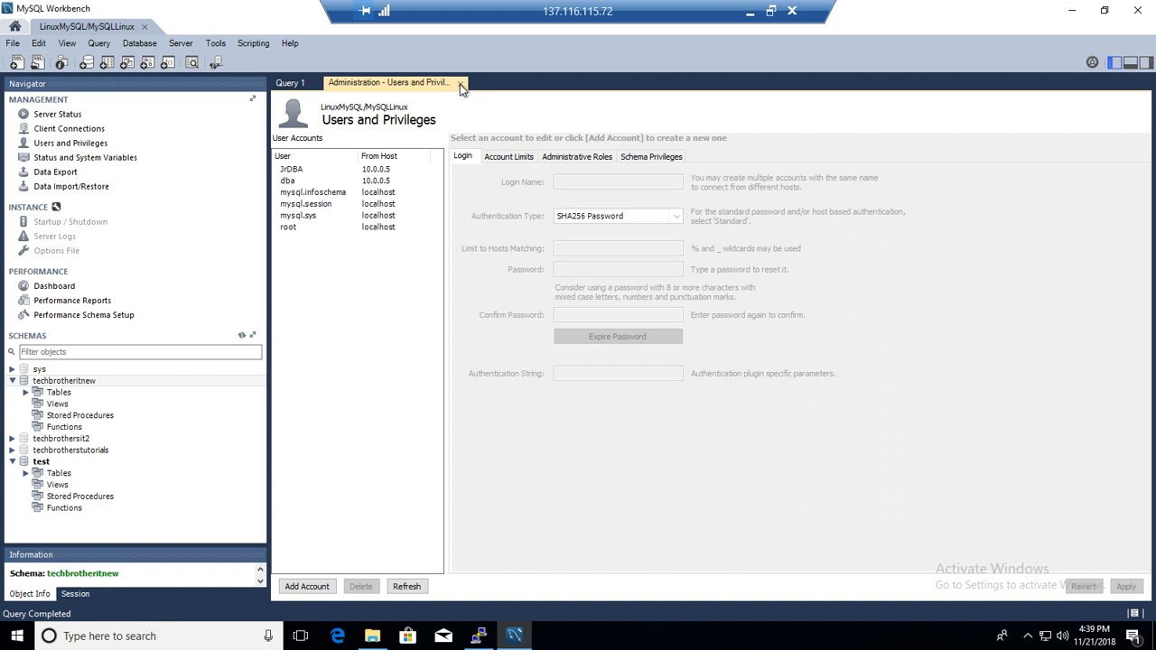
pyautogui.click(459, 81)
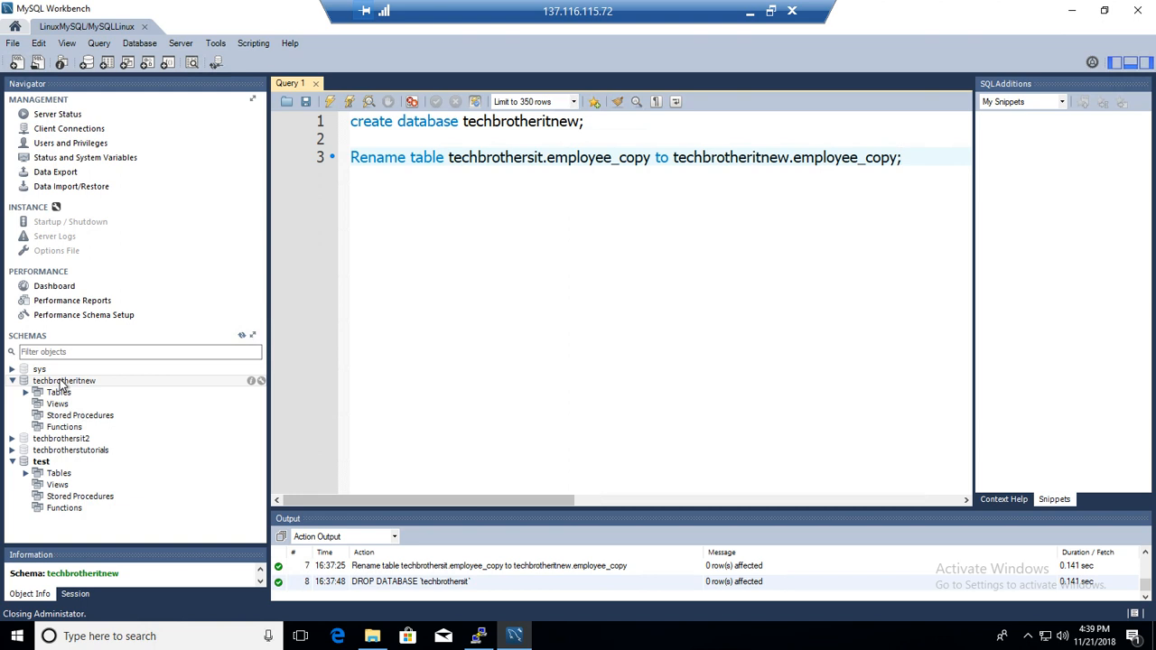
pyautogui.moveTo(66, 381)
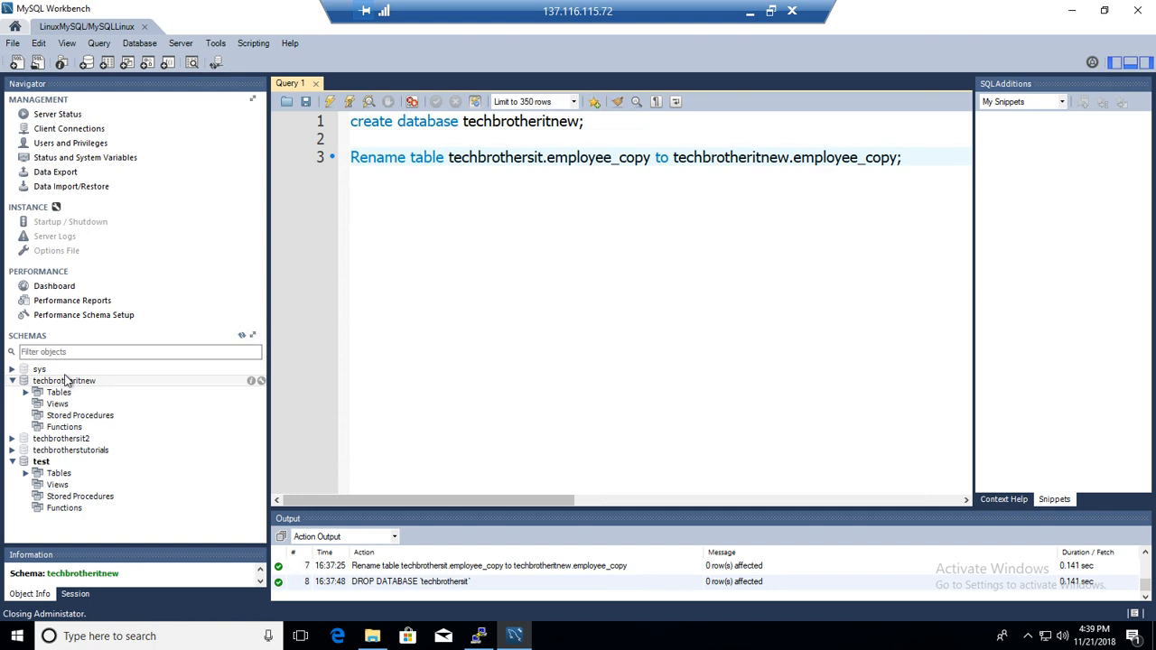
pyautogui.moveTo(578, 291)
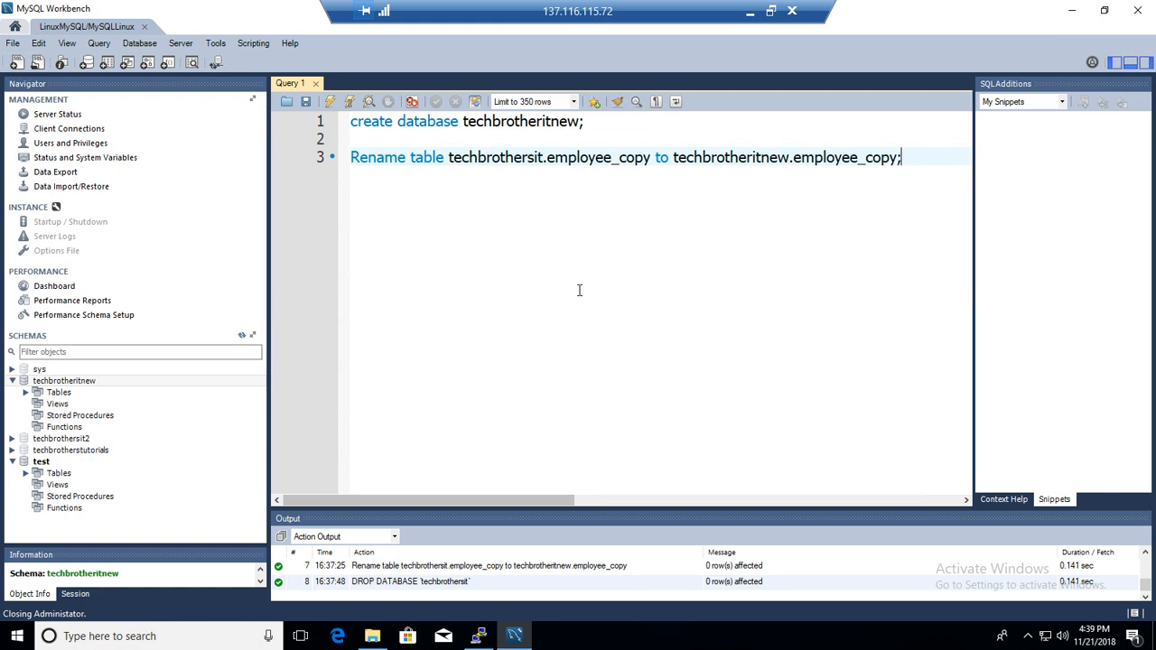
pyautogui.moveTo(584, 288)
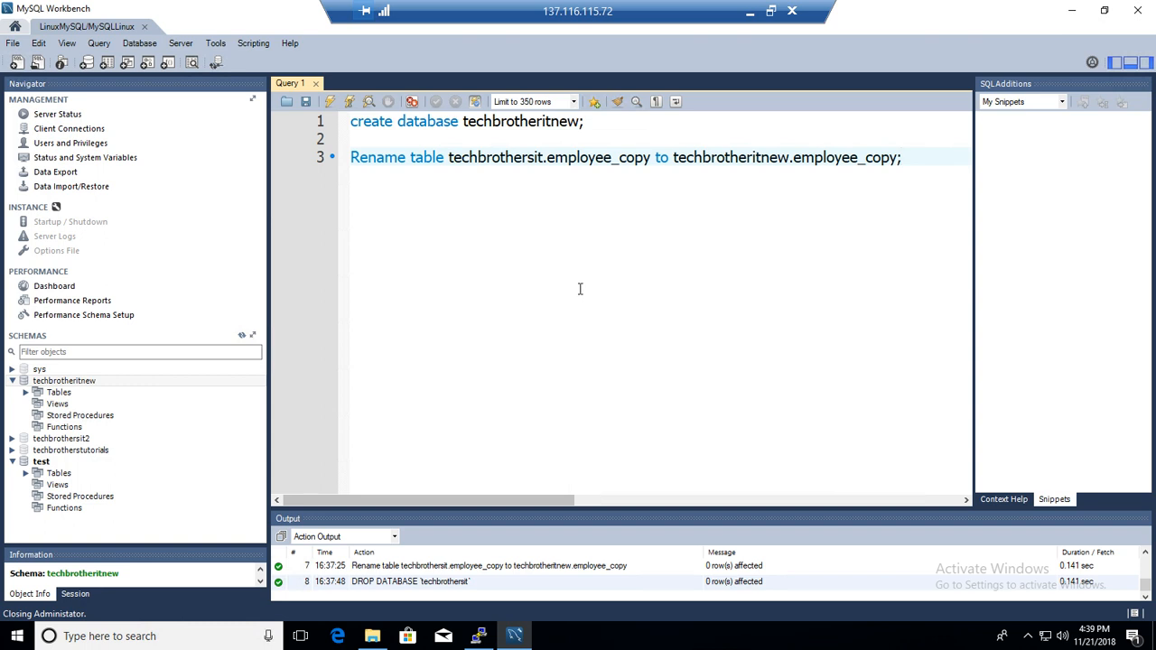
pyautogui.moveTo(591, 334)
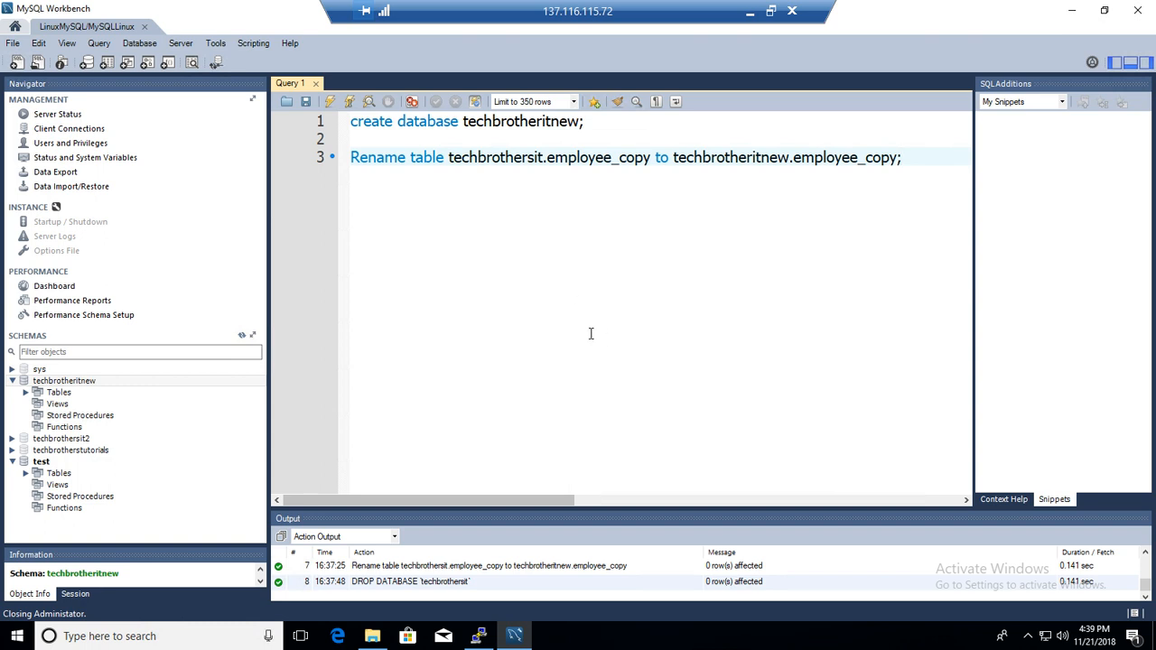
pyautogui.moveTo(710, 68)
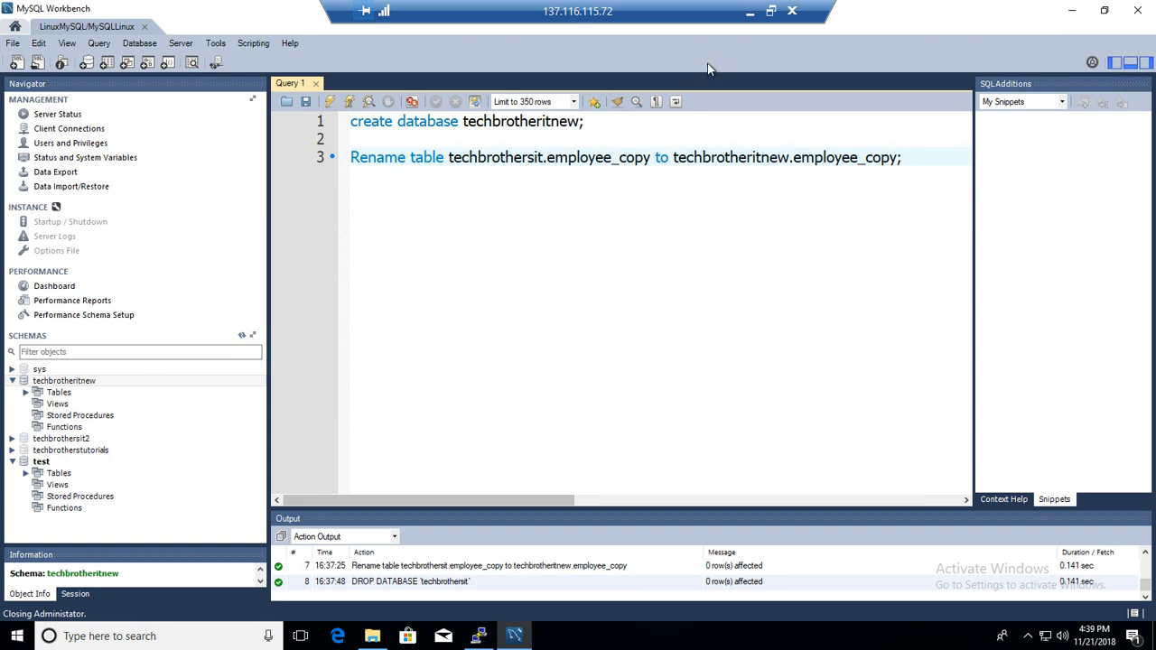